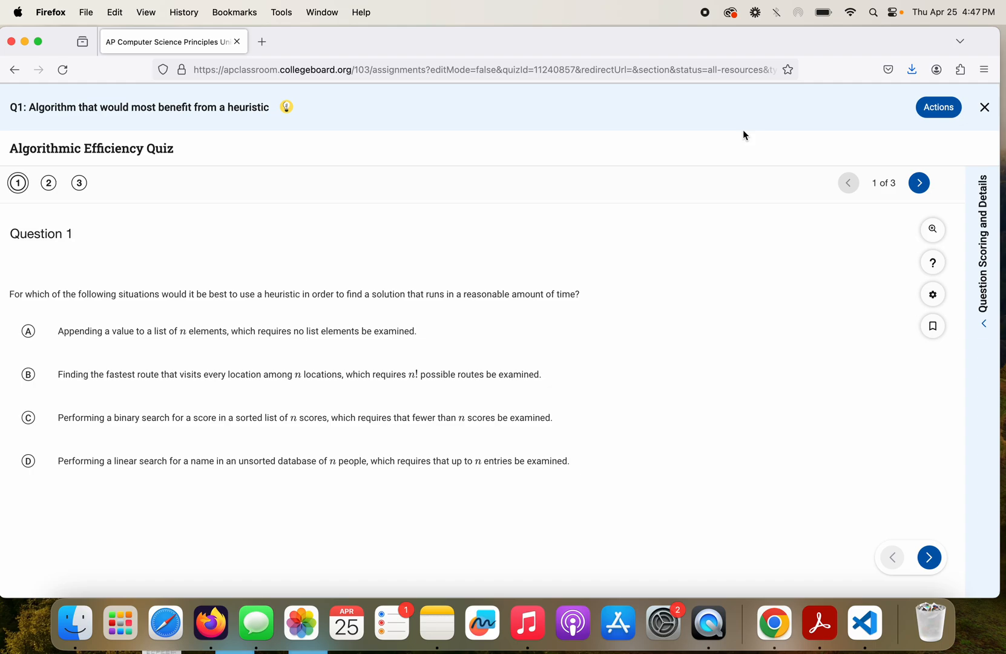
mouse_move(147, 218)
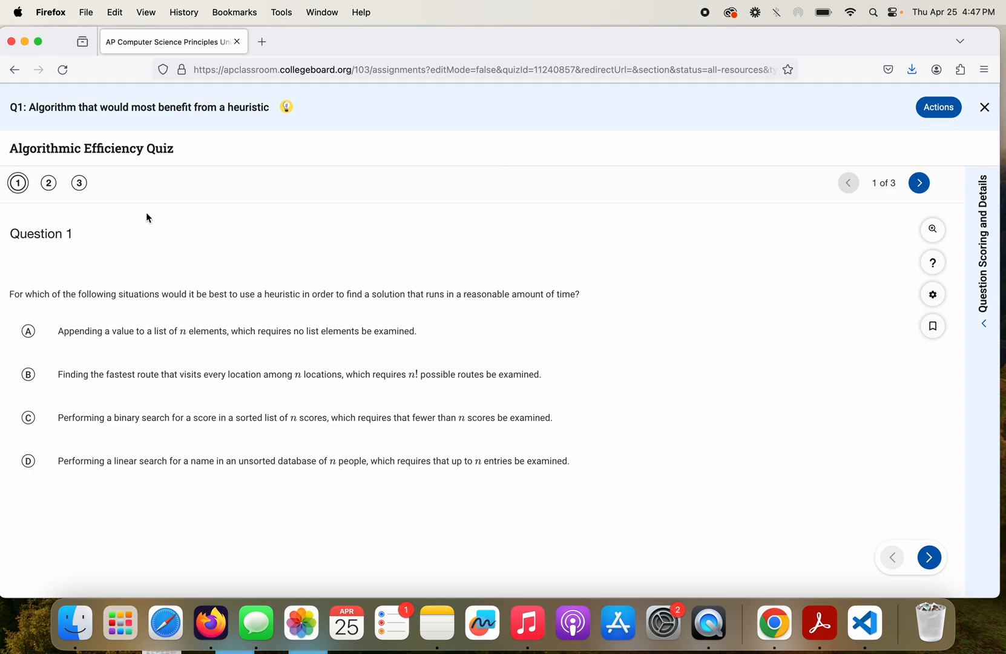
mouse_move(82, 214)
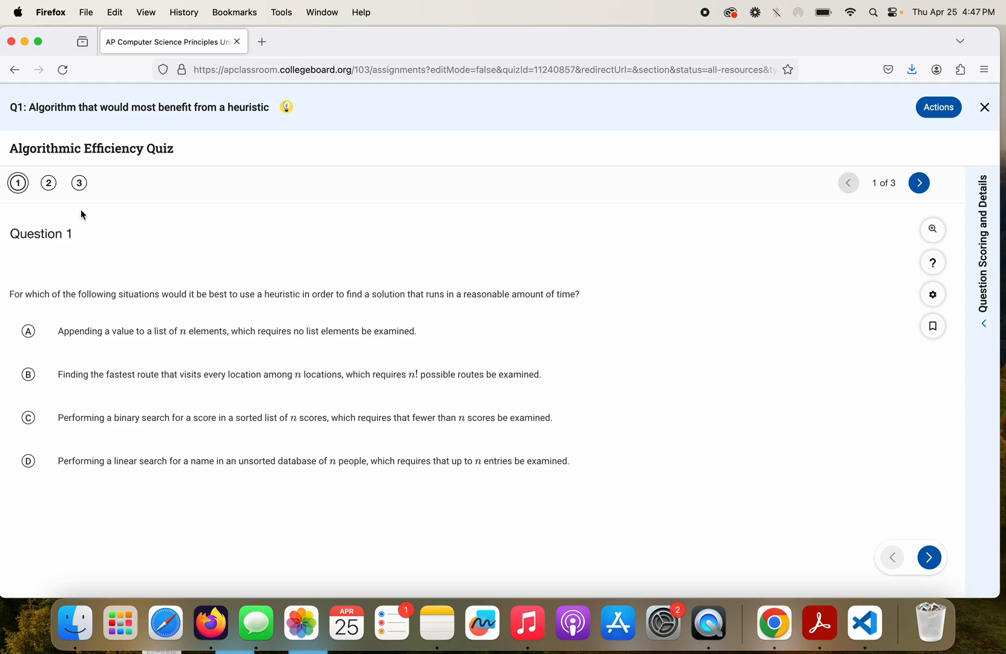
mouse_move(69, 218)
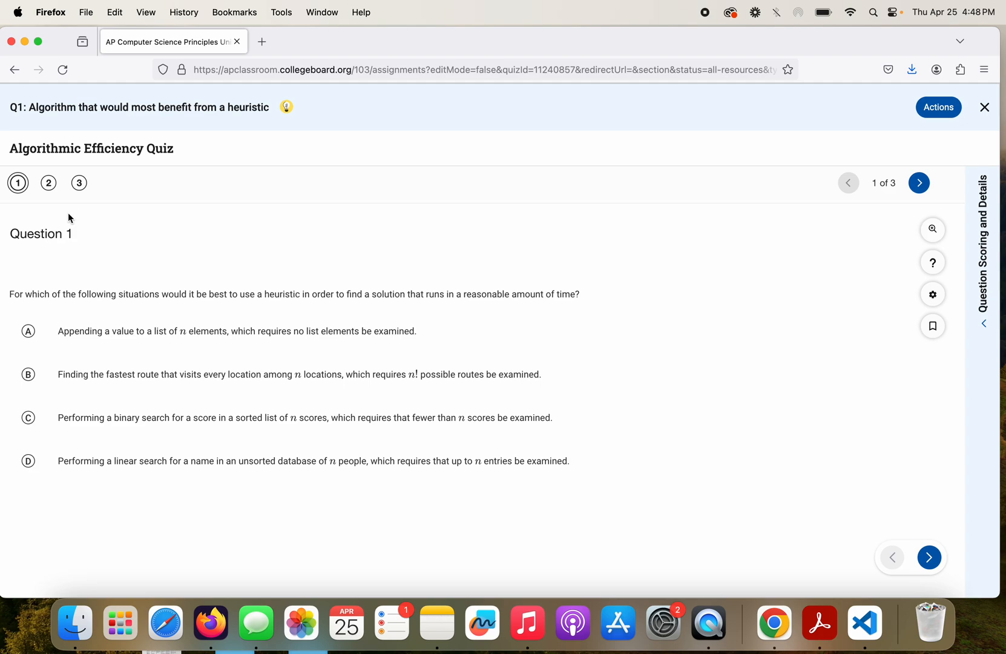
mouse_move(41, 158)
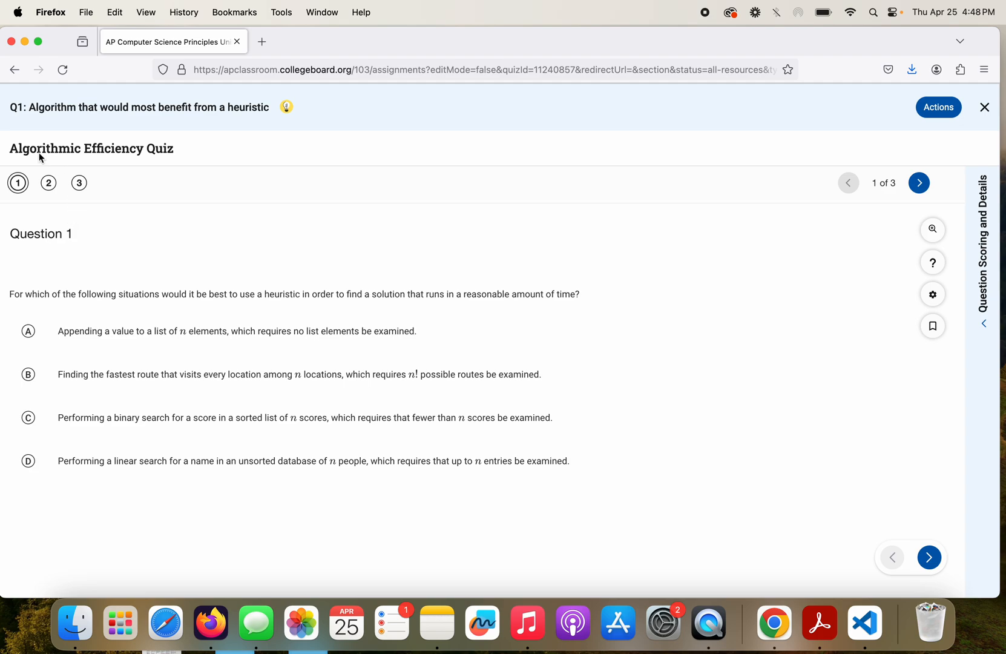
mouse_move(187, 215)
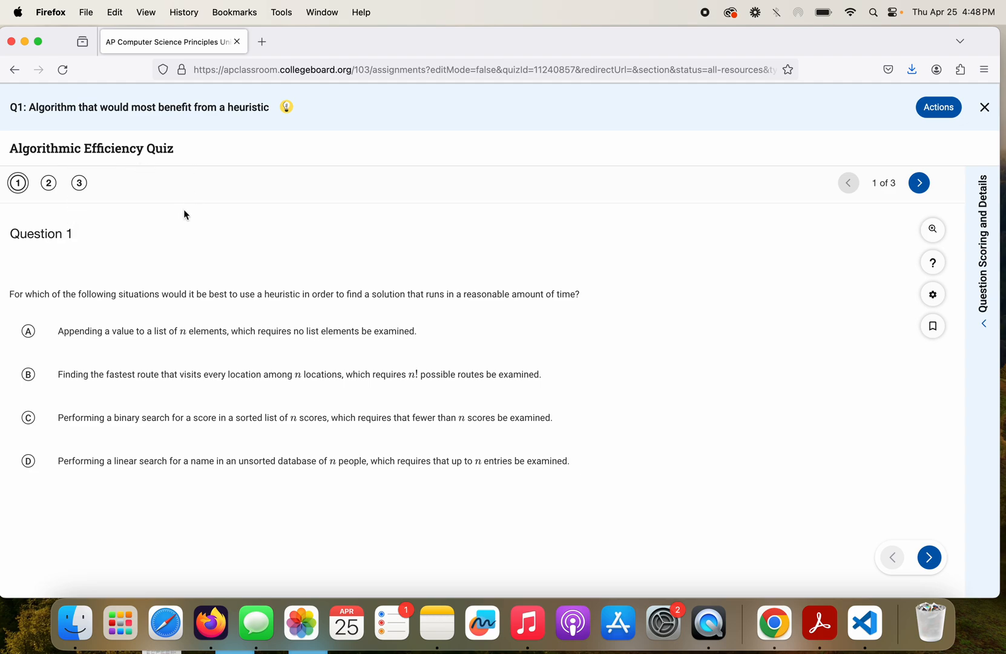
mouse_move(157, 240)
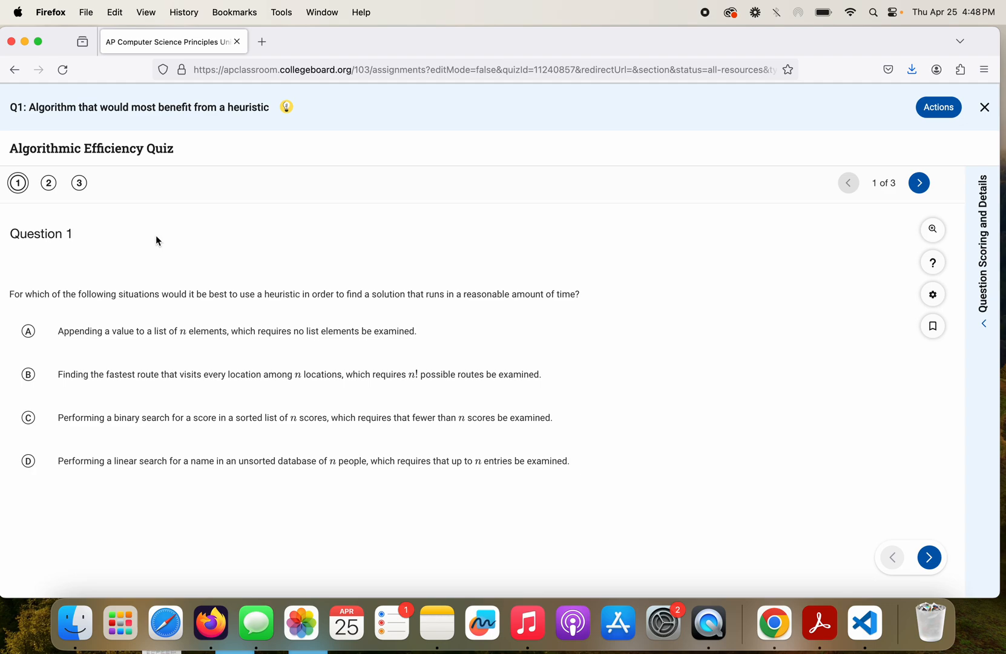
mouse_move(52, 286)
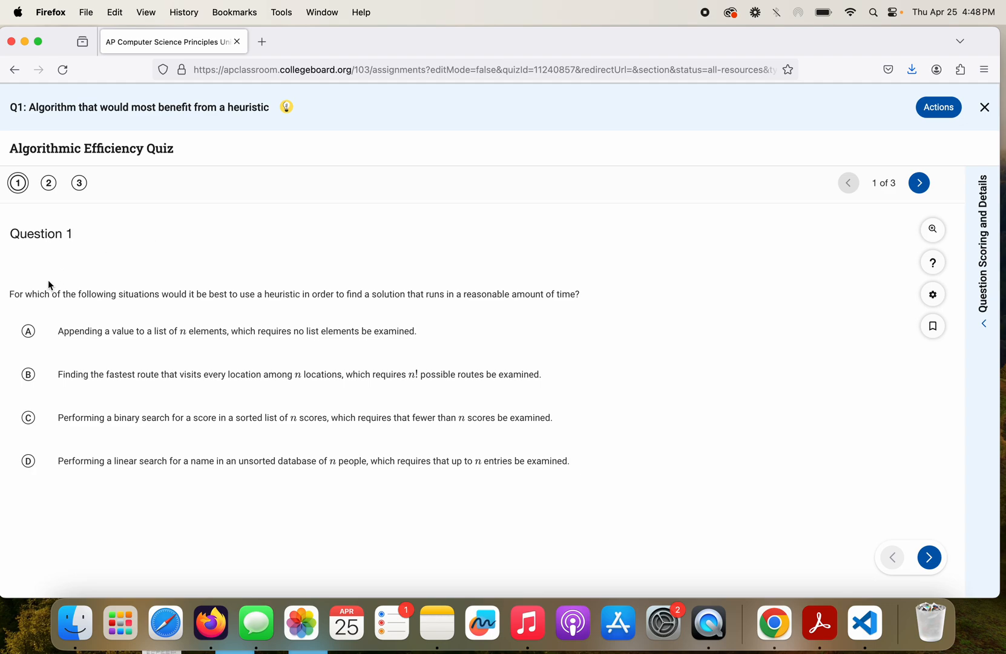
mouse_move(626, 310)
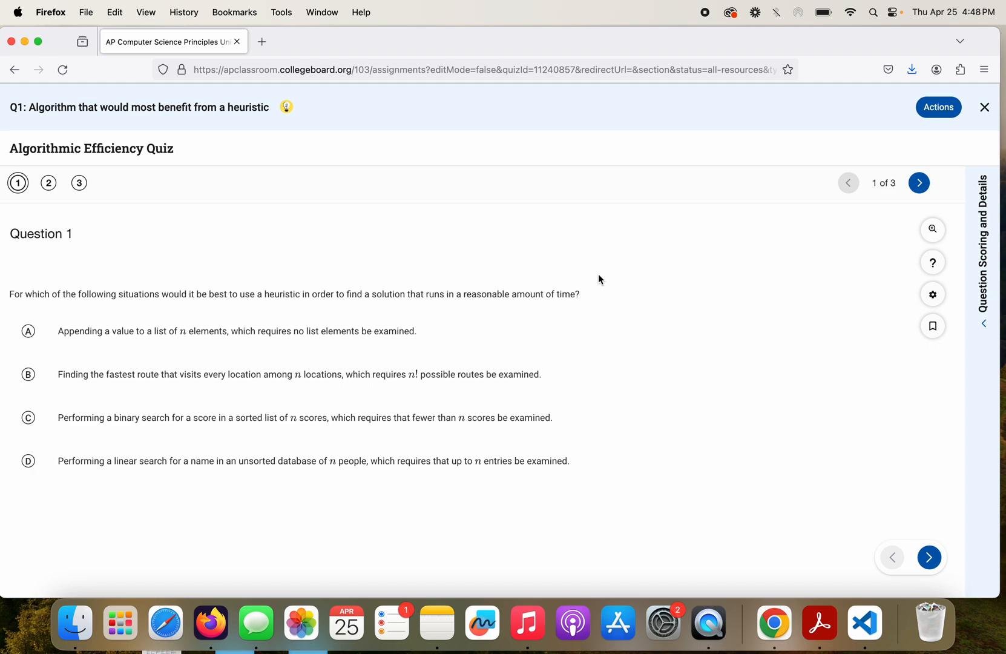
mouse_move(610, 245)
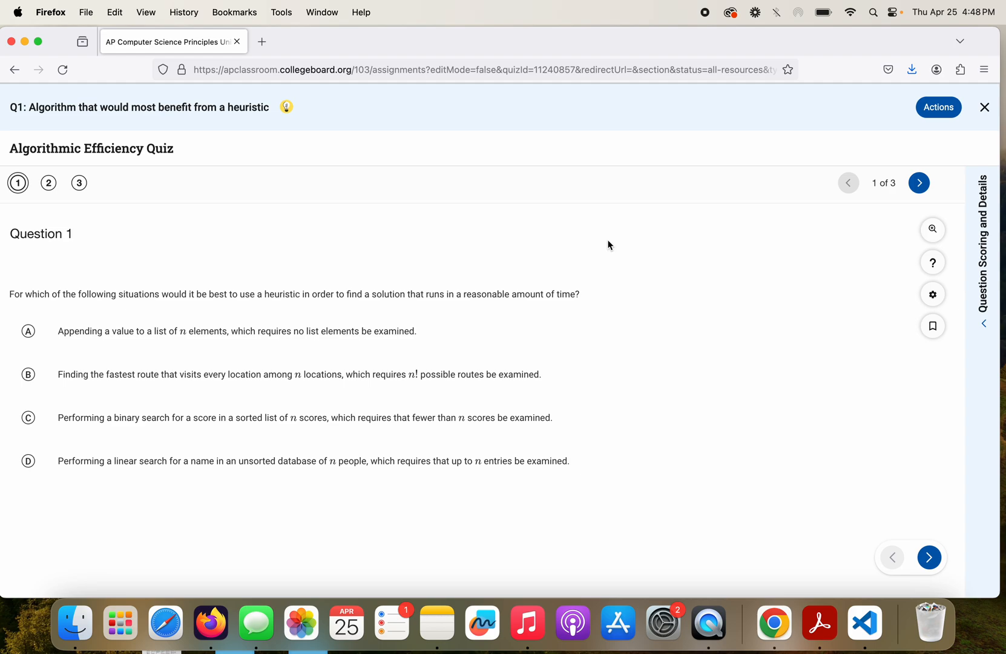
mouse_move(148, 303)
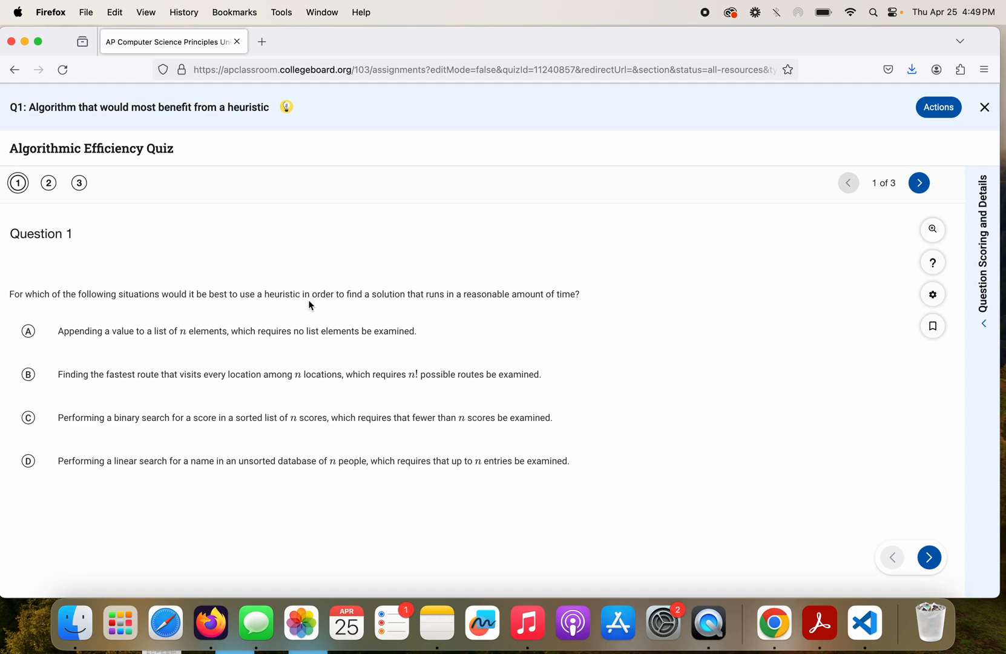
mouse_move(442, 309)
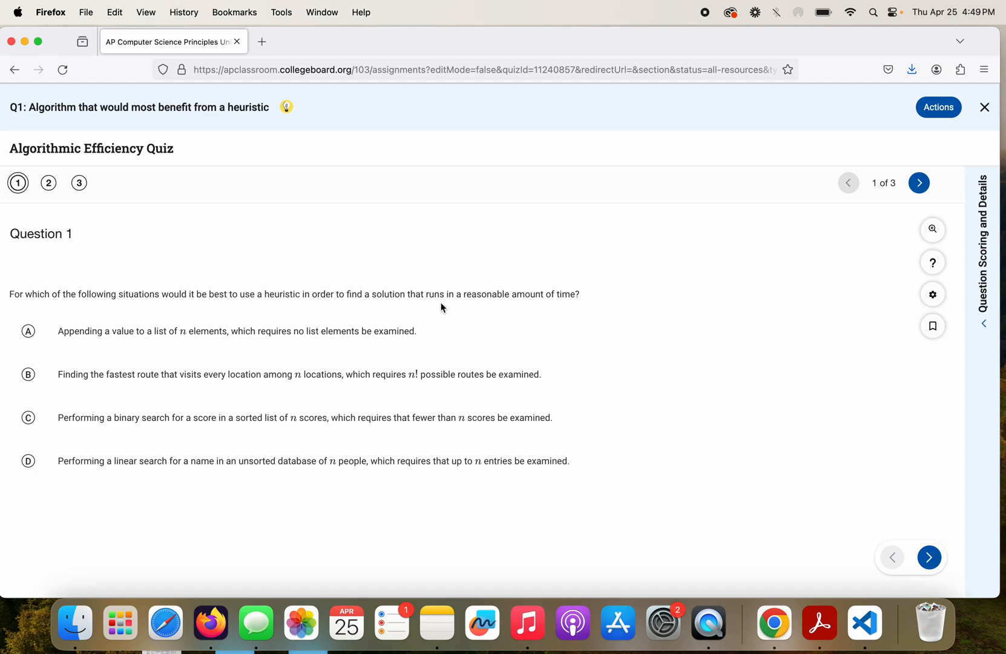
mouse_move(595, 298)
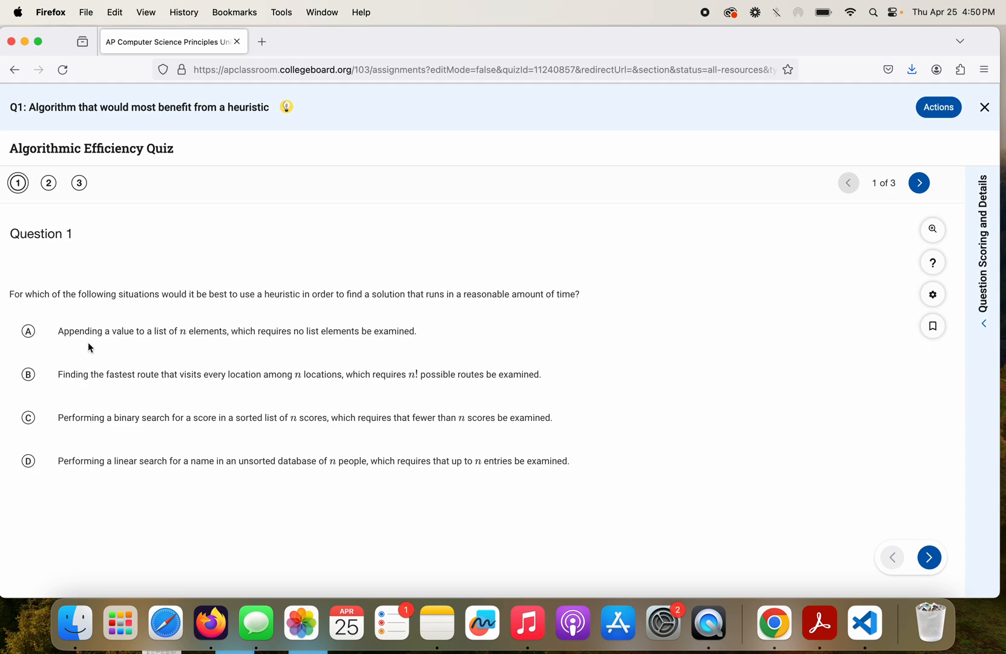
mouse_move(146, 341)
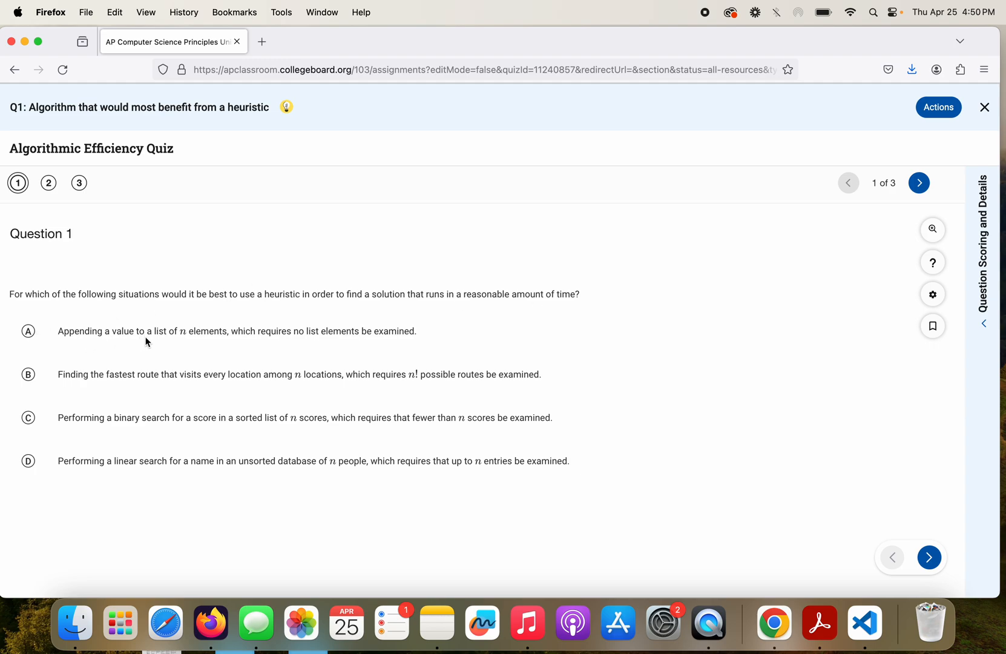
mouse_move(304, 345)
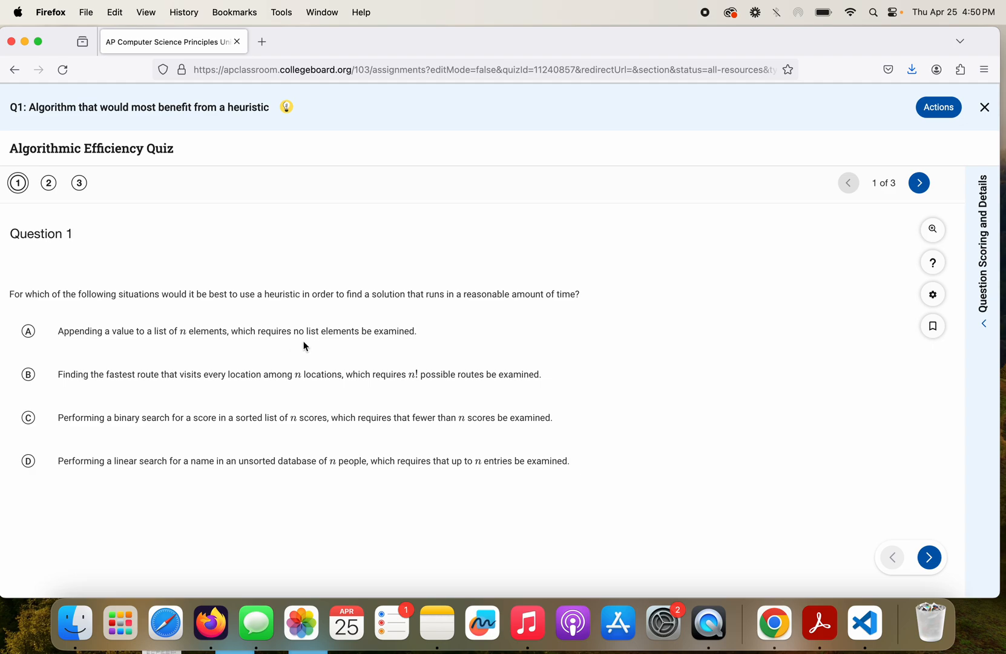
mouse_move(139, 351)
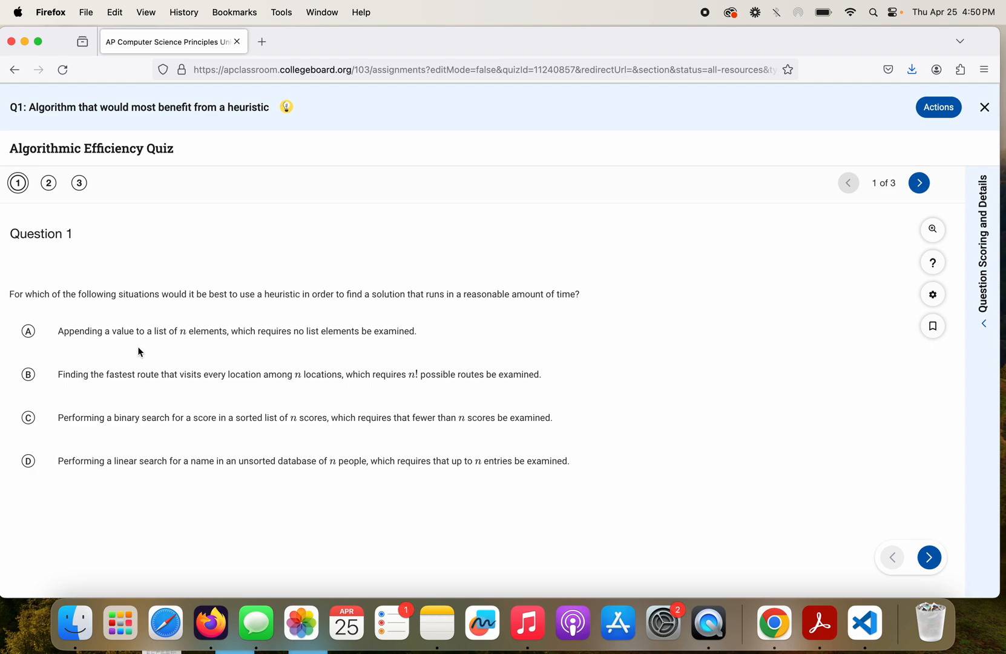
mouse_move(194, 340)
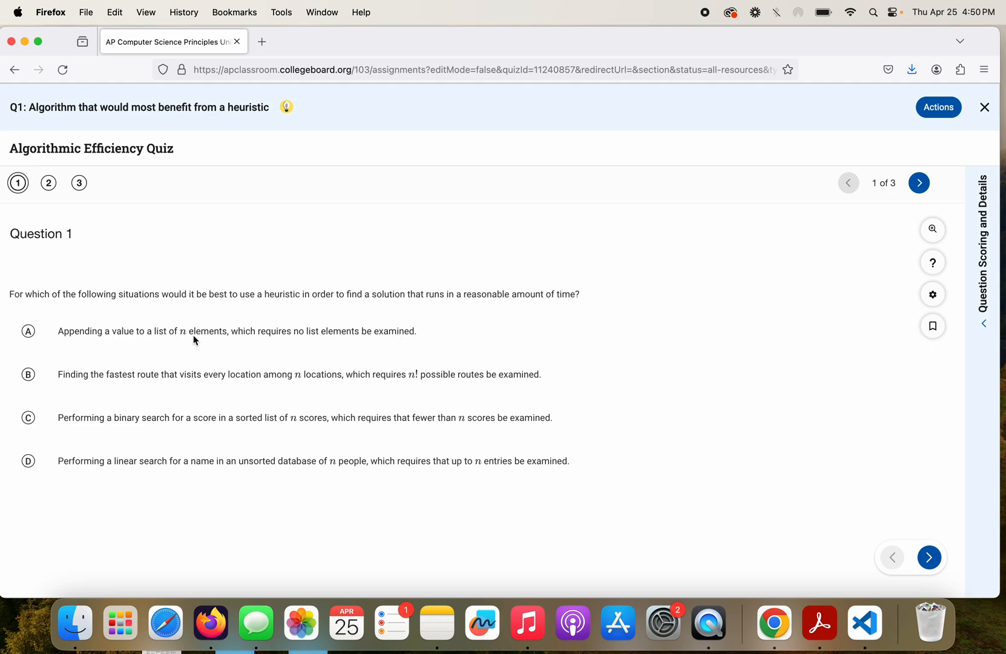
mouse_move(119, 379)
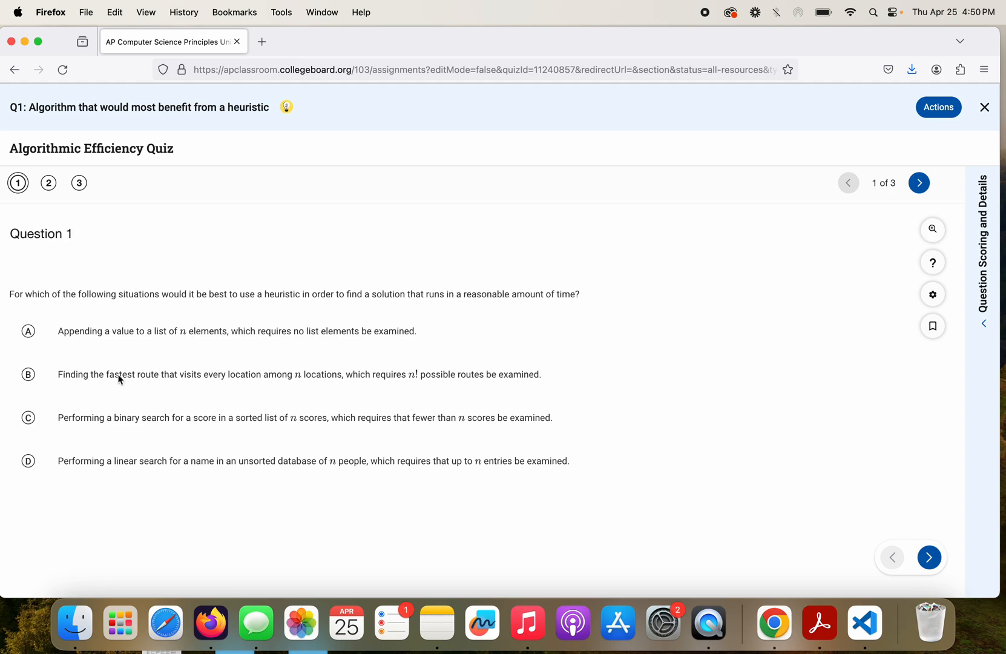
mouse_move(144, 383)
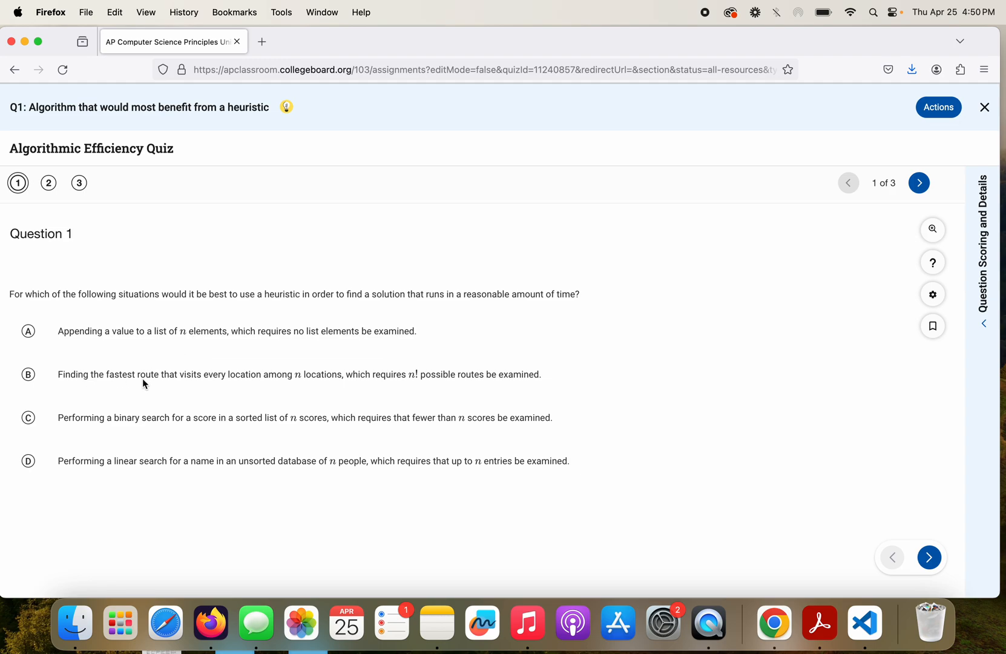
mouse_move(303, 384)
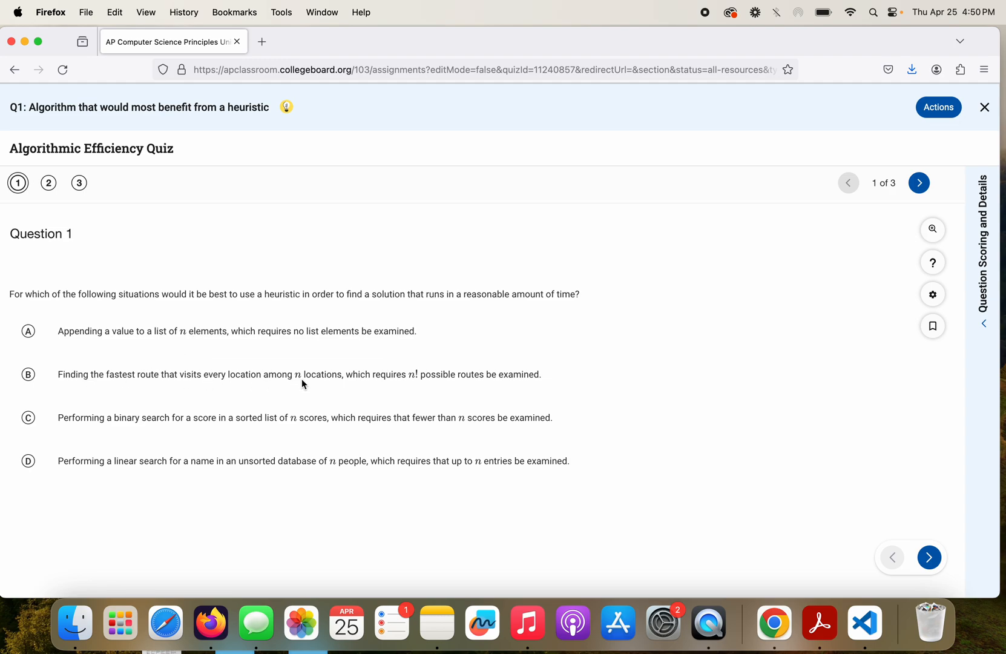
mouse_move(411, 382)
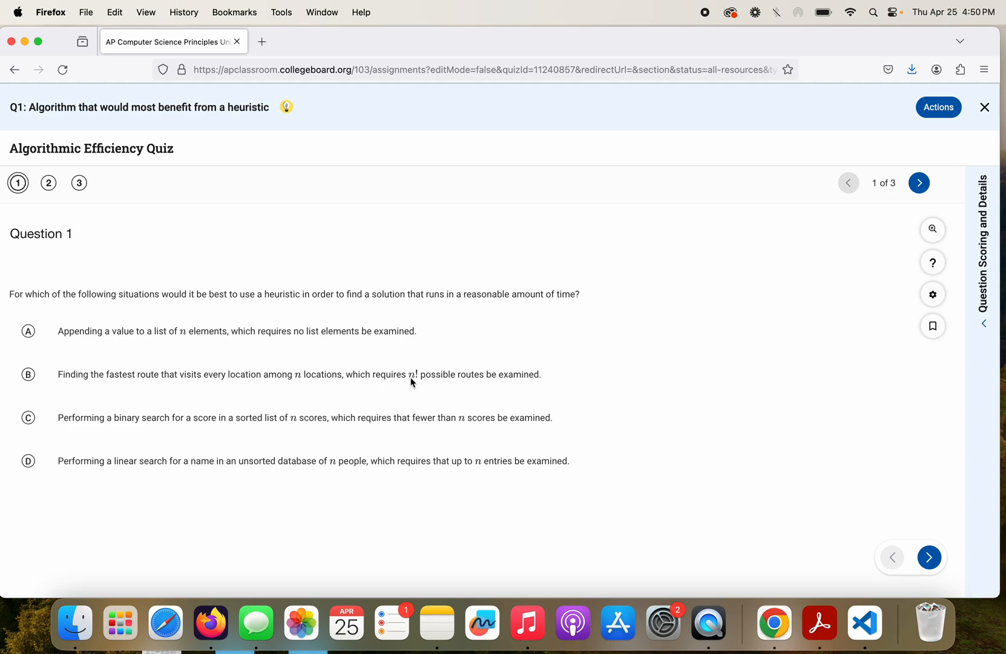
mouse_move(505, 383)
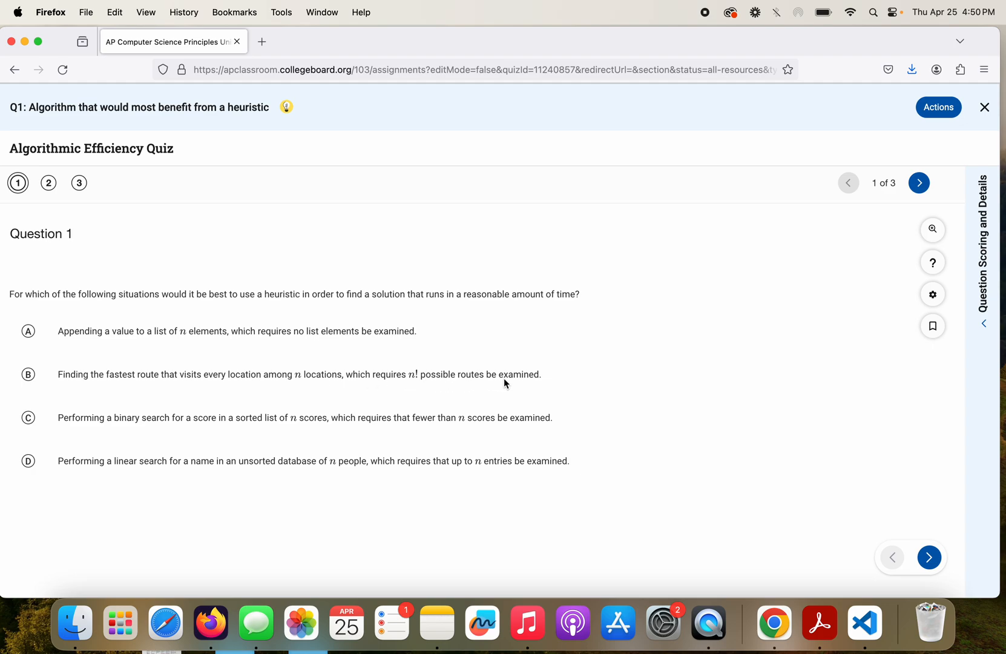
mouse_move(112, 378)
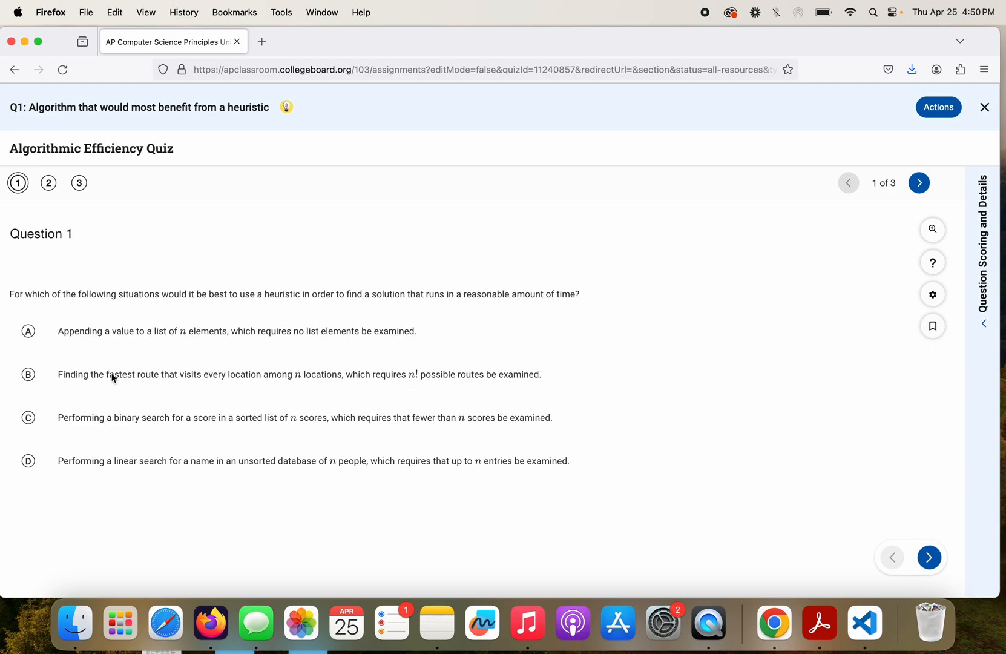
mouse_move(386, 384)
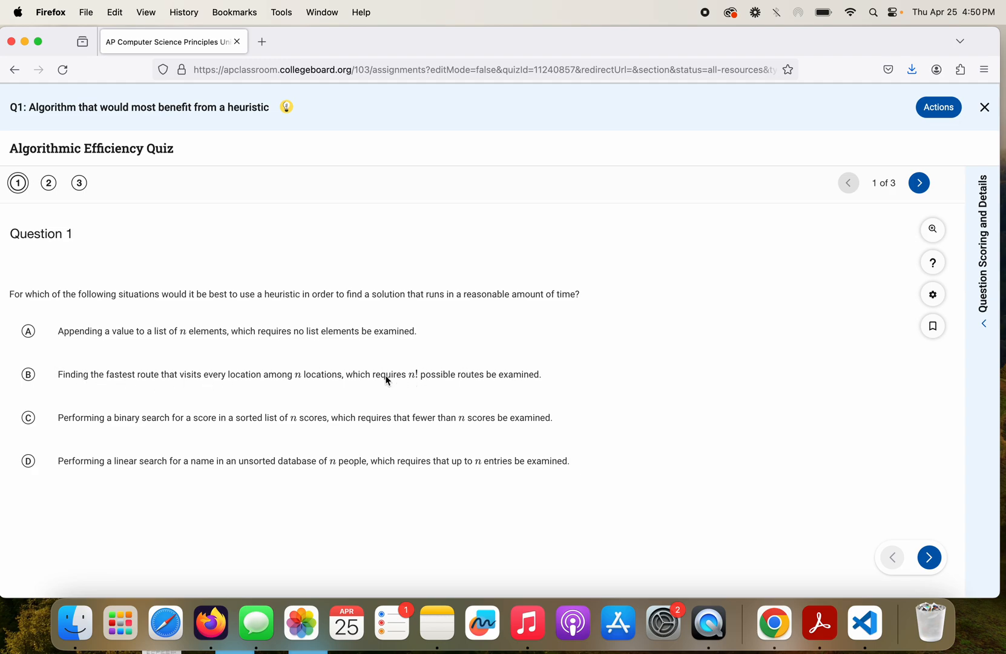
mouse_move(297, 384)
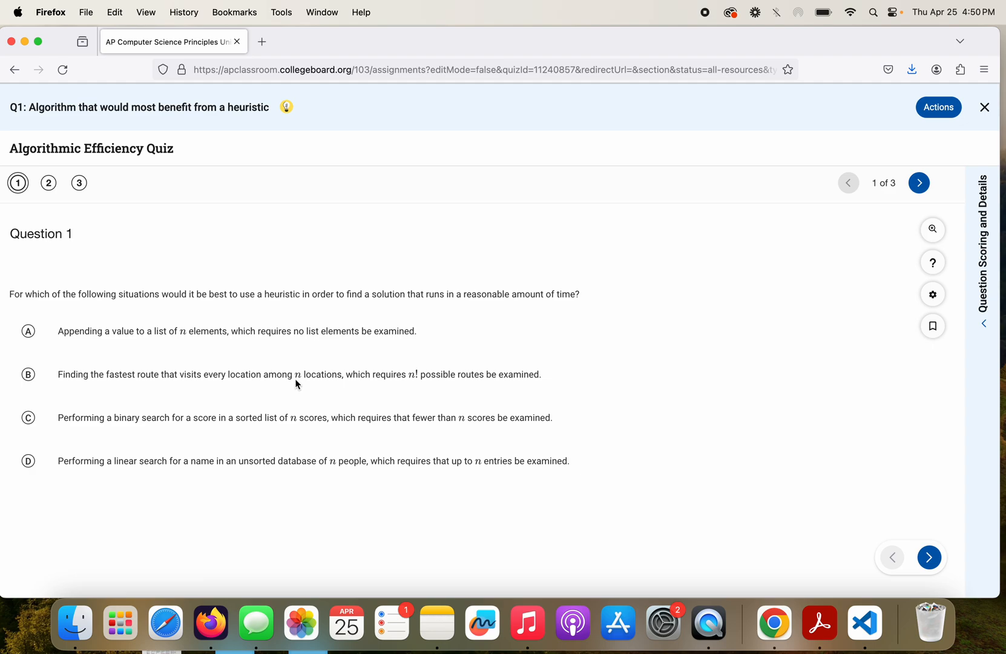
mouse_move(415, 380)
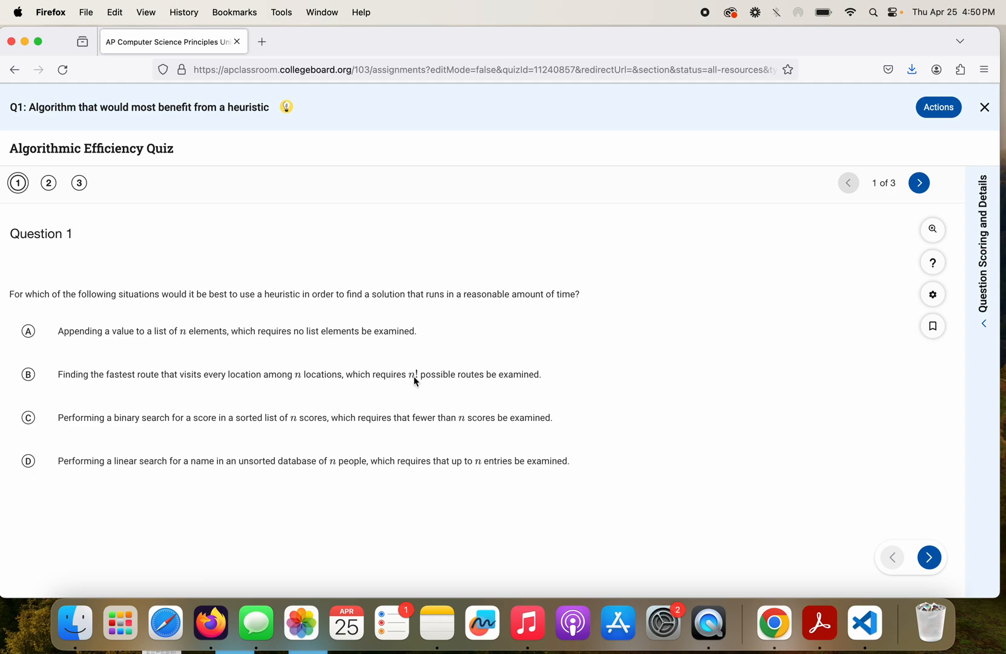
mouse_move(305, 374)
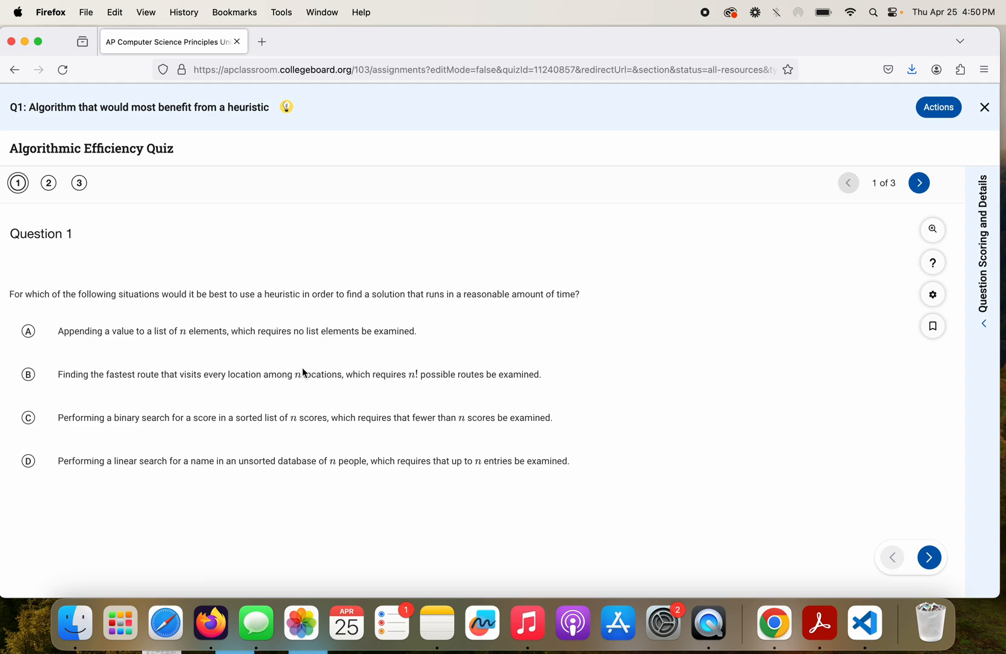
mouse_move(142, 440)
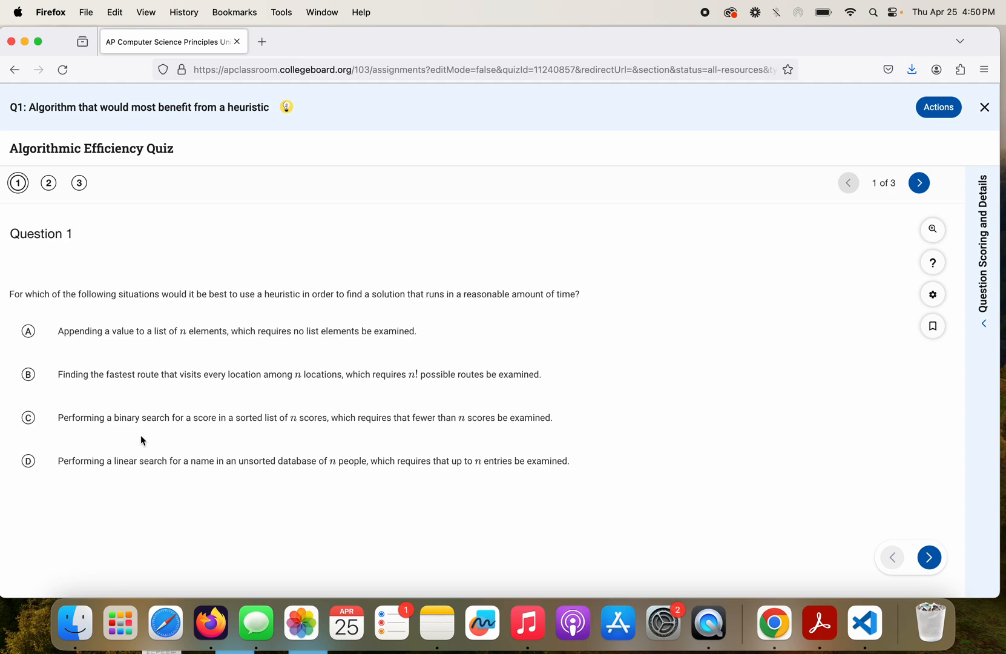
mouse_move(95, 428)
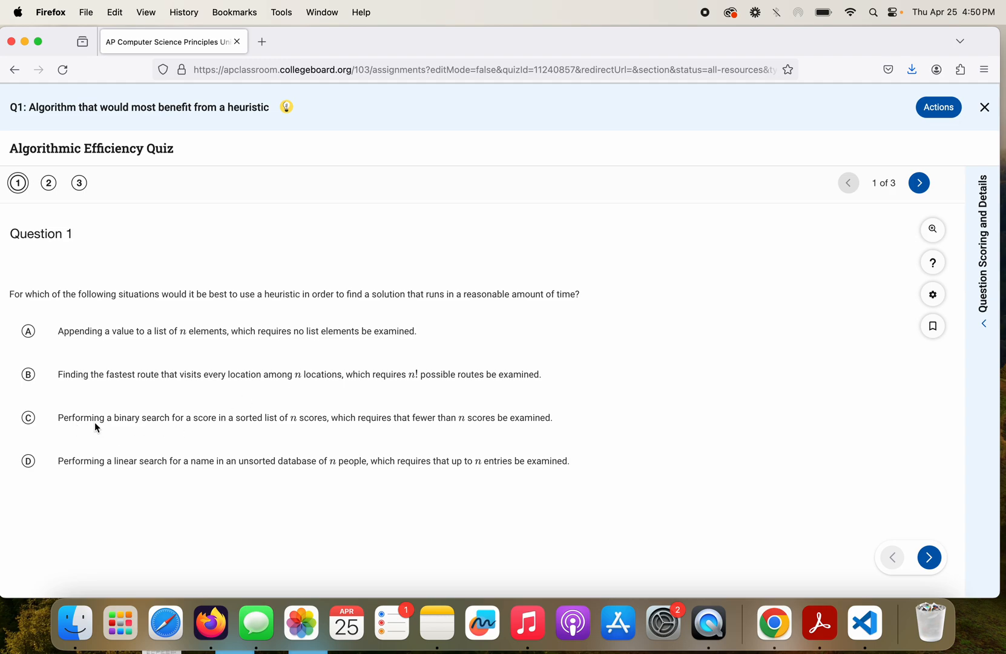
mouse_move(261, 427)
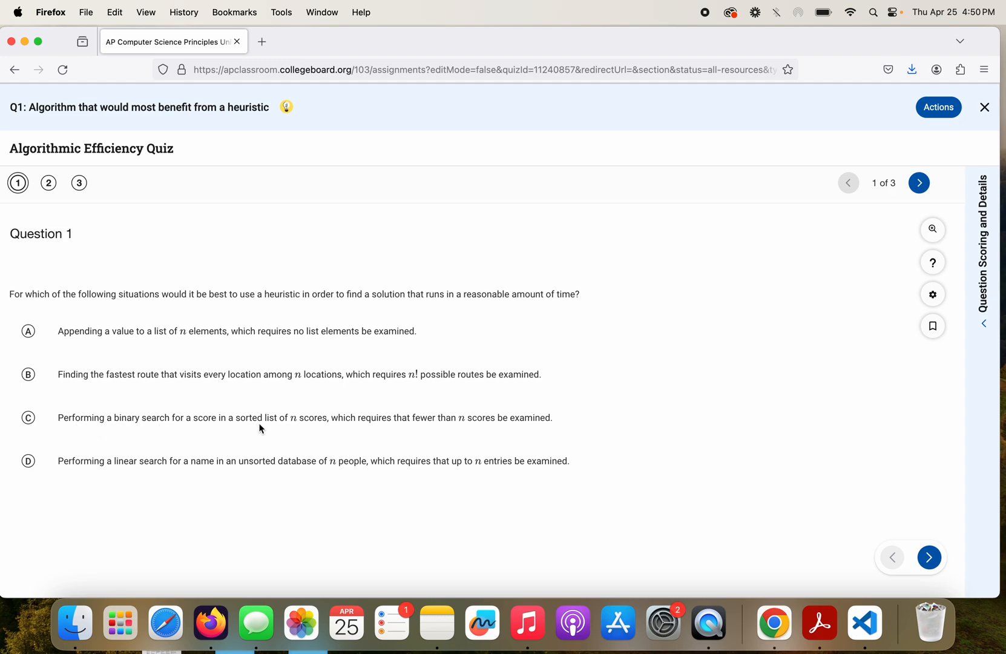
mouse_move(431, 429)
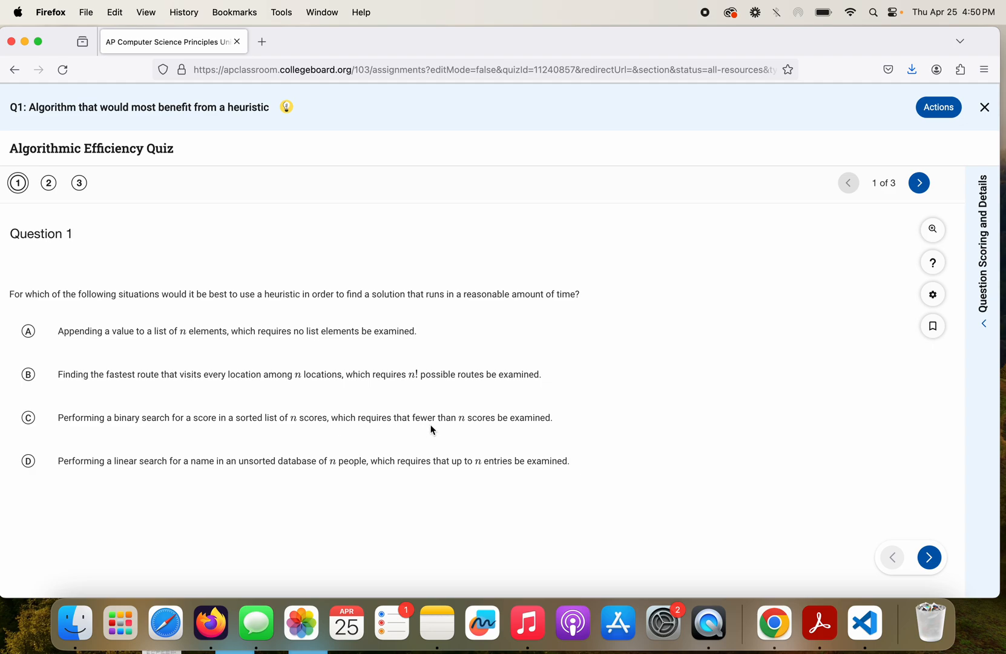
mouse_move(533, 428)
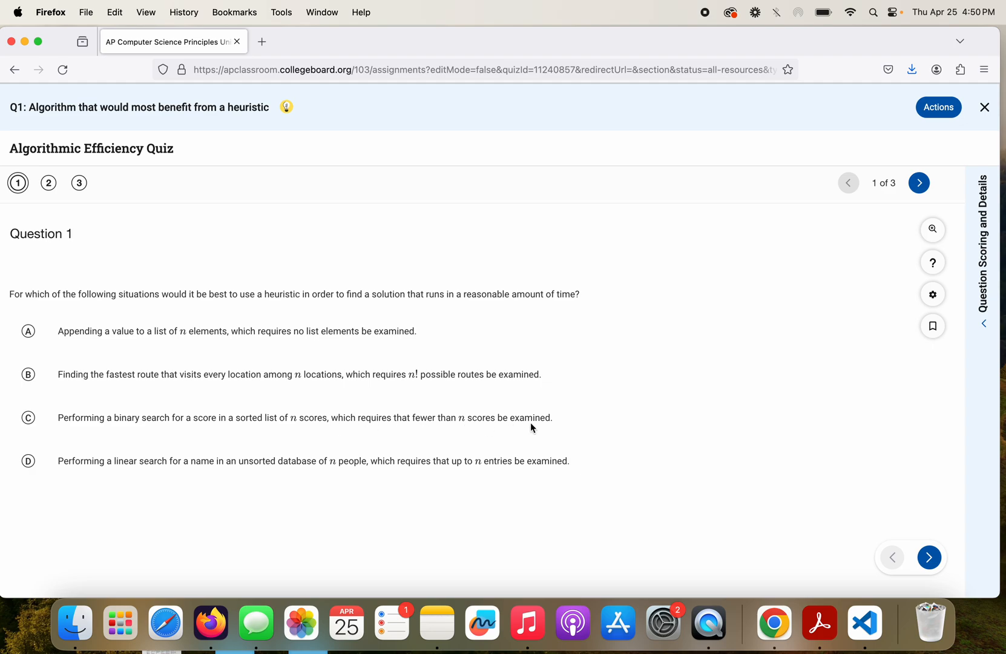
mouse_move(364, 428)
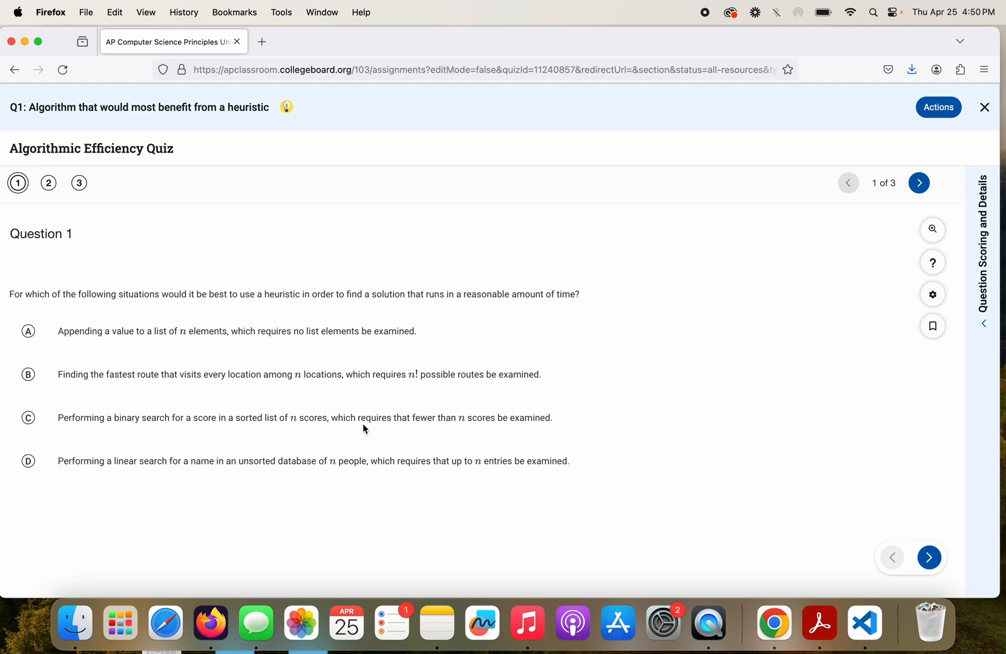
mouse_move(290, 463)
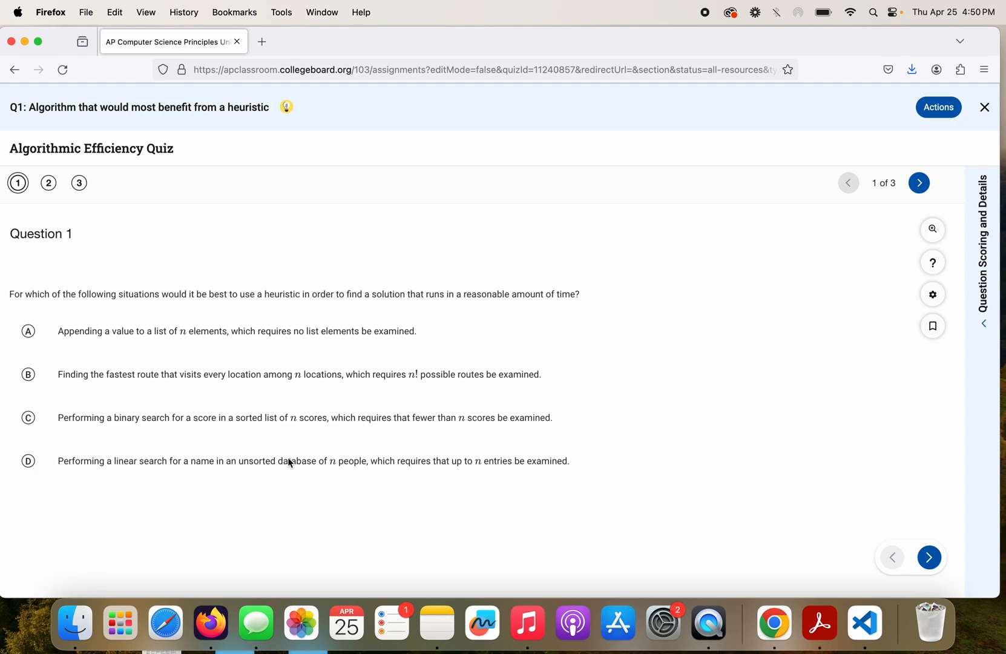
mouse_move(360, 470)
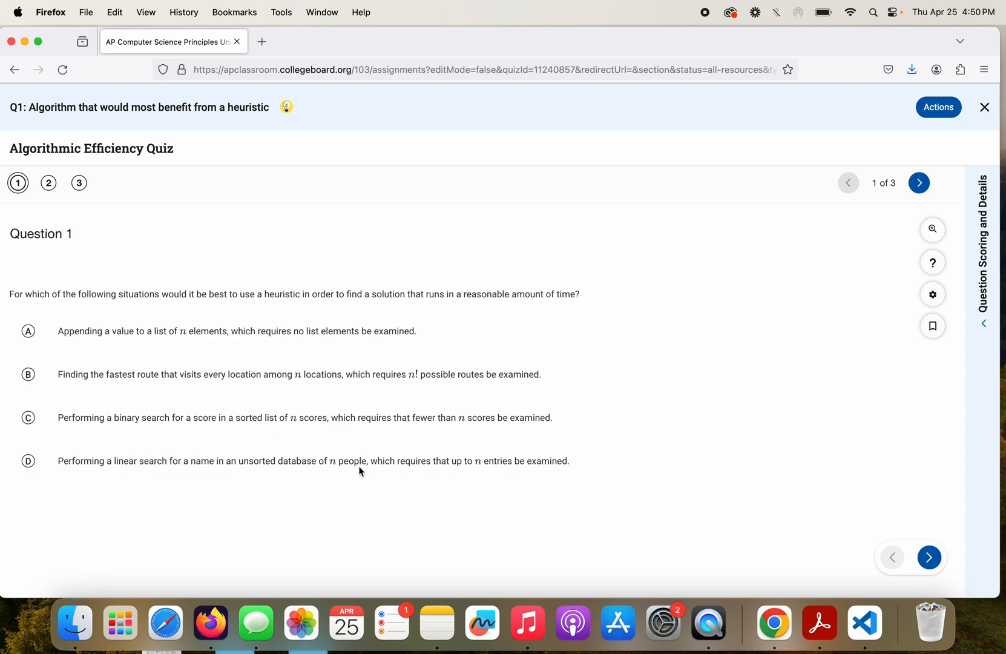
mouse_move(300, 388)
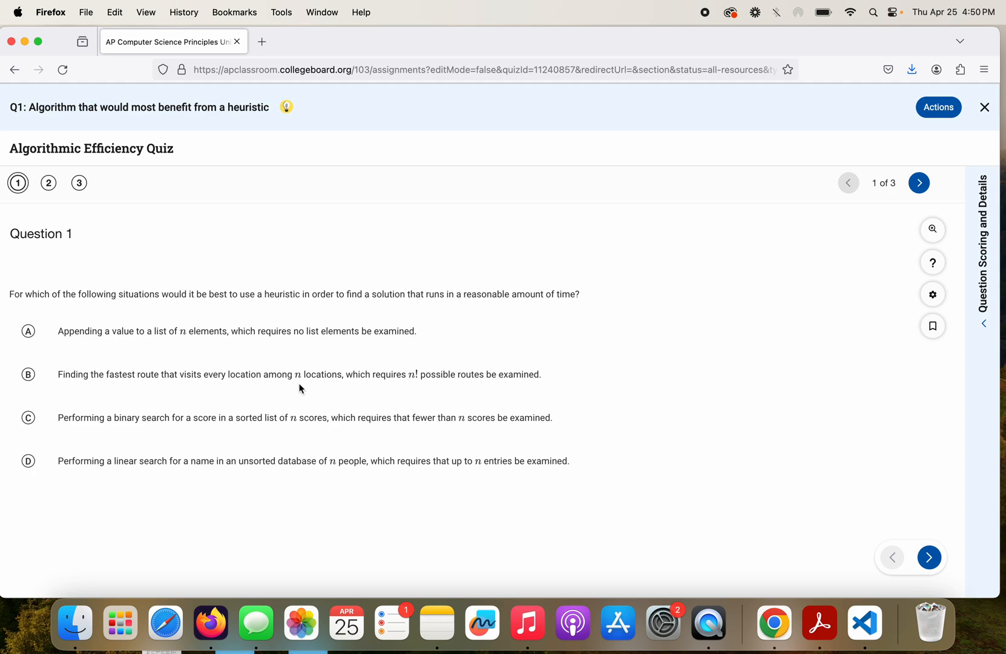
mouse_move(303, 390)
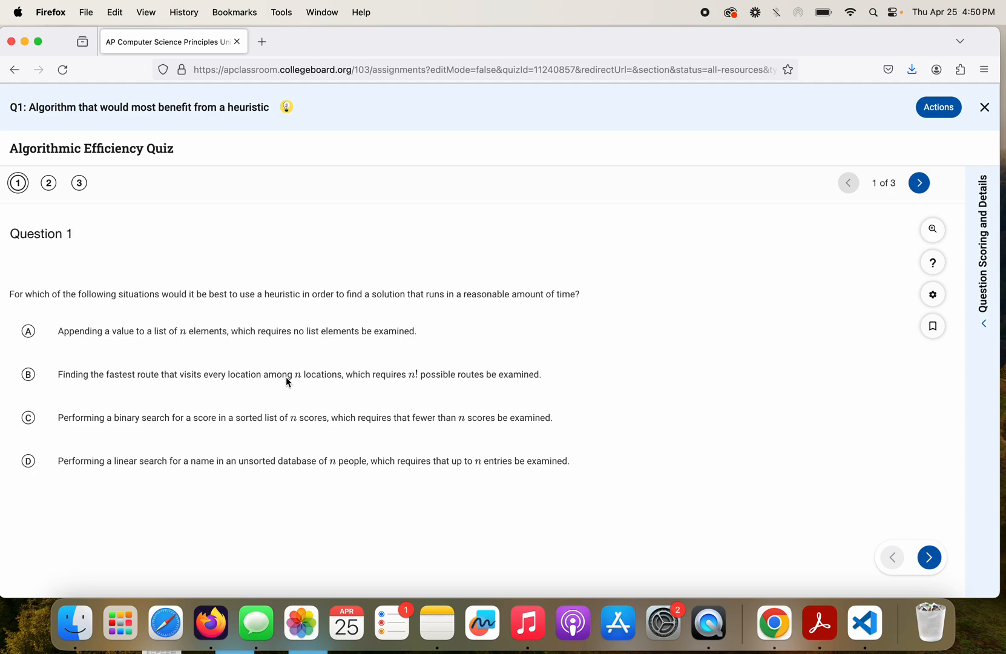
mouse_move(545, 376)
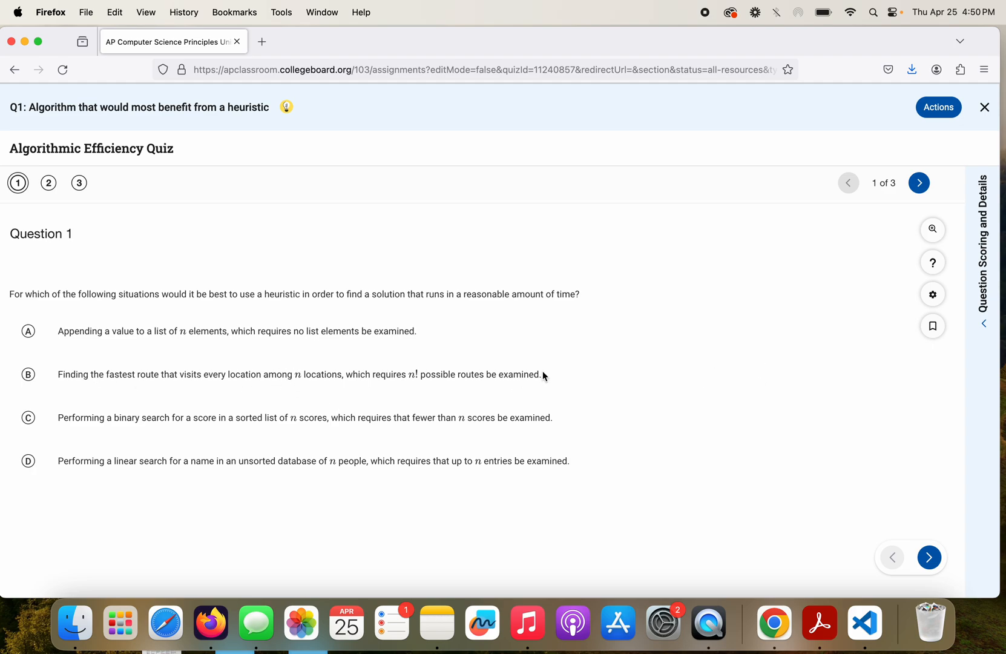
mouse_move(998, 307)
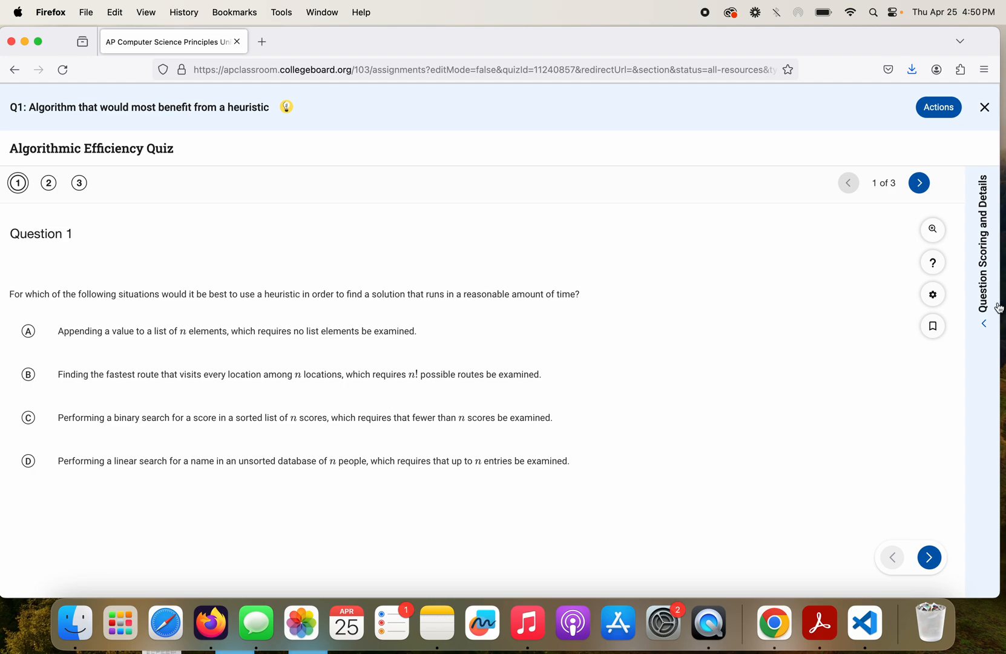
mouse_move(991, 323)
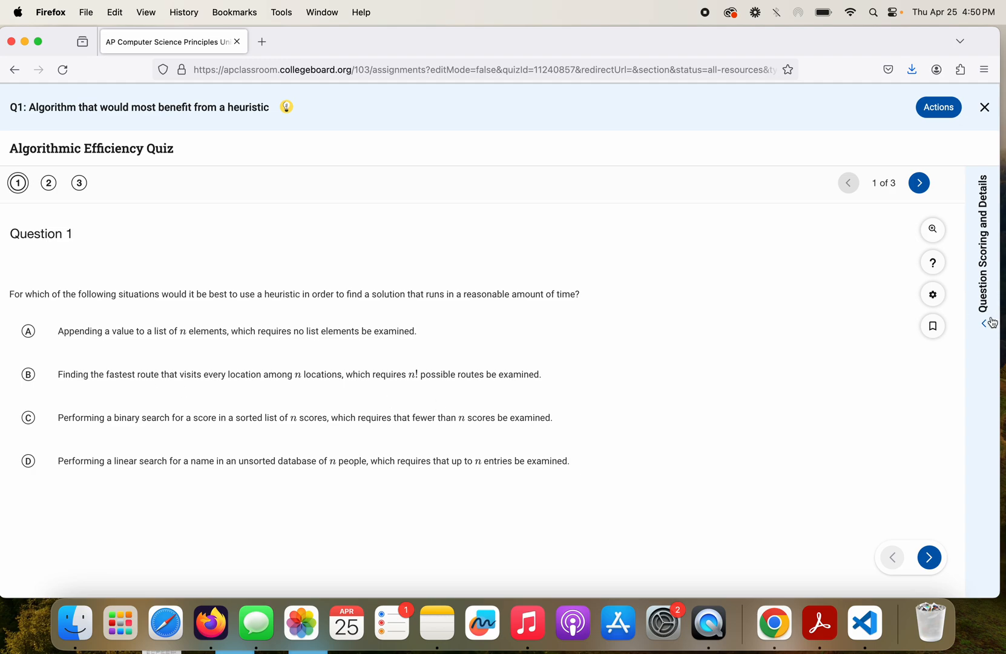
- Expand the Question Scoring and Details tab to show answer B's explanation and item details
left_click(991, 322)
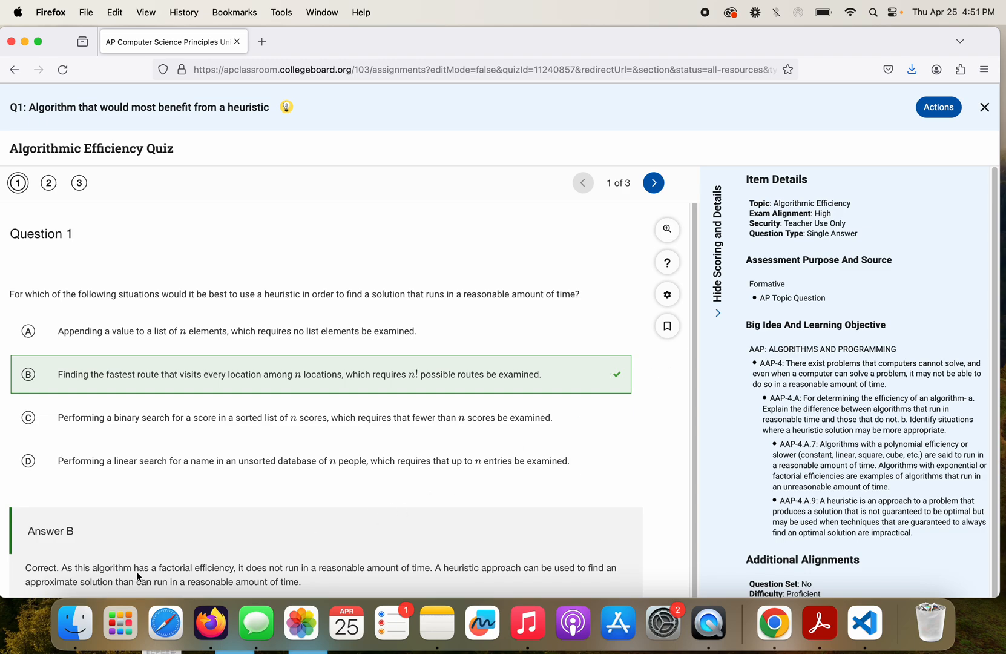
mouse_move(396, 580)
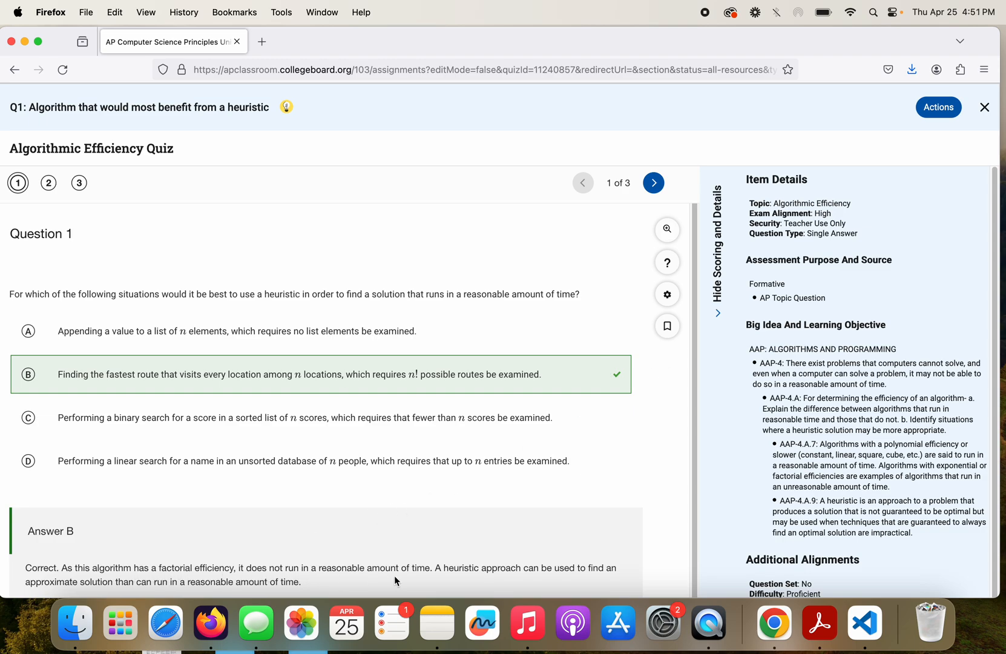
mouse_move(727, 257)
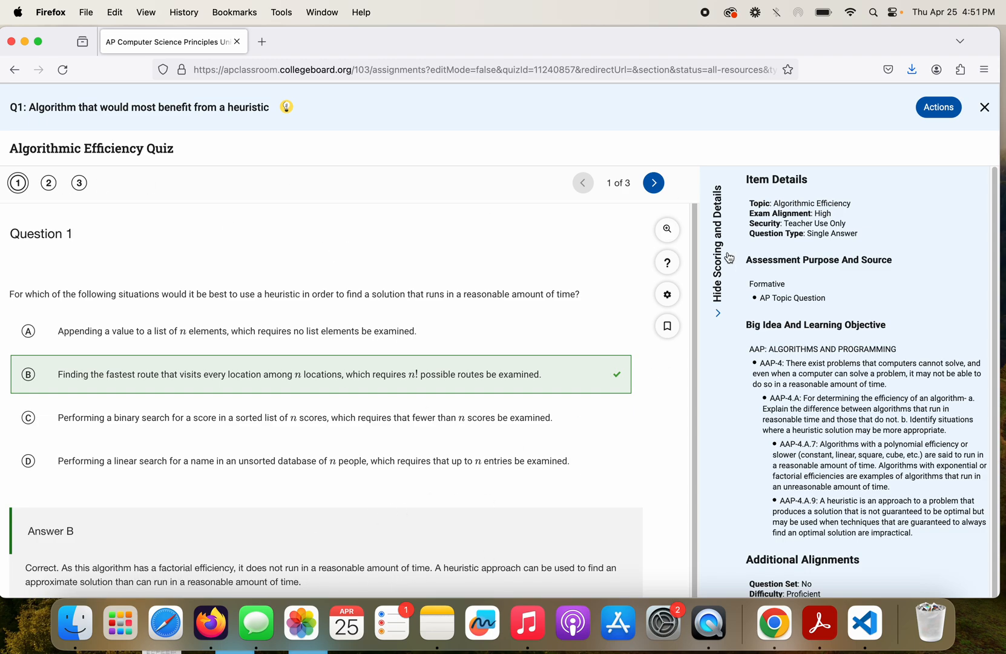
- Go to Question 2 and scroll through its shape-drawing steps table and answers A–D
left_click(718, 313)
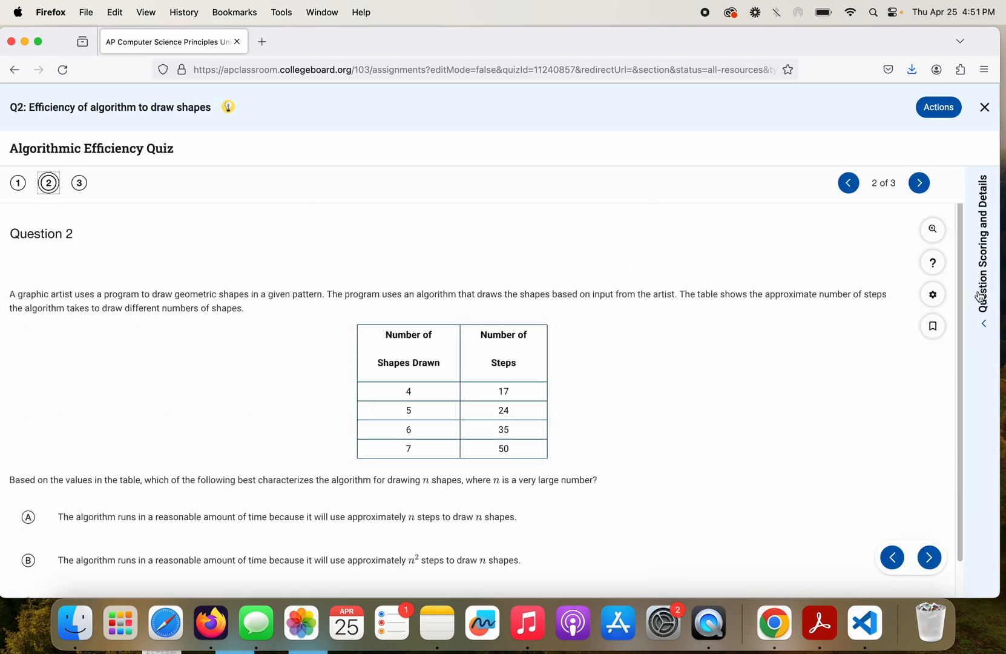
scroll("down", 3)
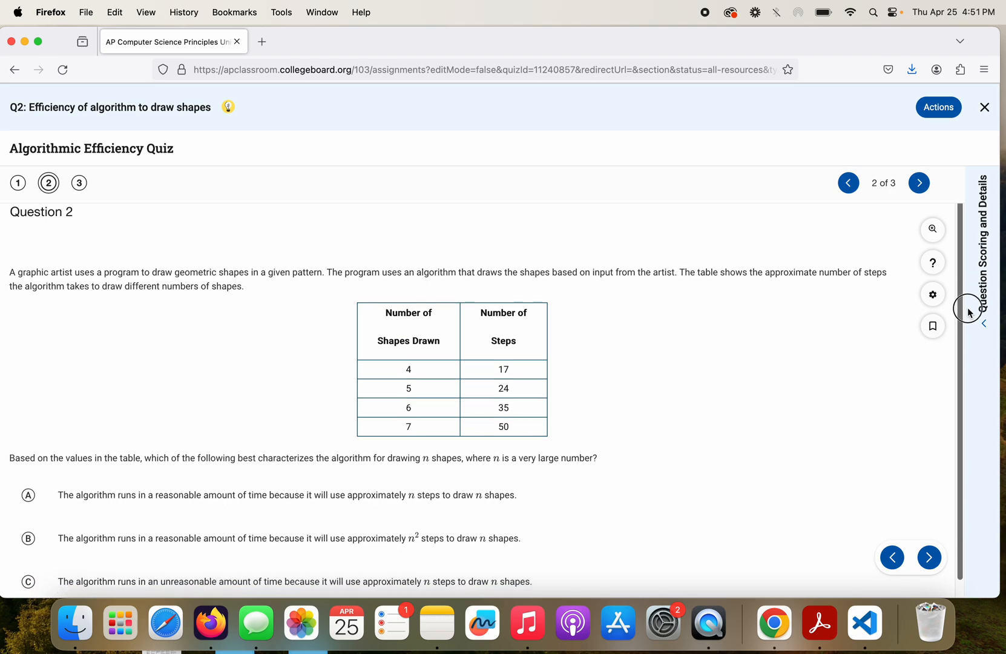
scroll("down", 3)
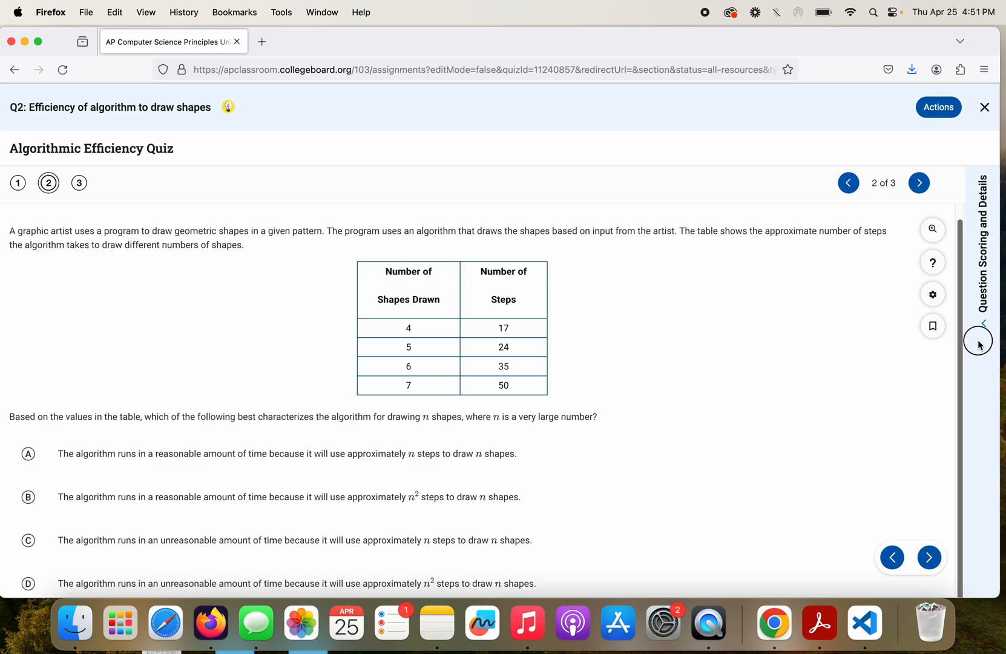
scroll("up", 3)
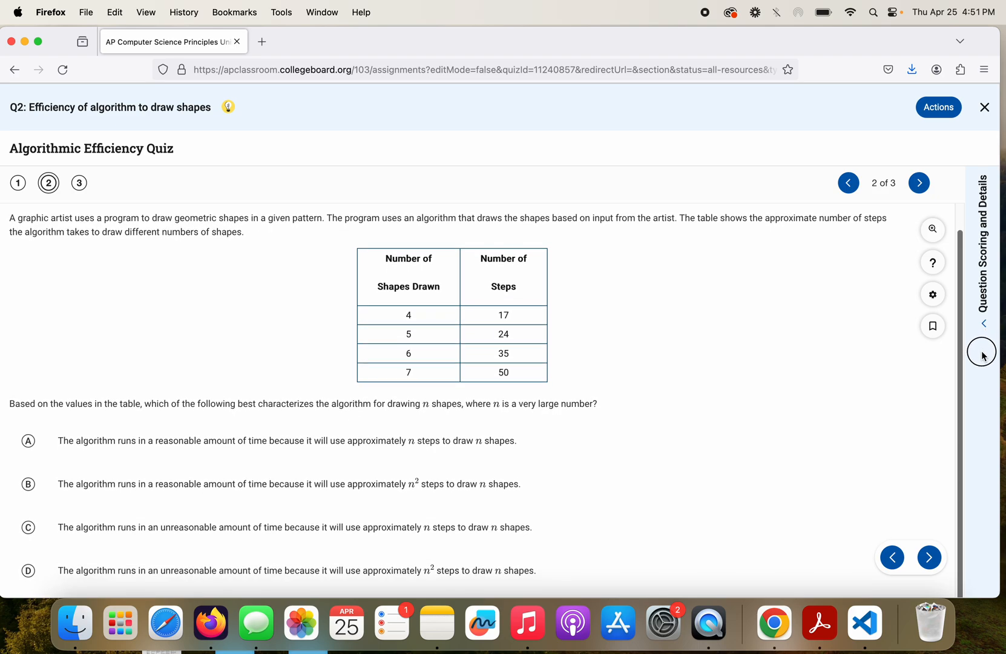
mouse_move(984, 357)
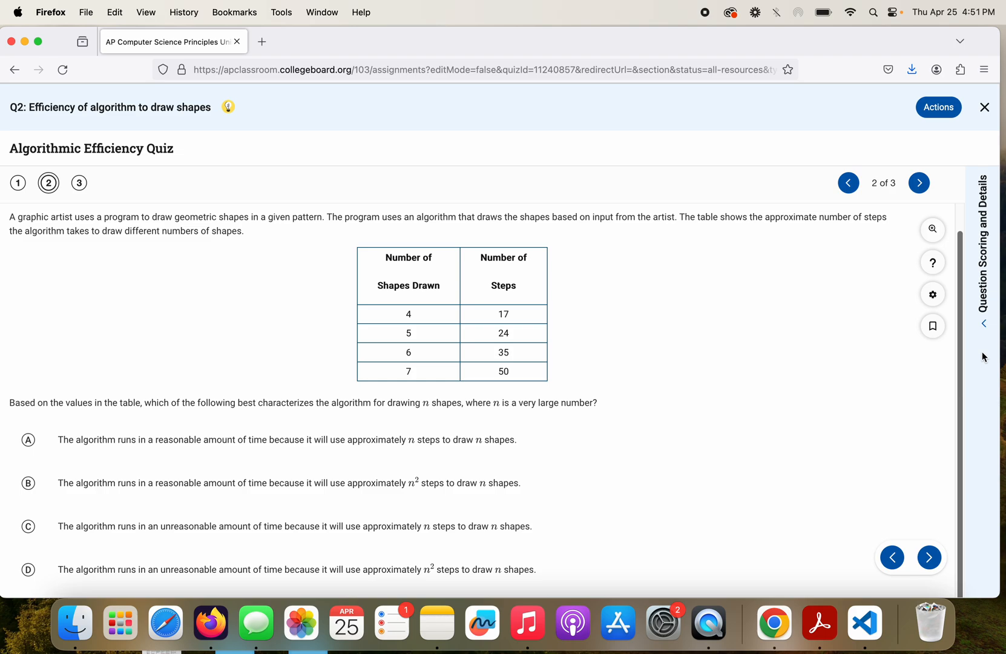
mouse_move(809, 305)
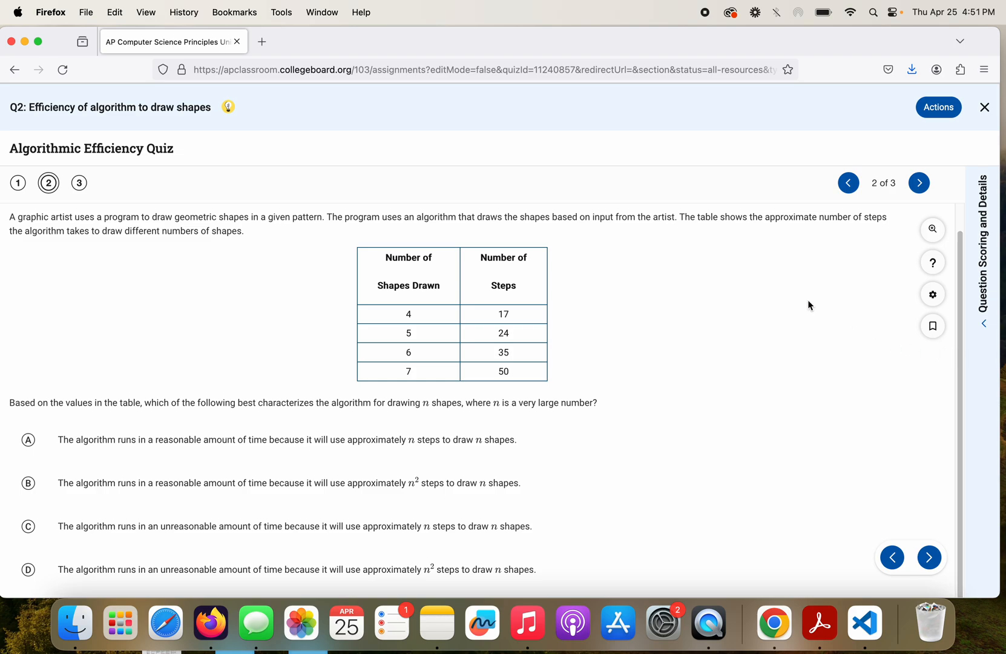
mouse_move(425, 317)
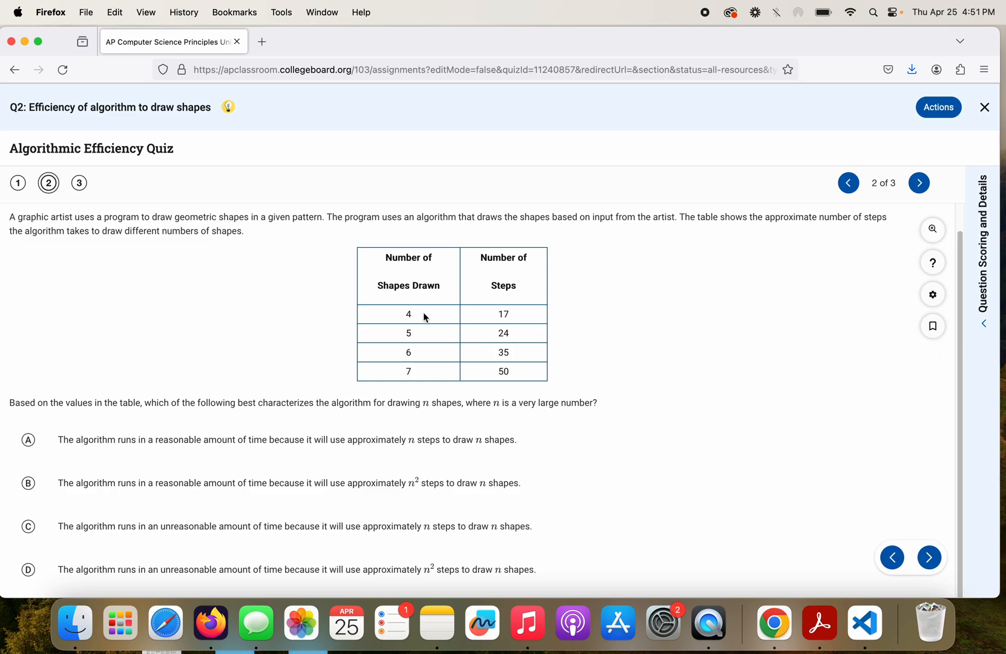
mouse_move(485, 304)
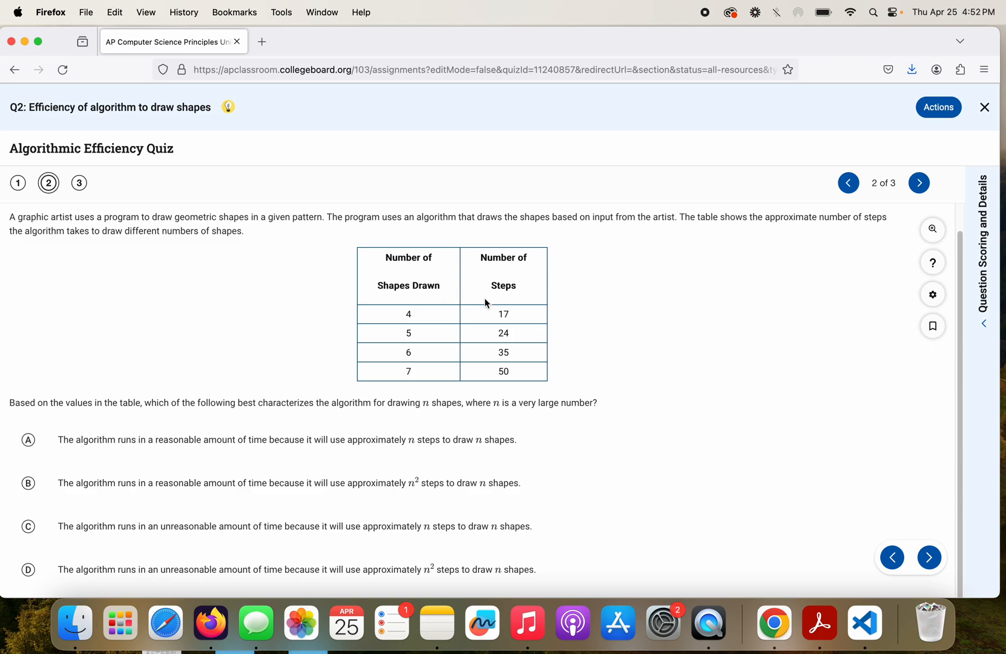
mouse_move(405, 383)
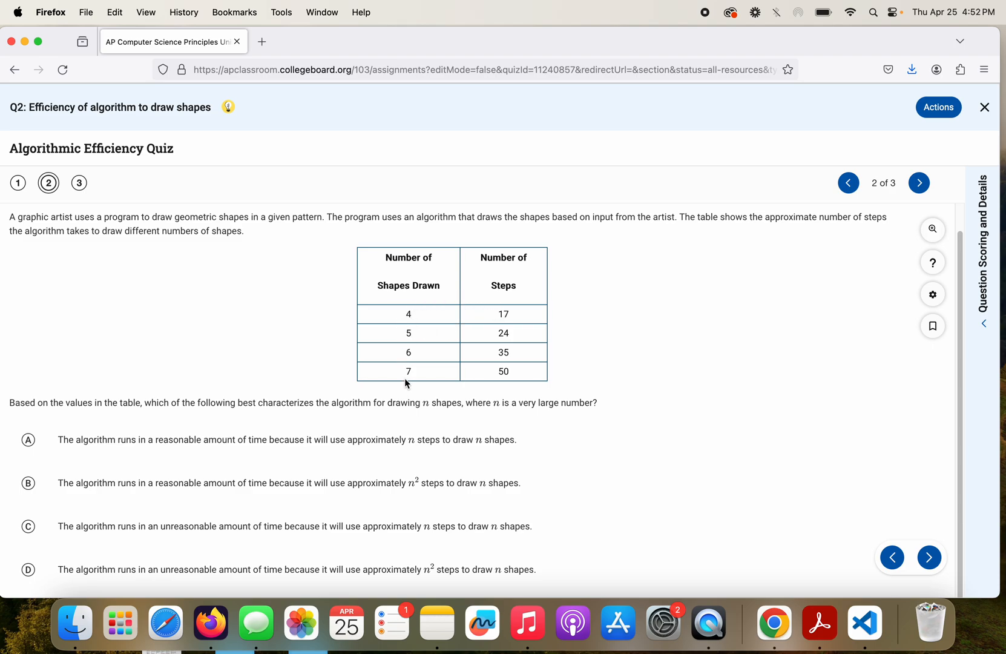
mouse_move(409, 351)
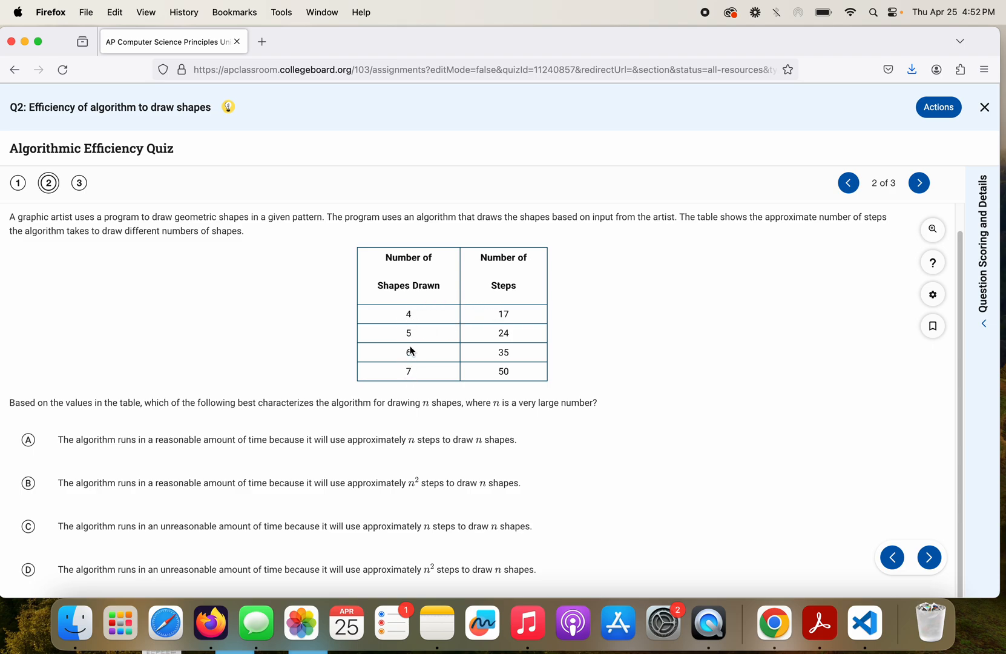
mouse_move(435, 336)
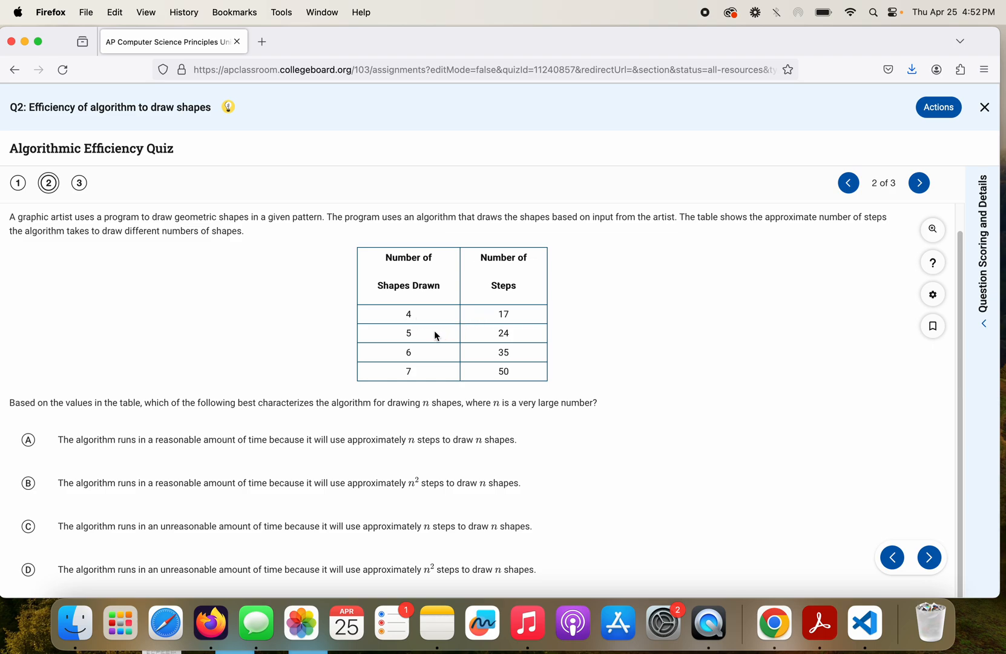
mouse_move(485, 319)
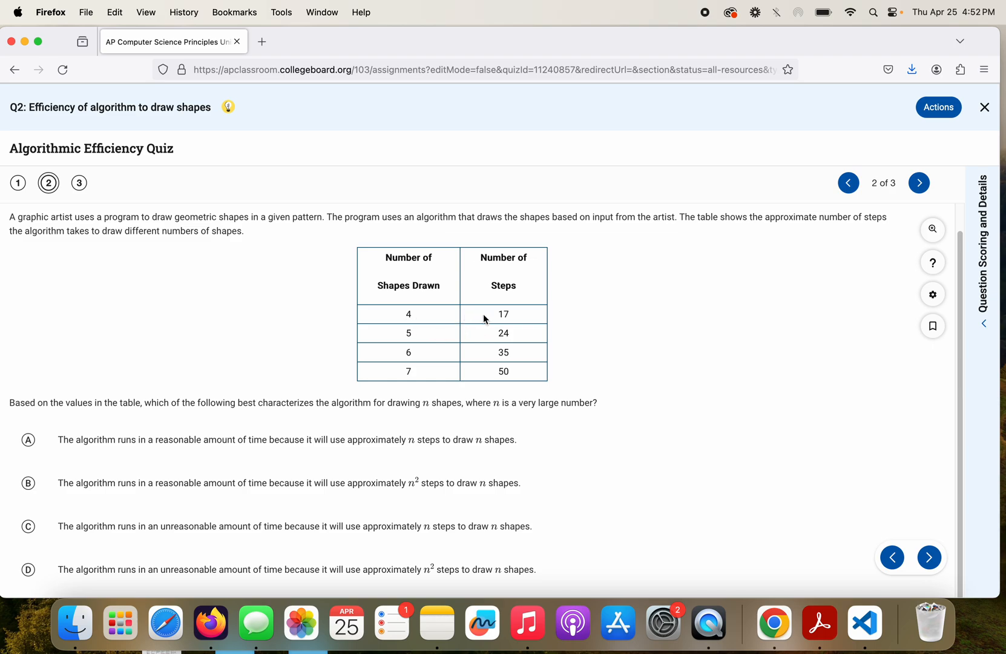
mouse_move(446, 356)
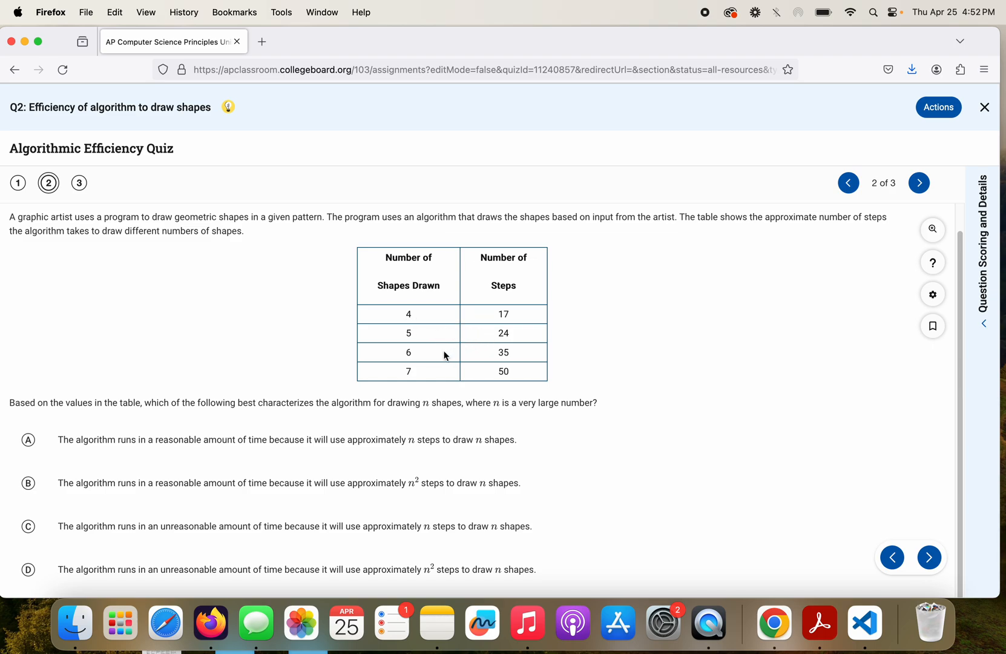
mouse_move(516, 376)
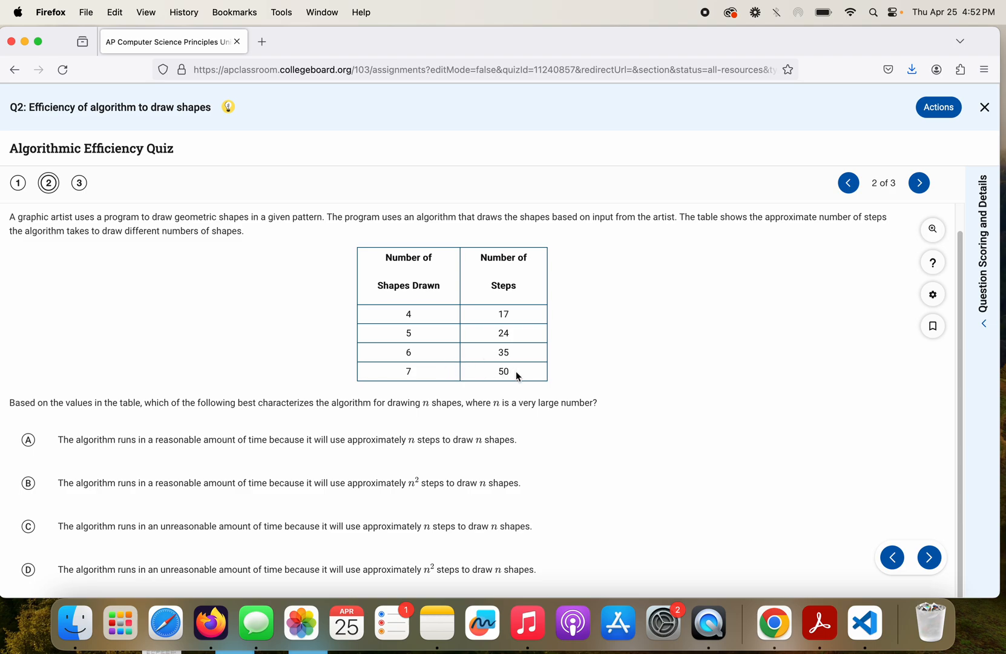
mouse_move(414, 319)
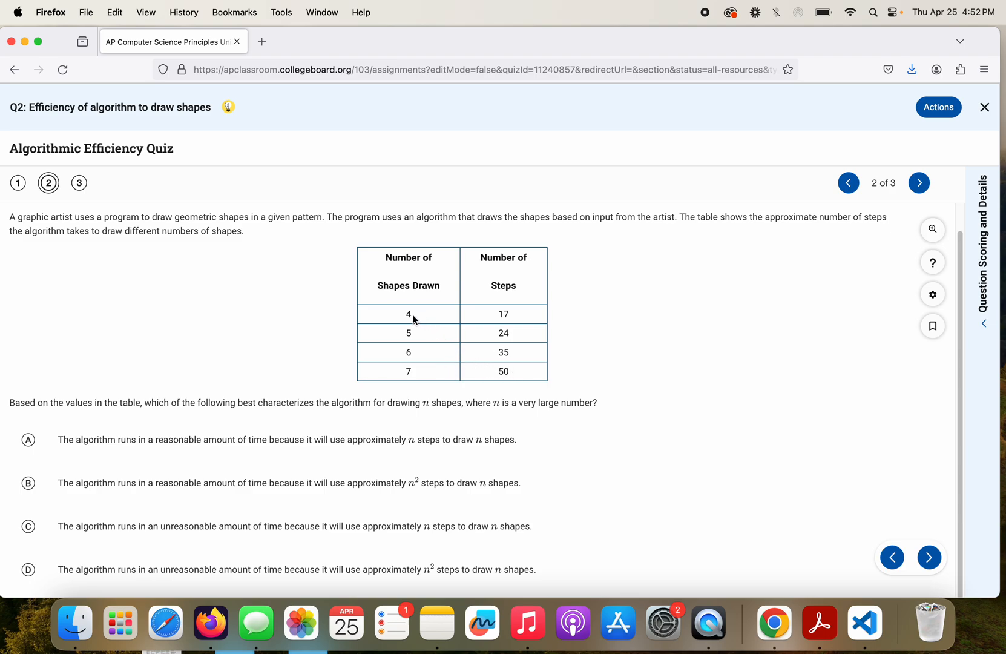
mouse_move(509, 319)
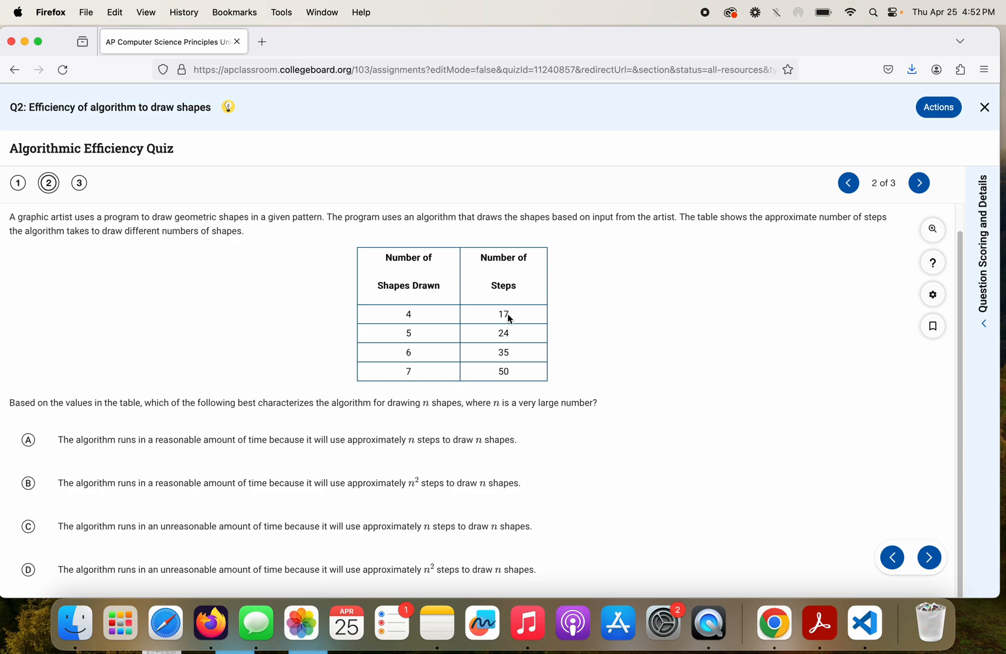
mouse_move(416, 329)
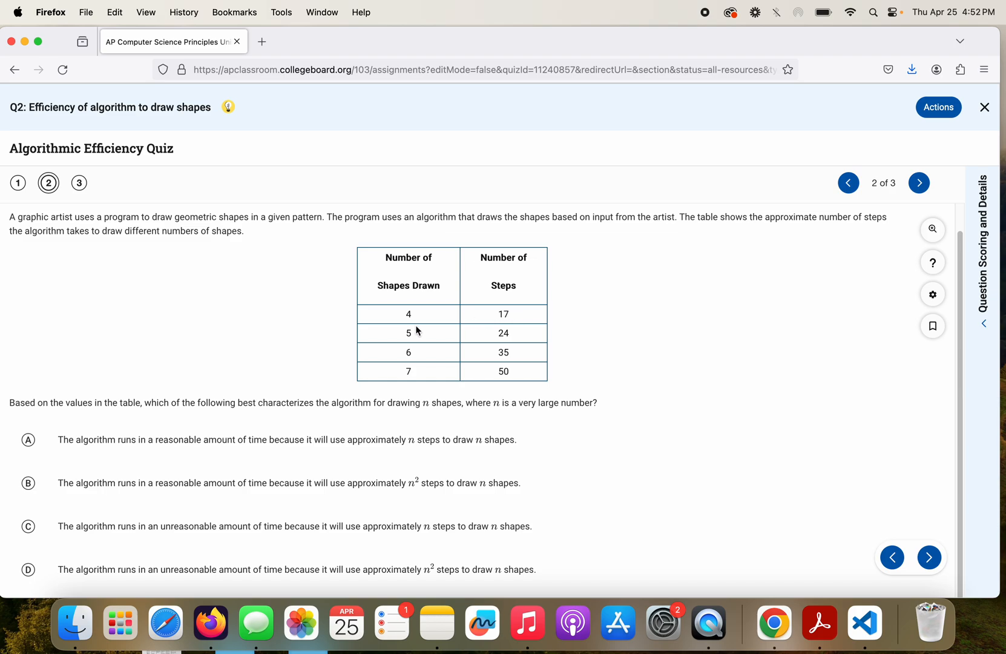
mouse_move(507, 332)
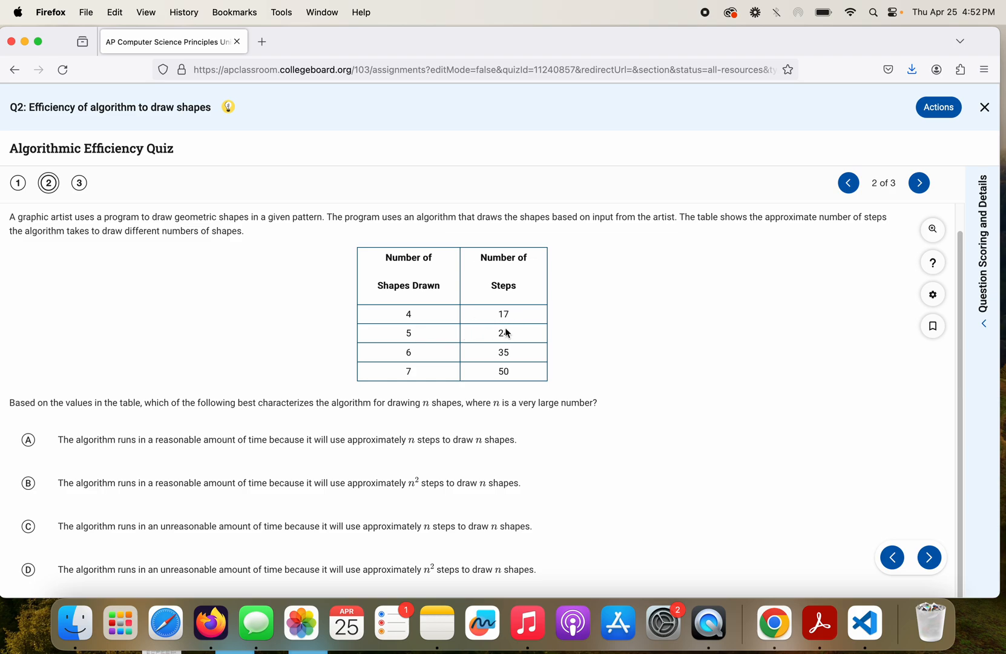
mouse_move(410, 359)
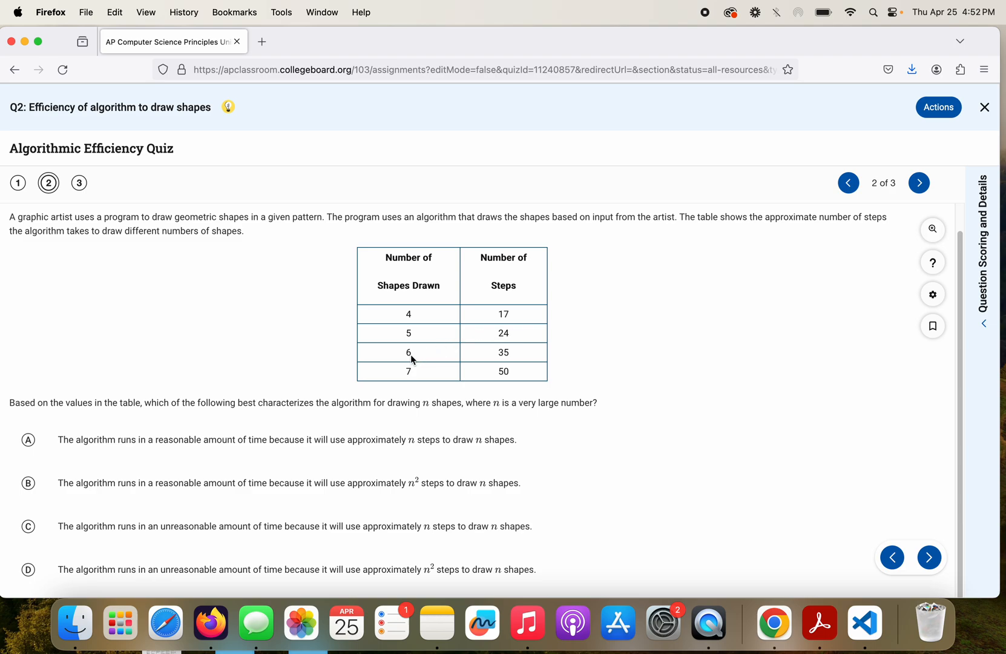
mouse_move(422, 368)
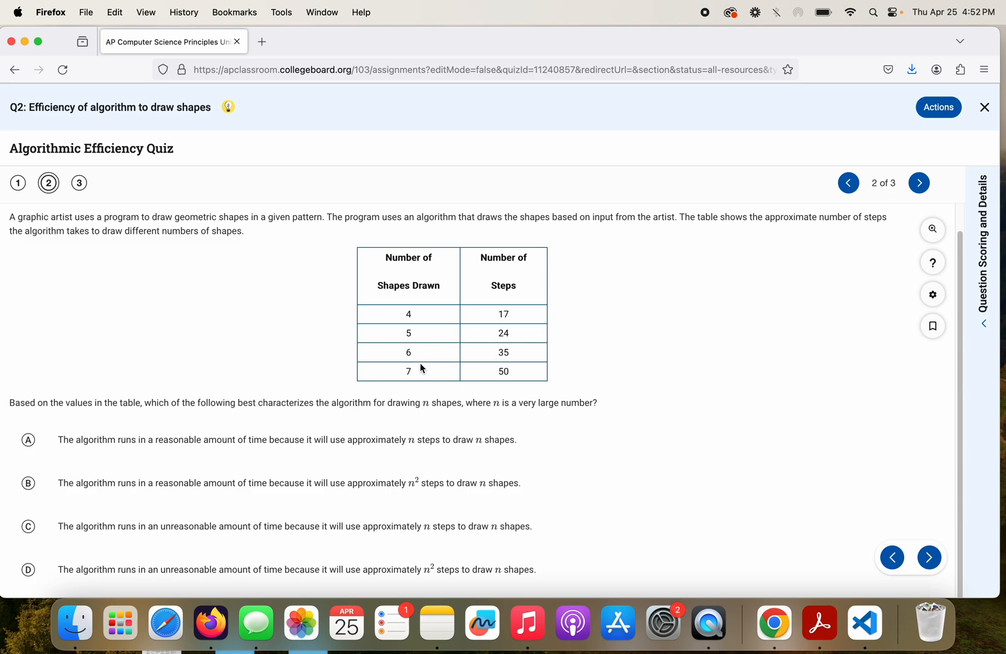
mouse_move(502, 315)
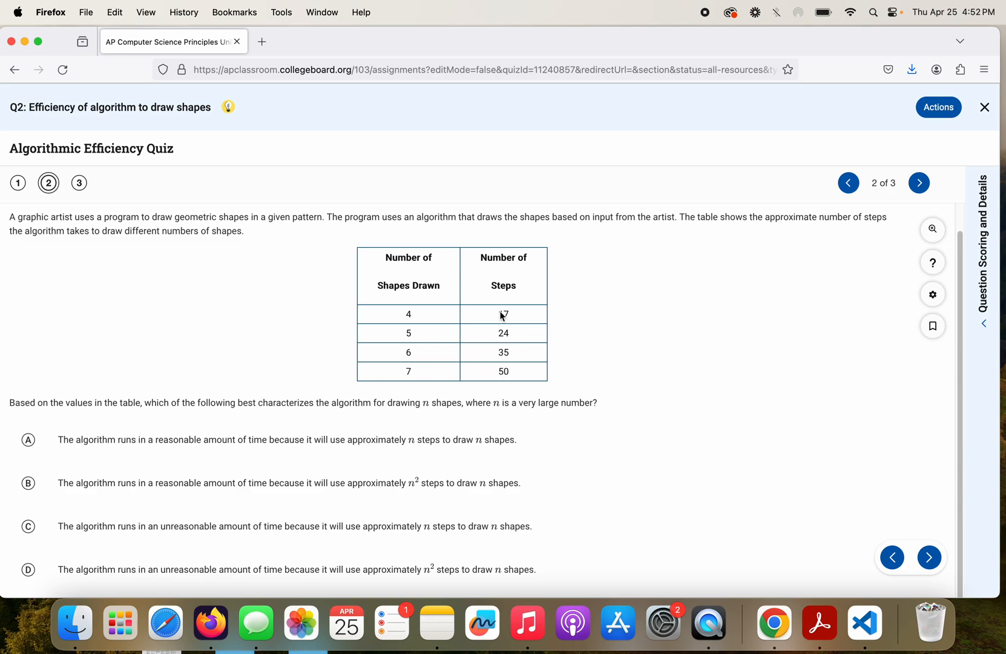
mouse_move(412, 314)
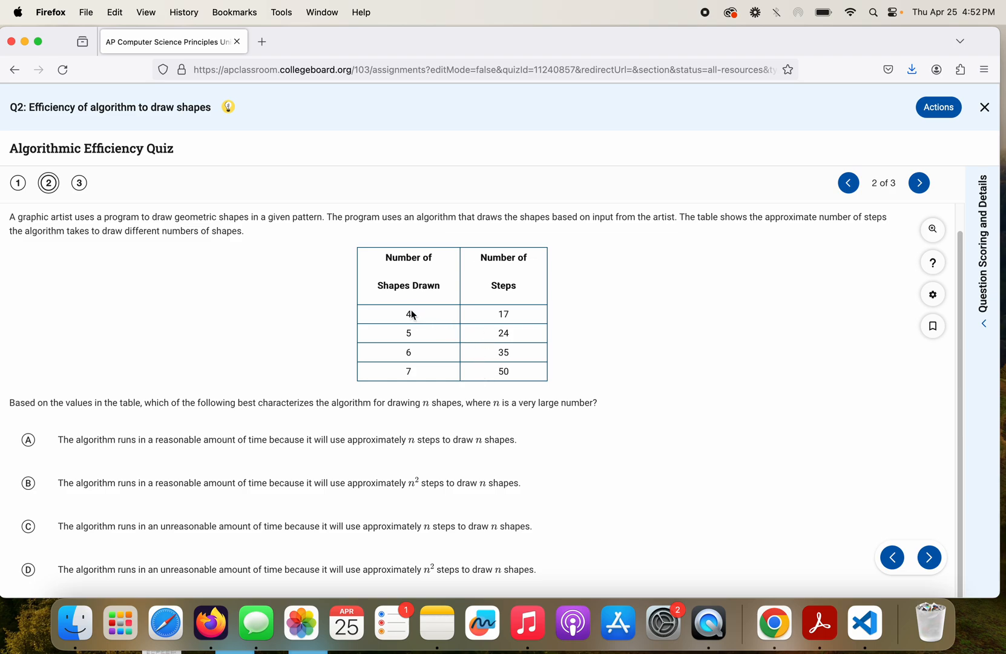
mouse_move(492, 326)
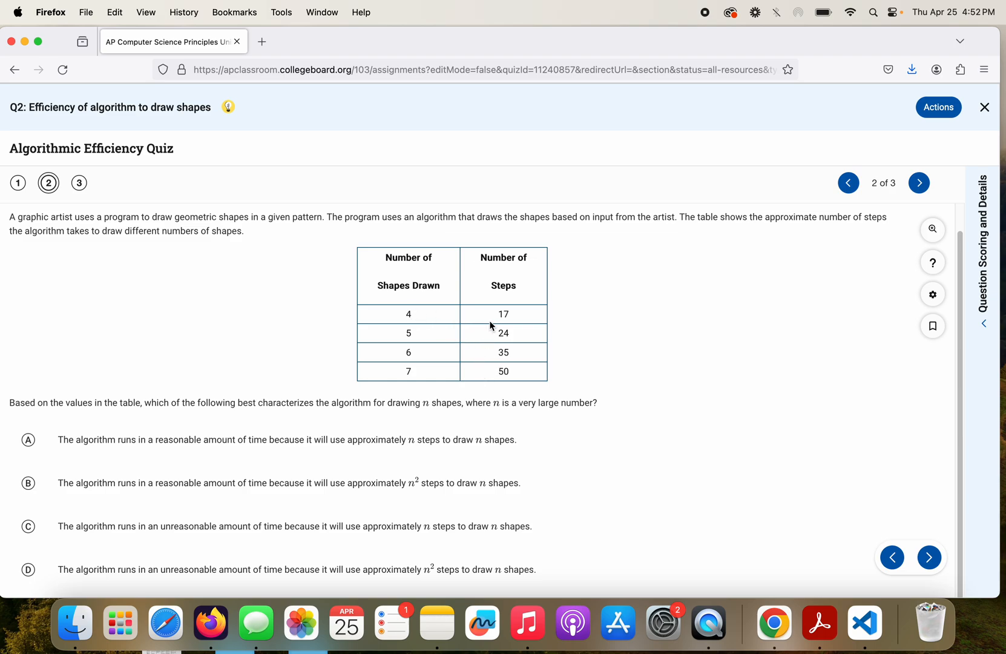
mouse_move(142, 457)
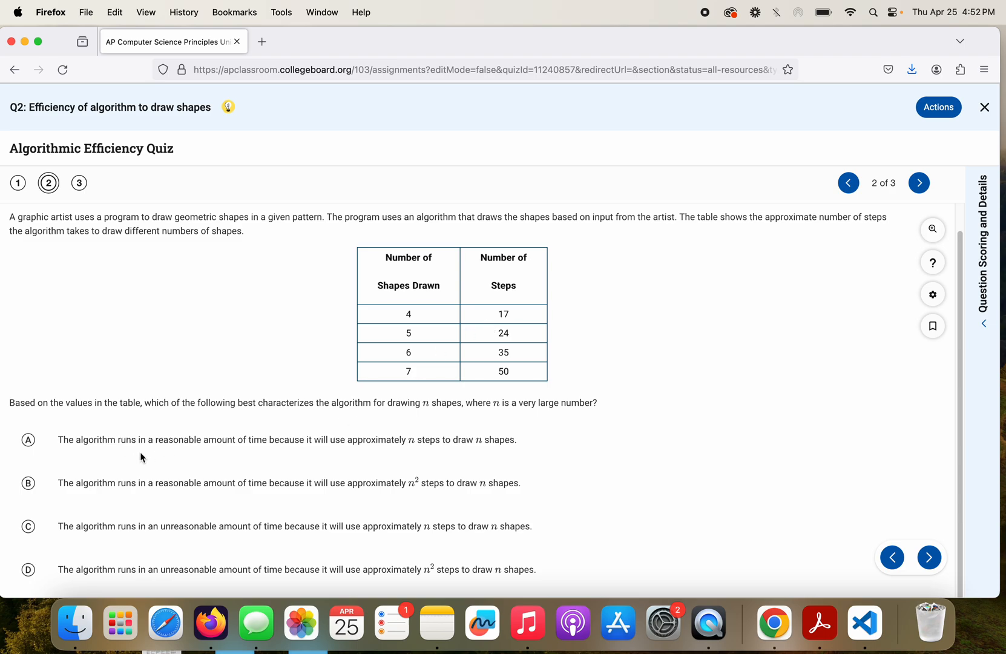
mouse_move(220, 460)
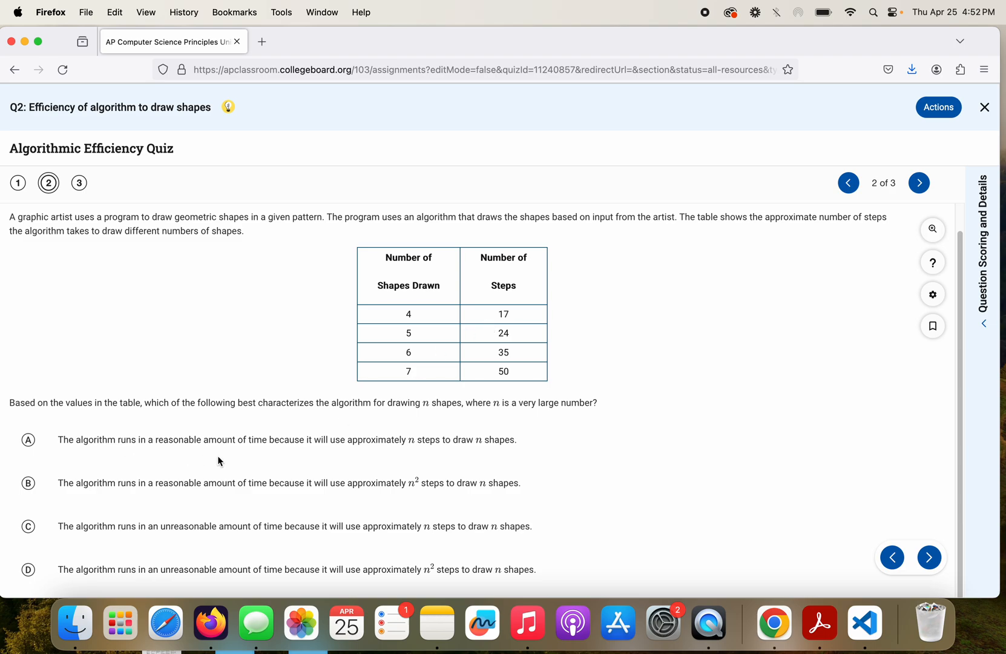
mouse_move(182, 491)
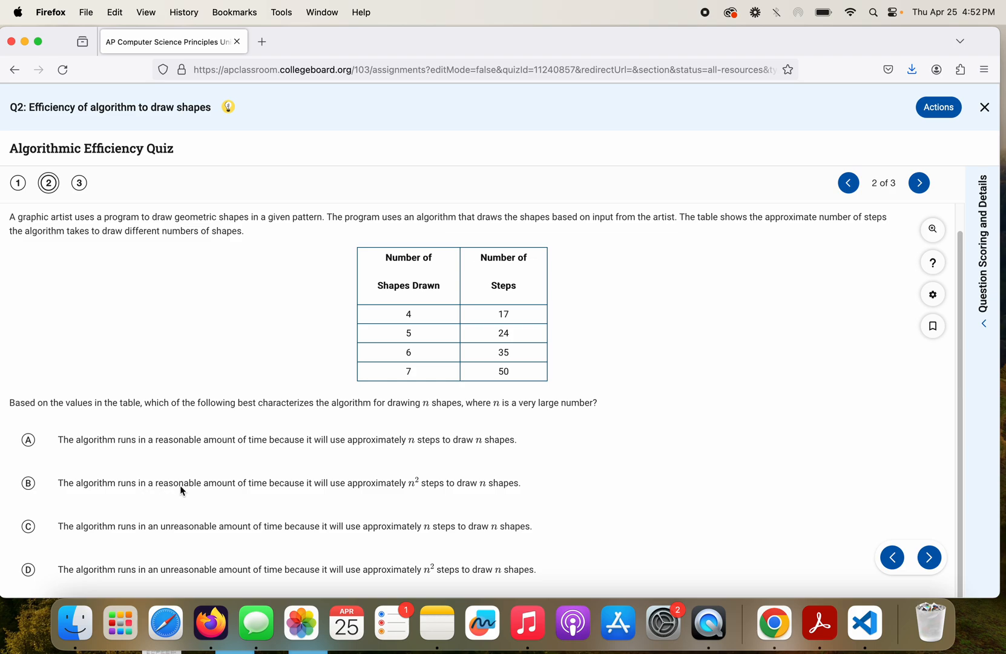
mouse_move(204, 492)
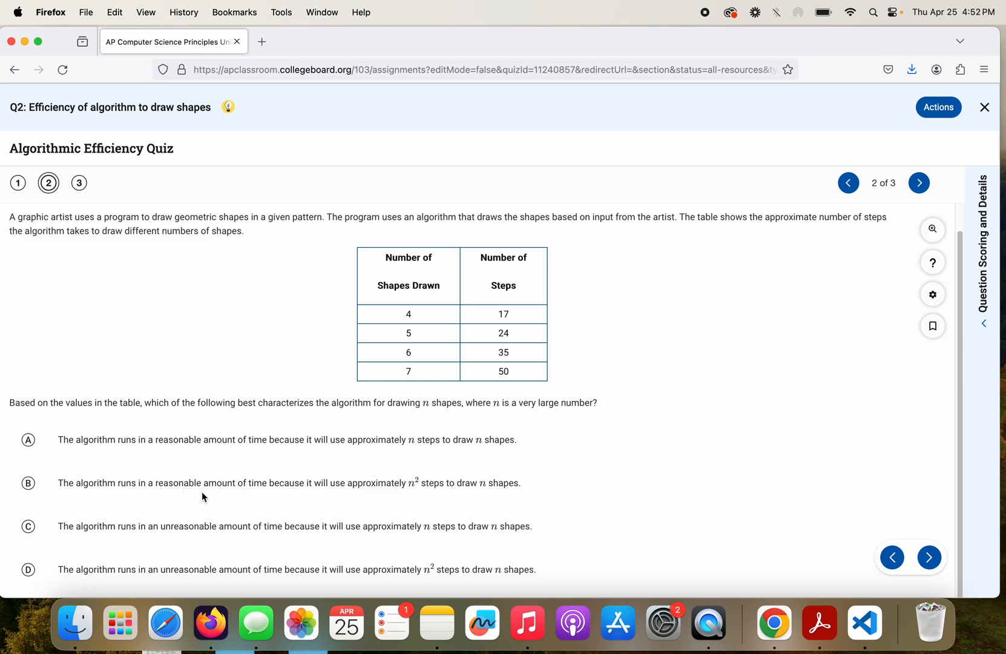
mouse_move(195, 538)
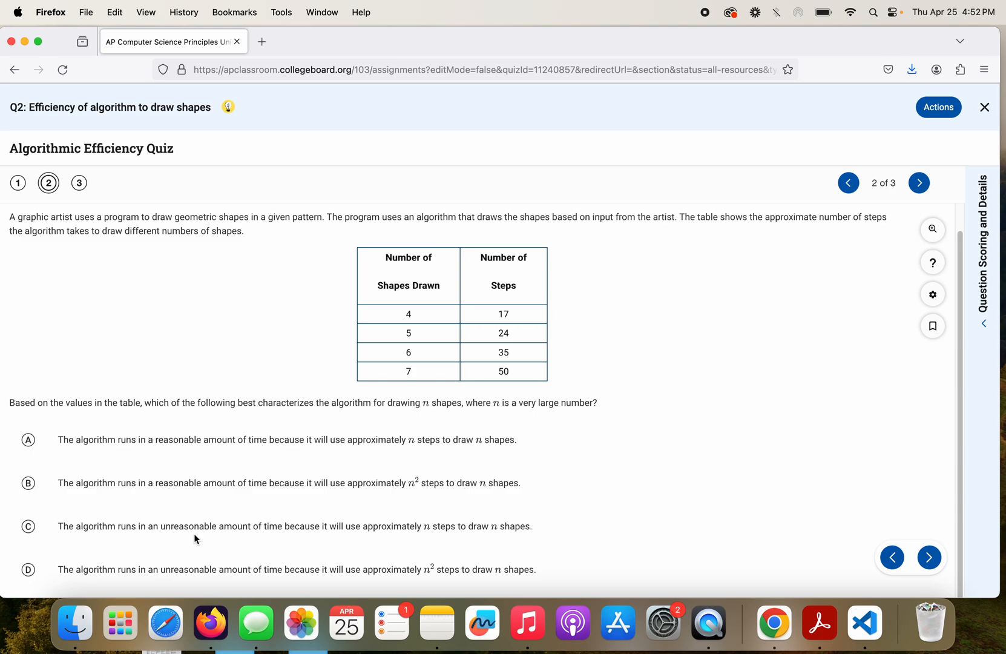
mouse_move(171, 555)
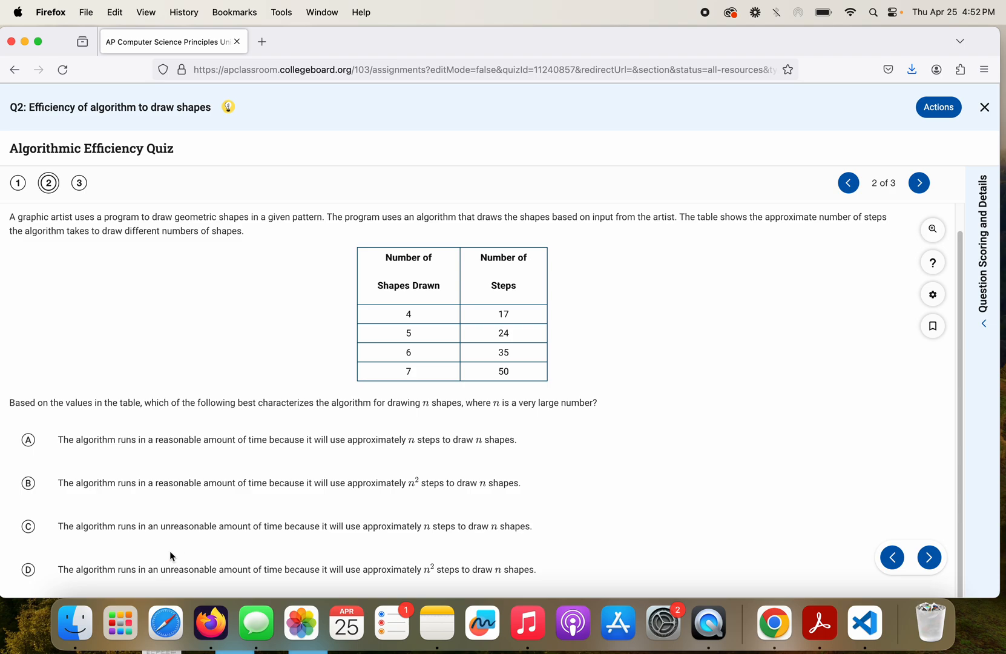
mouse_move(178, 570)
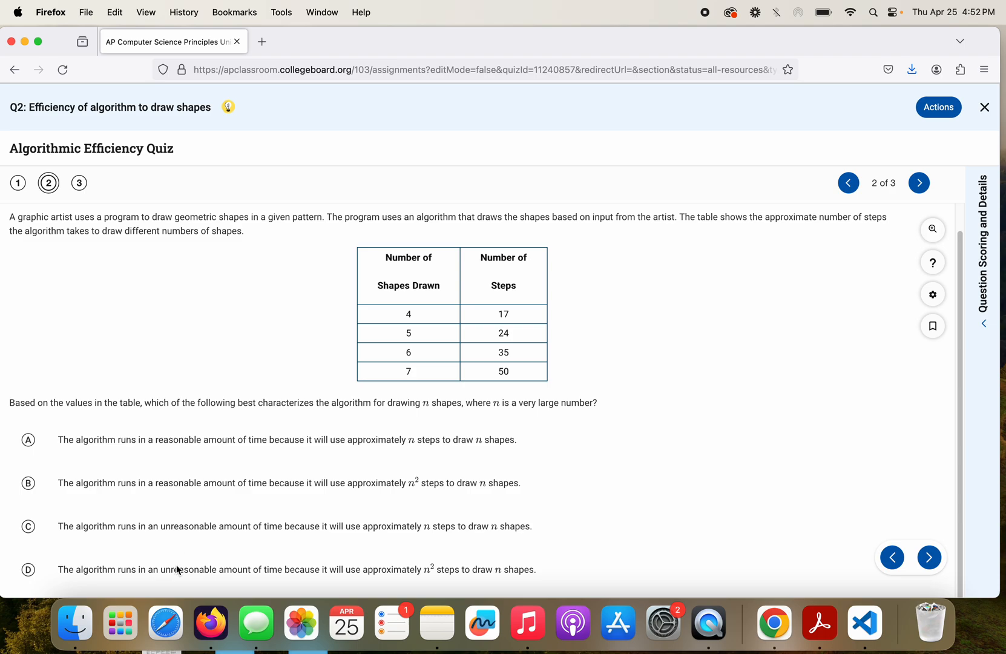
mouse_move(396, 486)
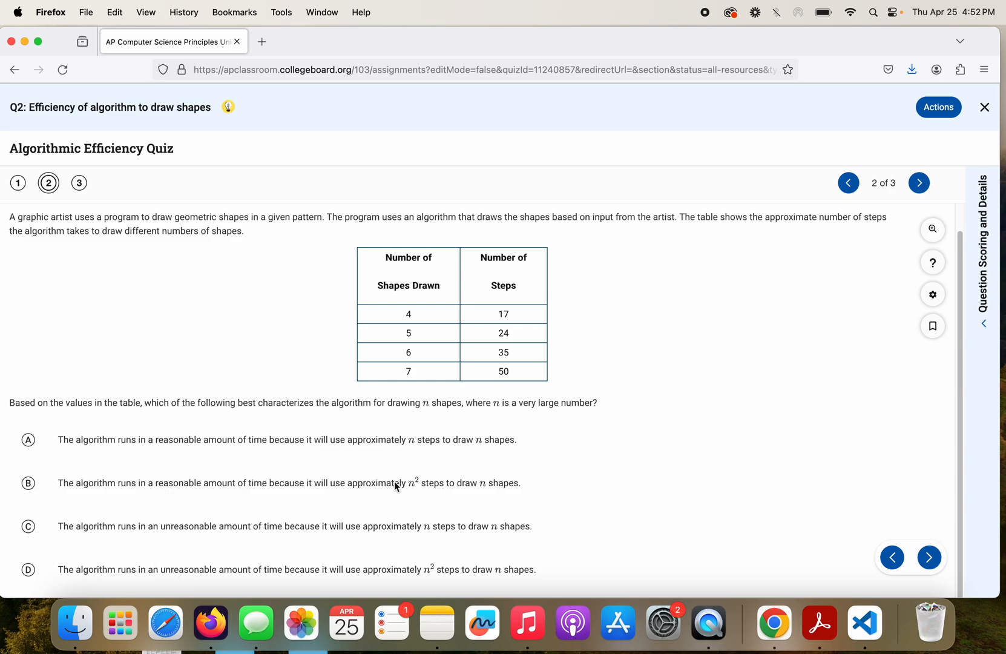
mouse_move(395, 499)
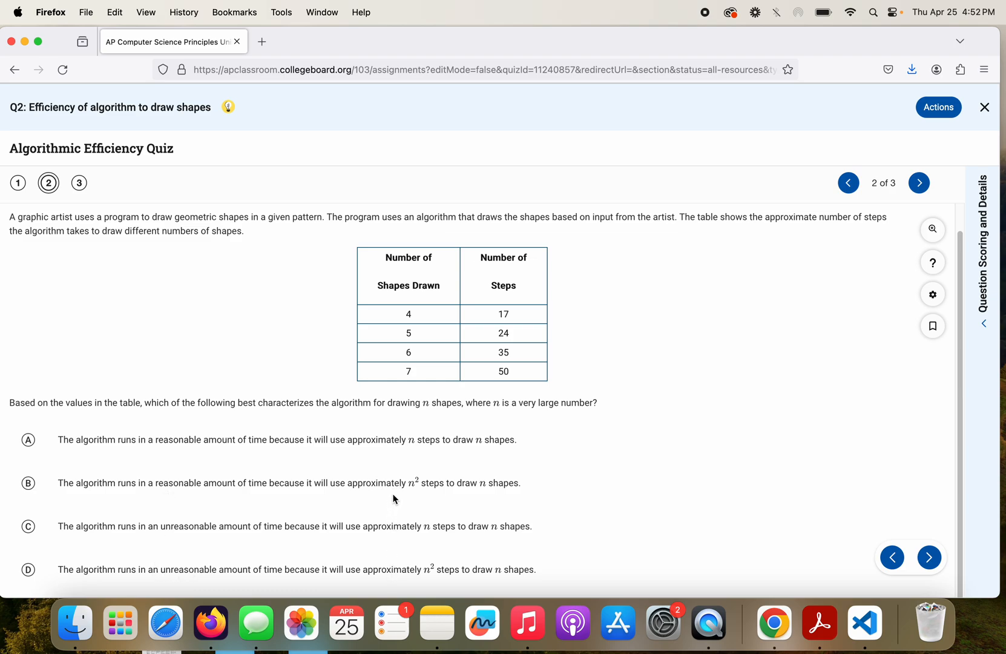
mouse_move(413, 583)
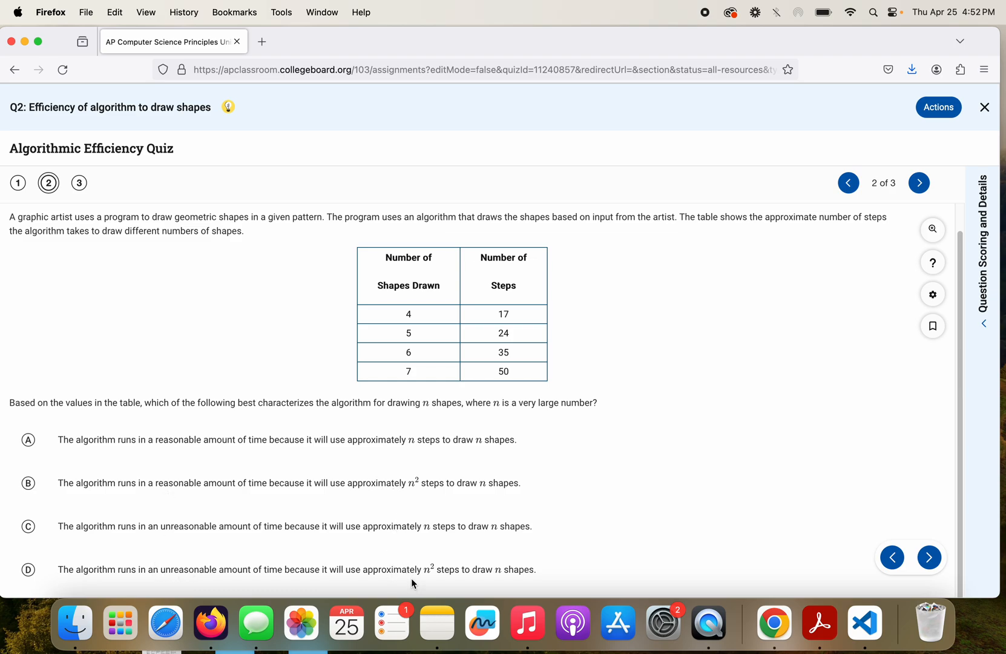
mouse_move(405, 487)
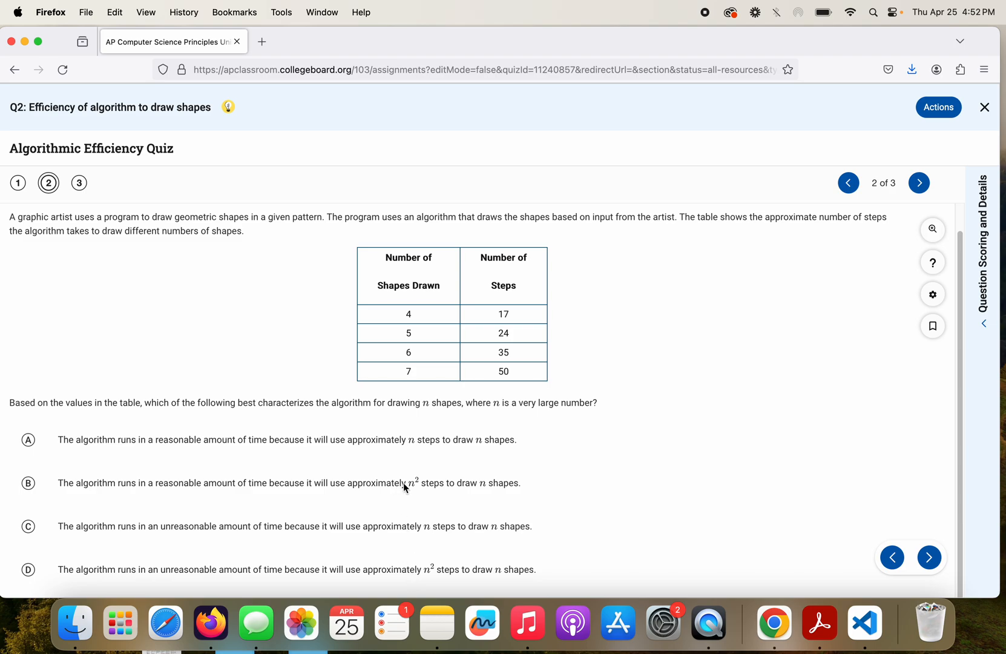
mouse_move(420, 581)
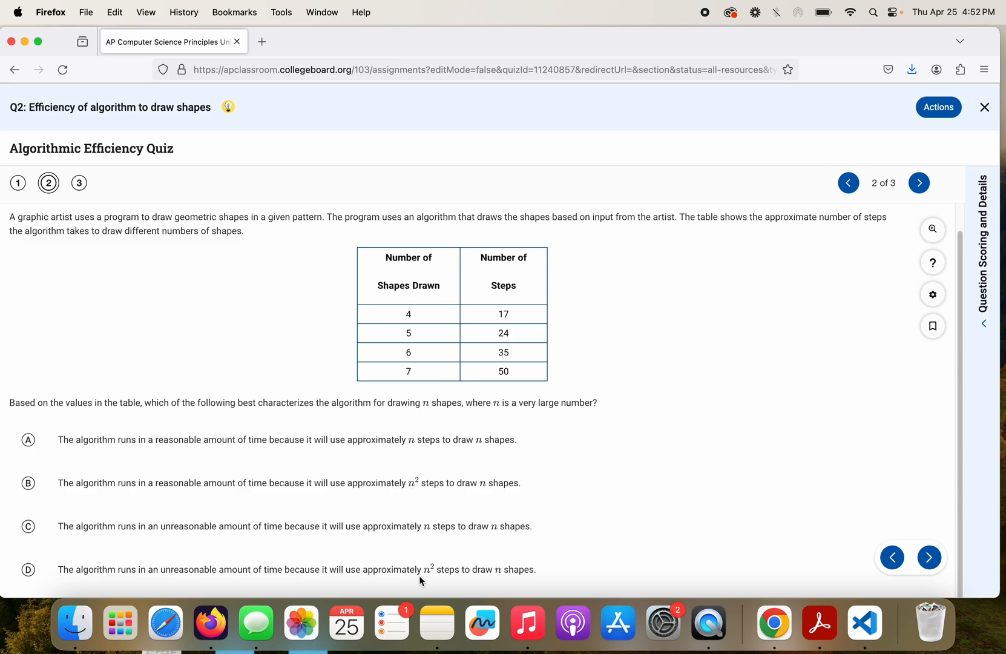
mouse_move(288, 484)
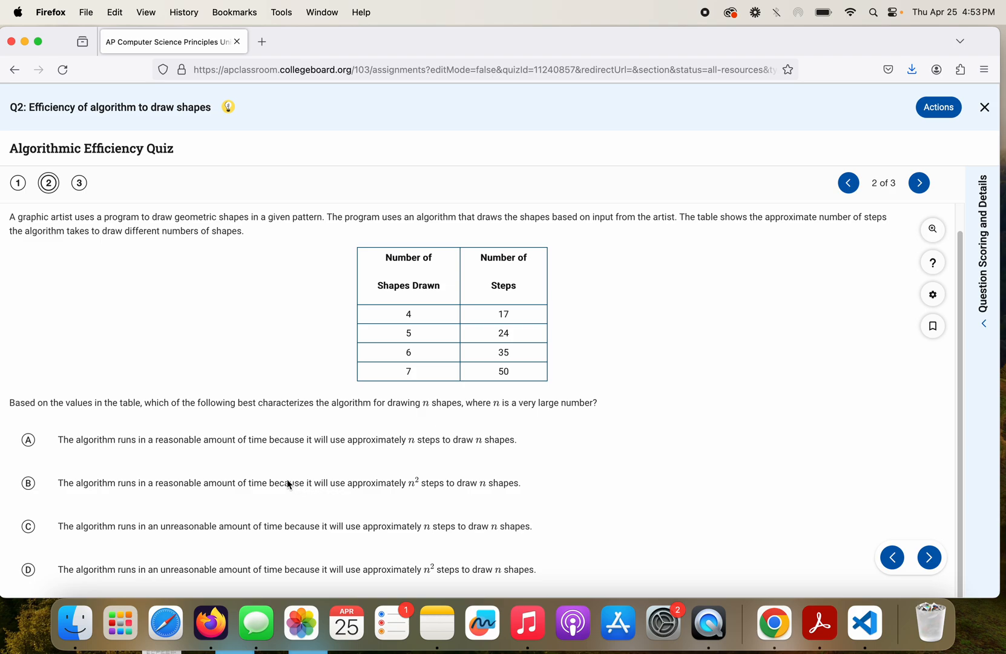
mouse_move(911, 409)
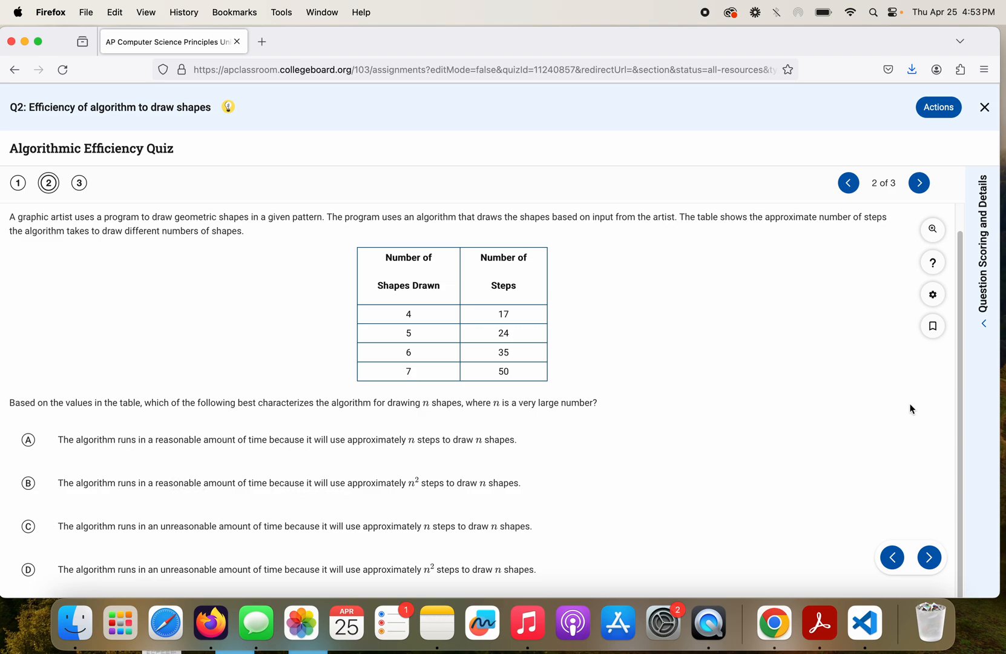
mouse_move(239, 143)
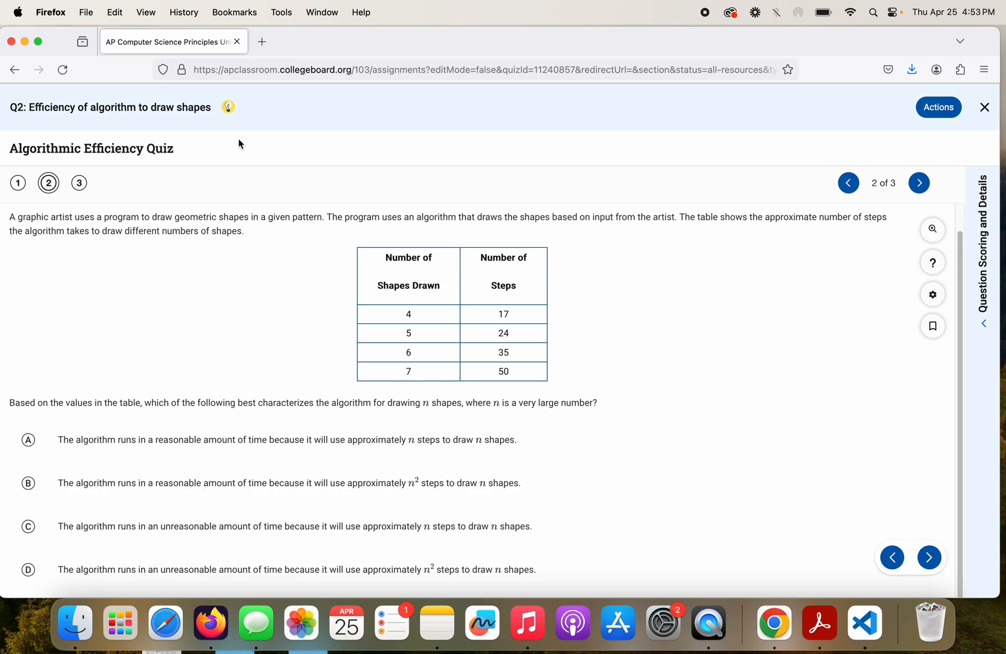
- Open Question 3 from the quiz navigation row
left_click(78, 183)
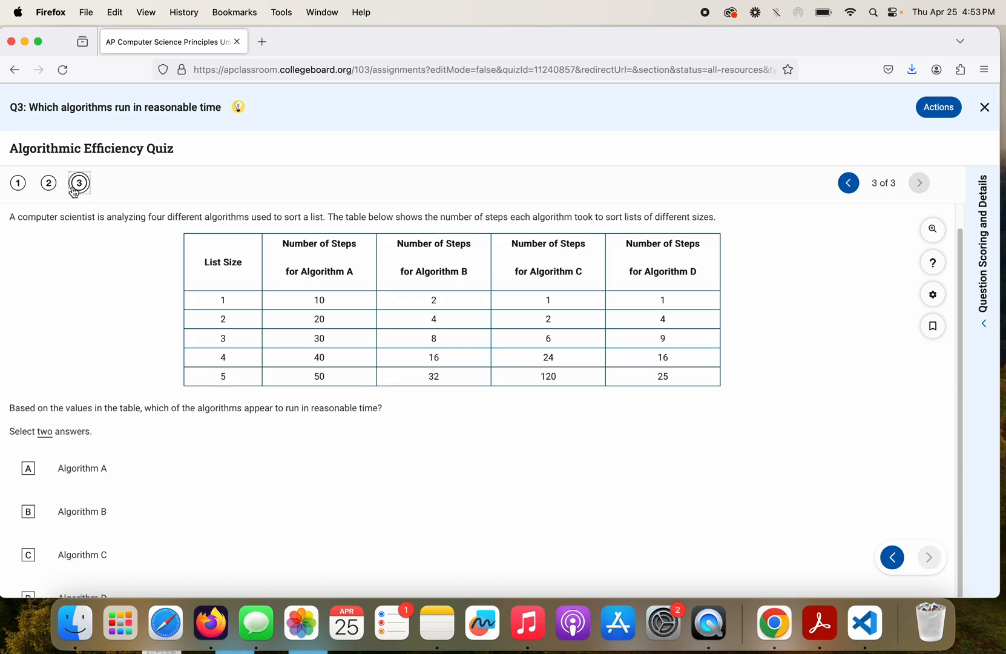
mouse_move(489, 175)
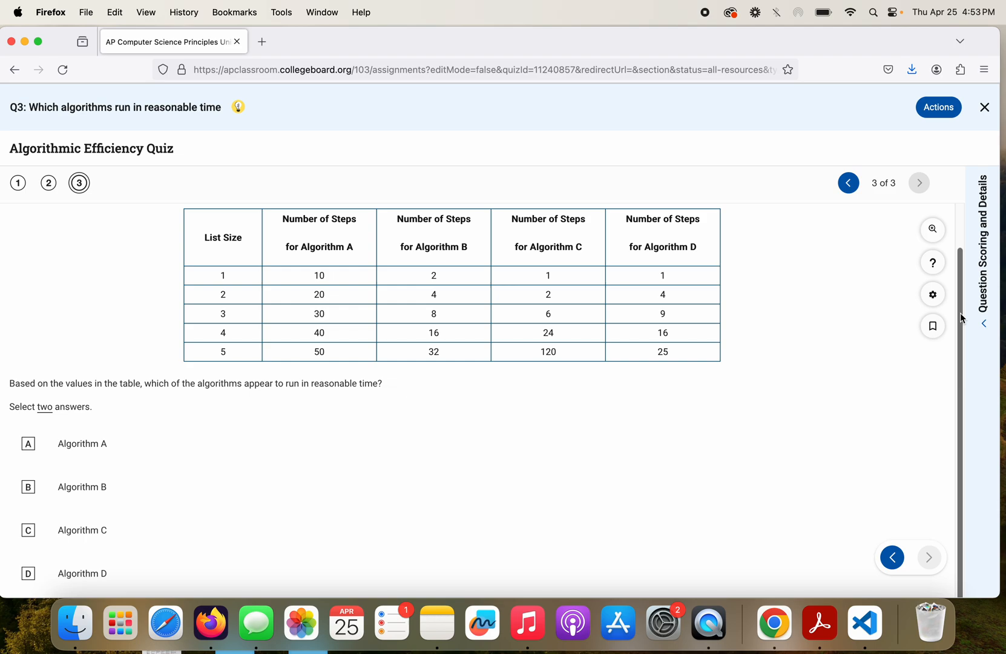
mouse_move(600, 266)
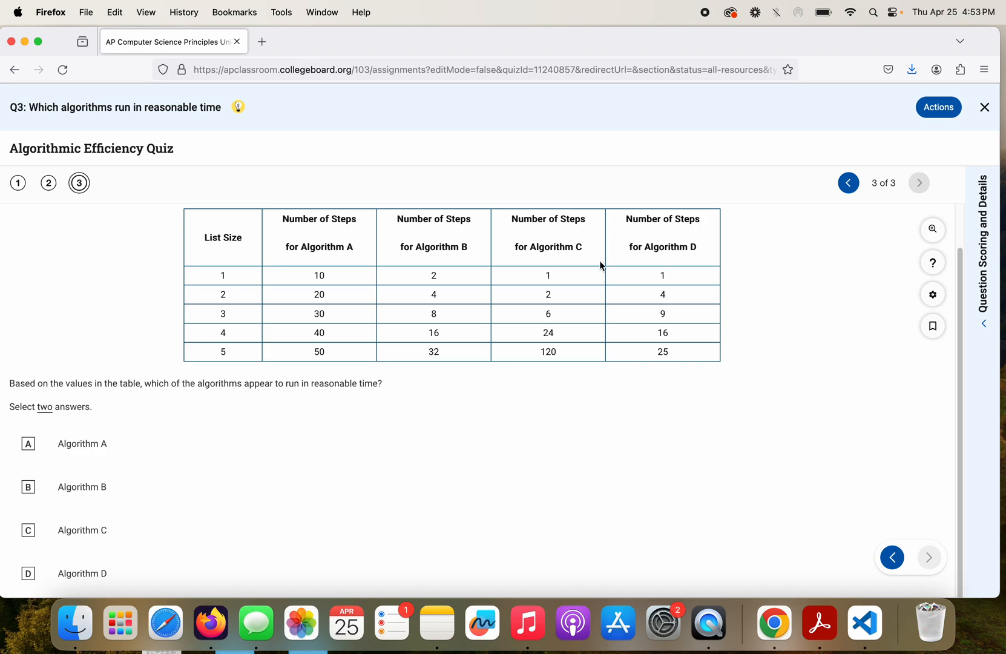
mouse_move(413, 288)
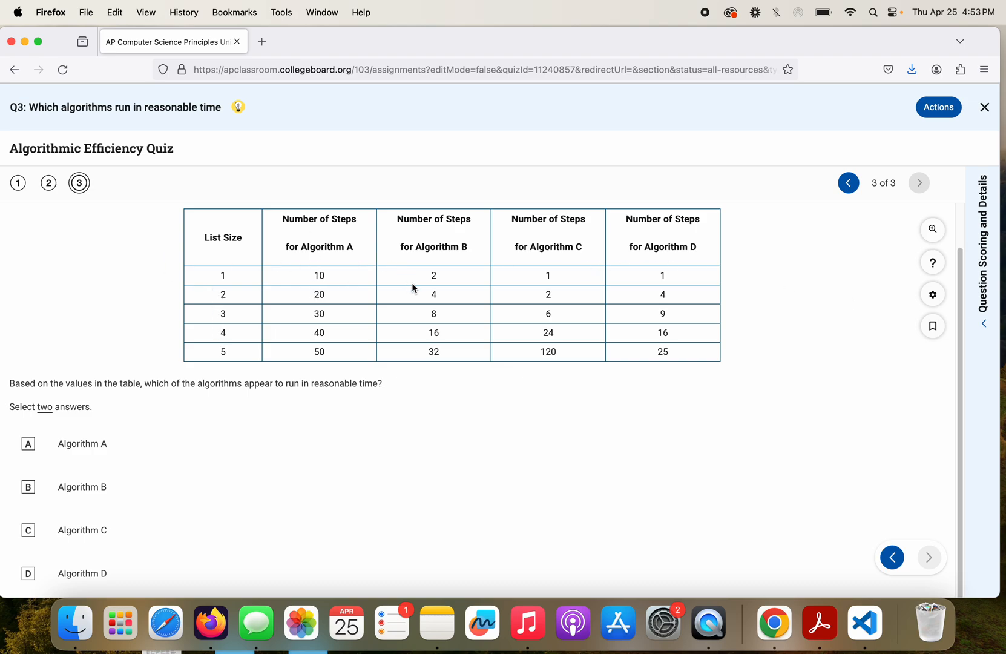
mouse_move(536, 319)
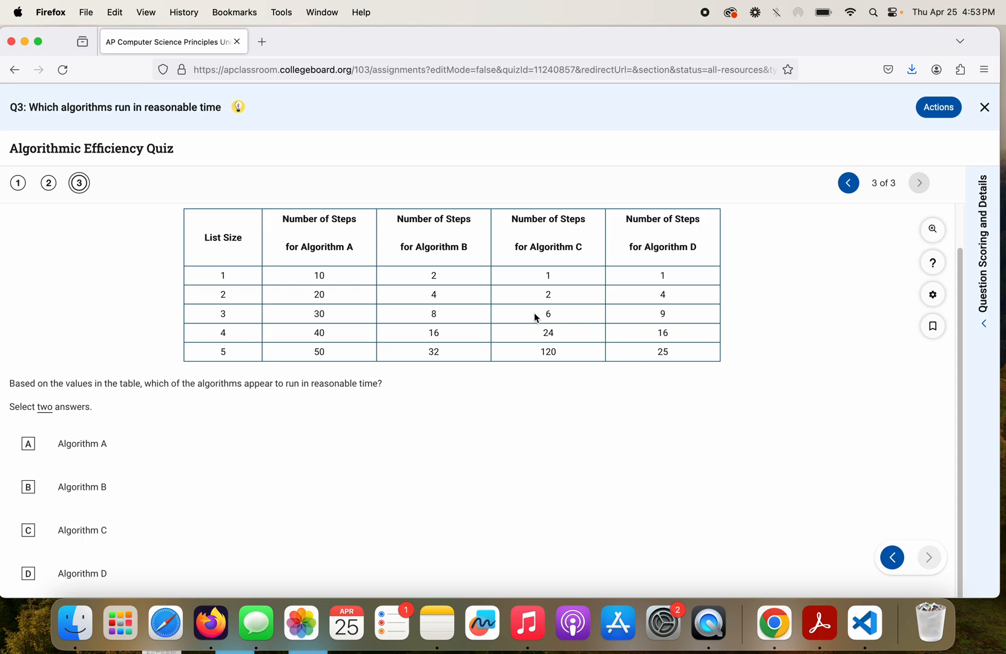
mouse_move(392, 312)
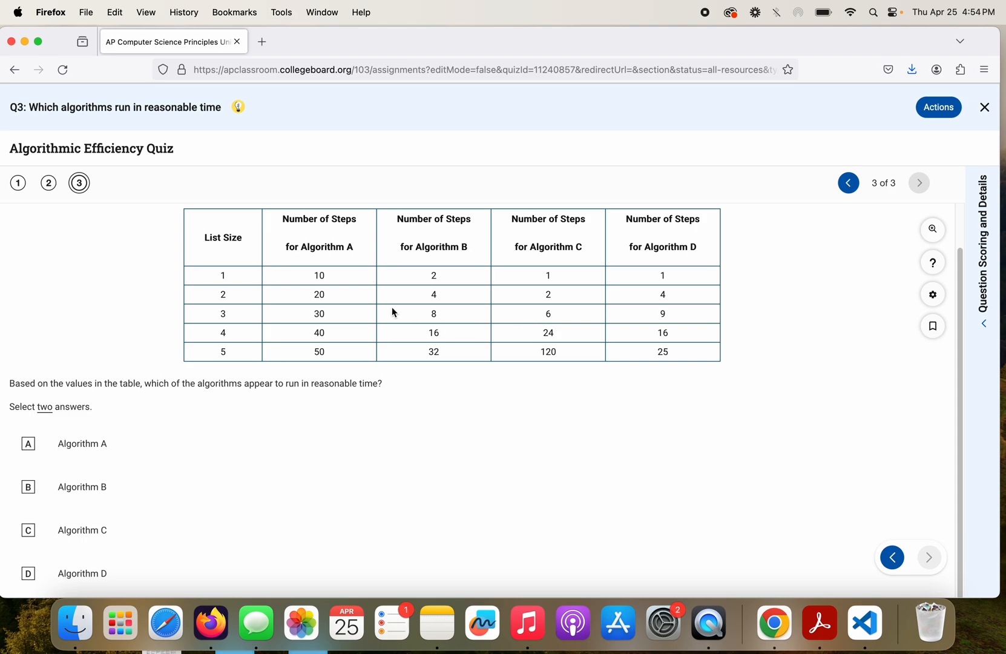
mouse_move(298, 263)
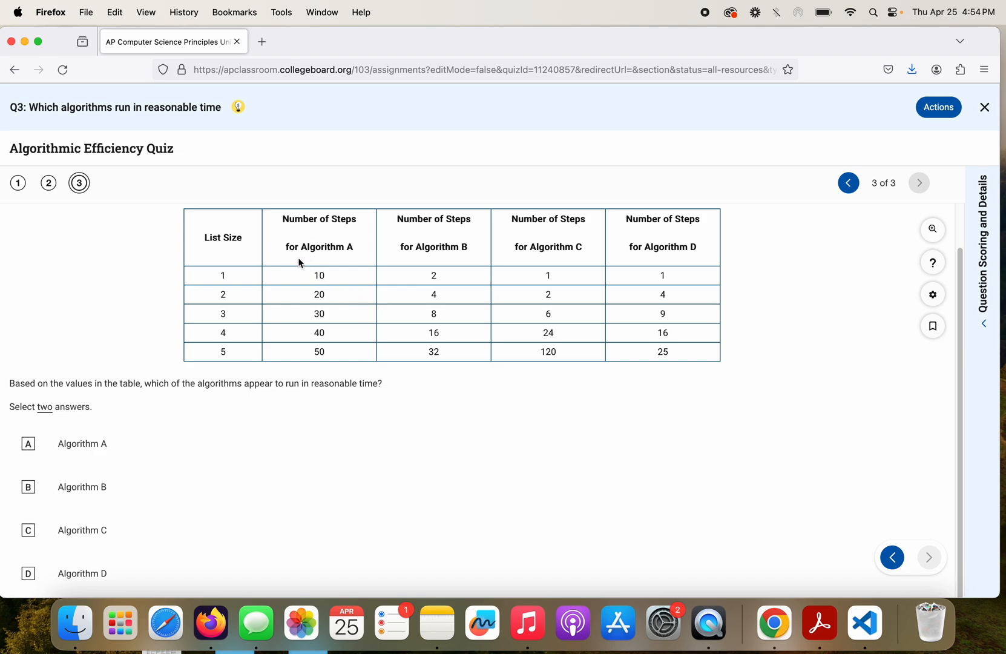
mouse_move(232, 296)
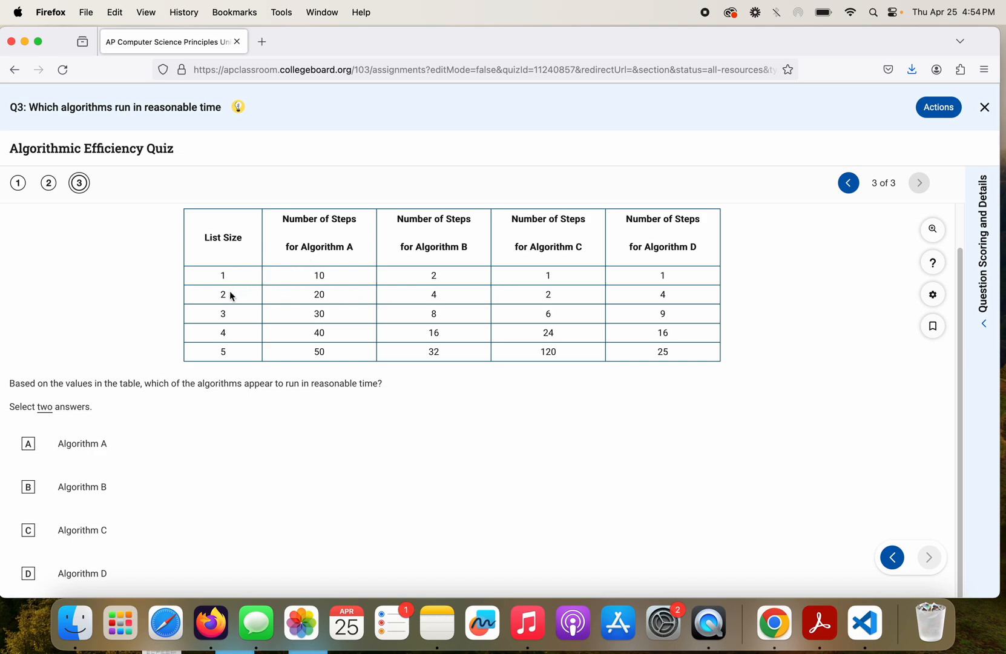
mouse_move(286, 320)
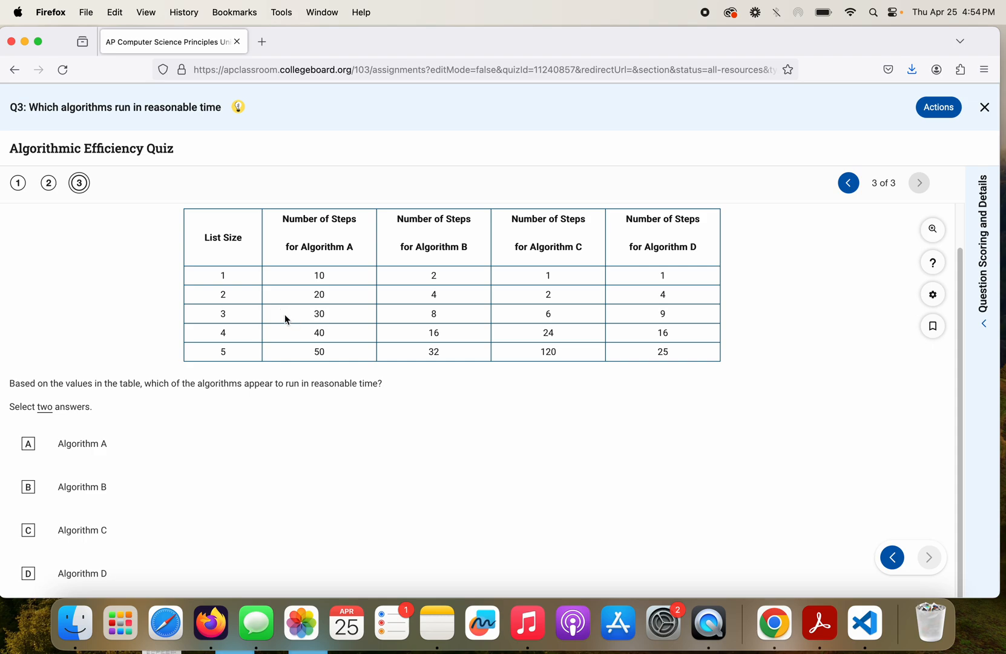
mouse_move(225, 361)
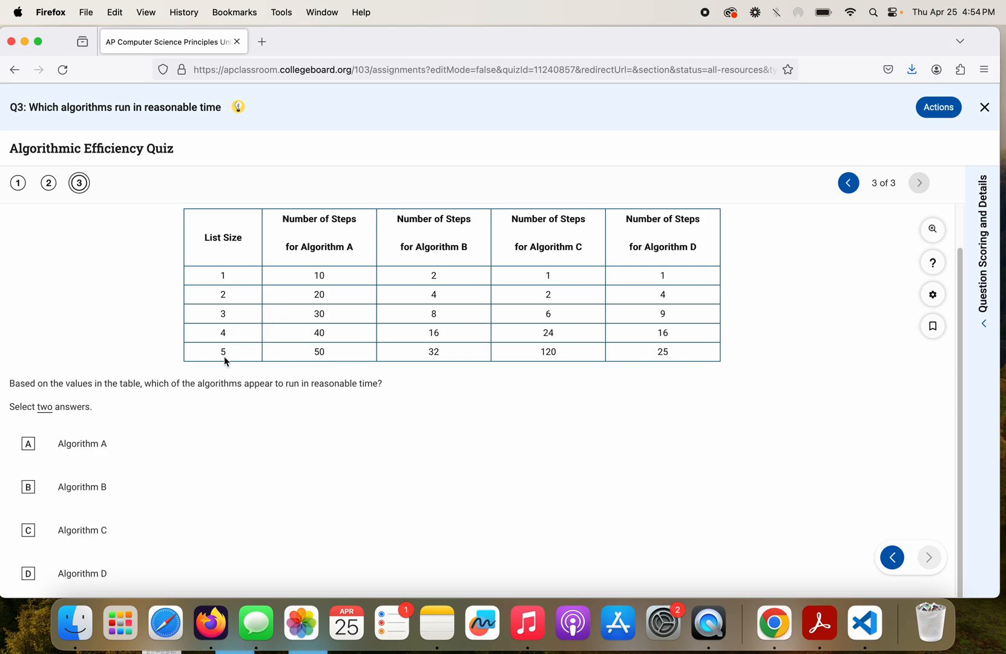
mouse_move(229, 345)
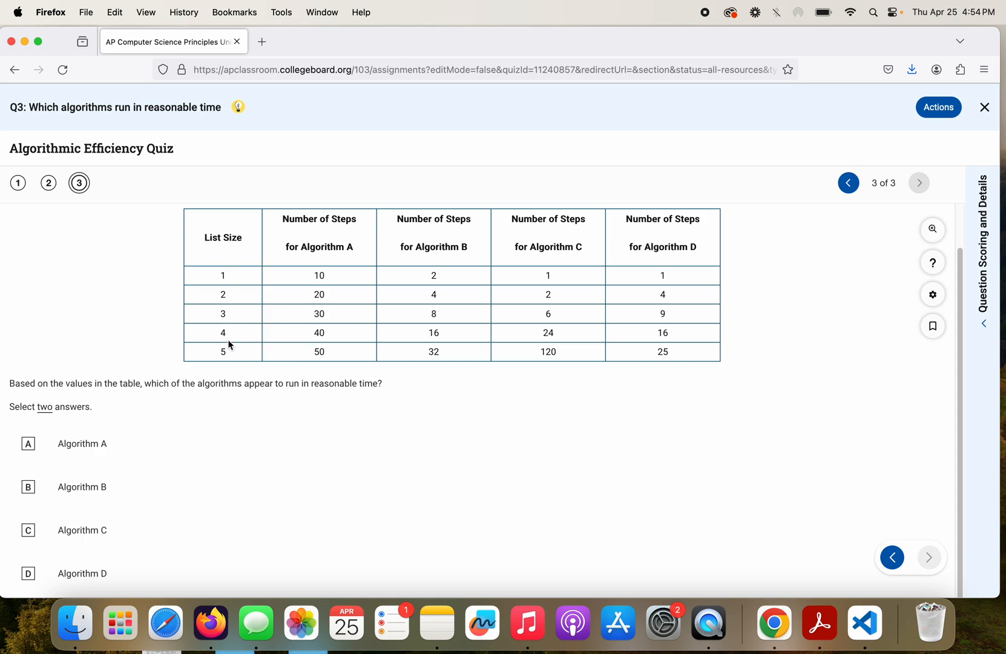
mouse_move(101, 444)
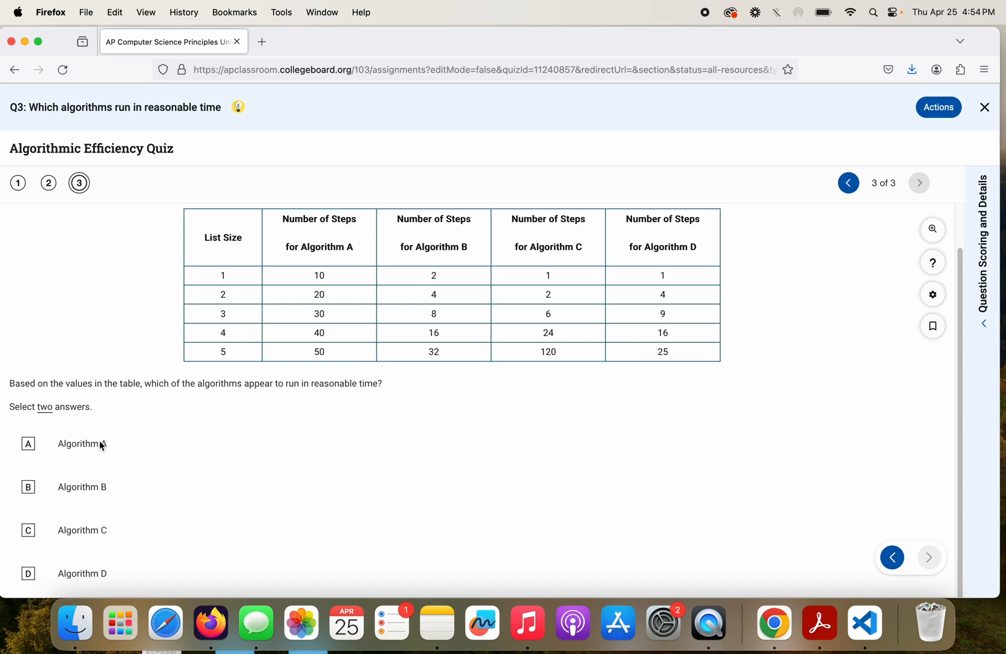
left_click(28, 443)
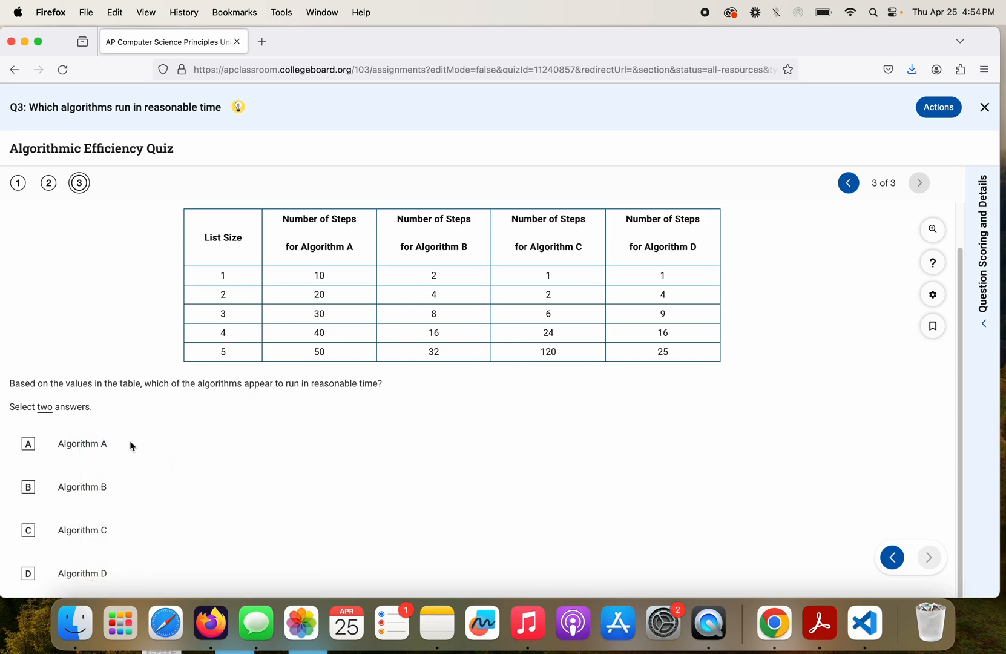
mouse_move(442, 233)
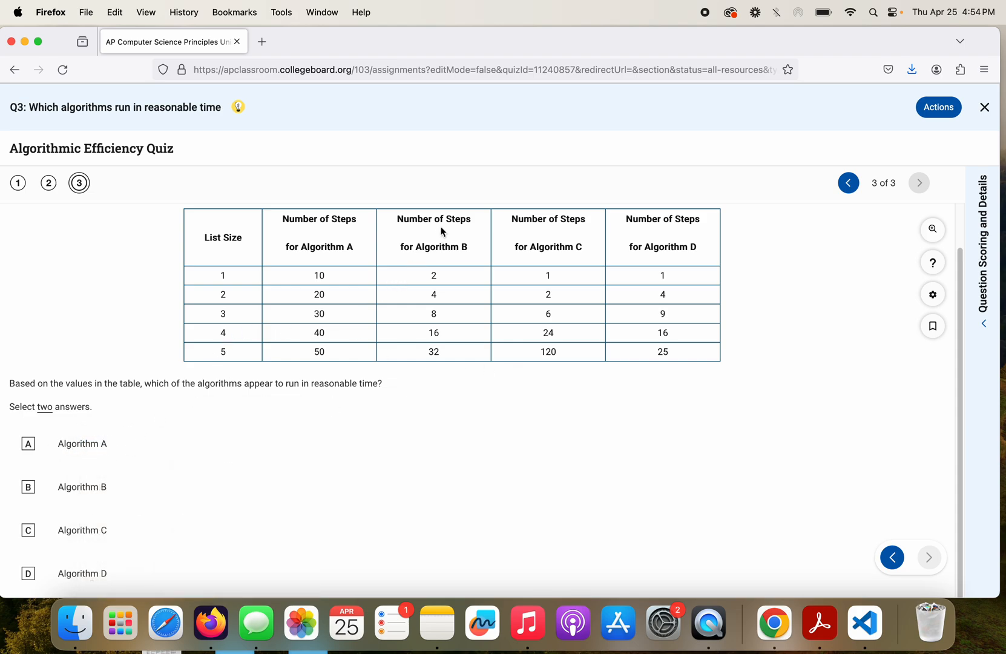
mouse_move(446, 267)
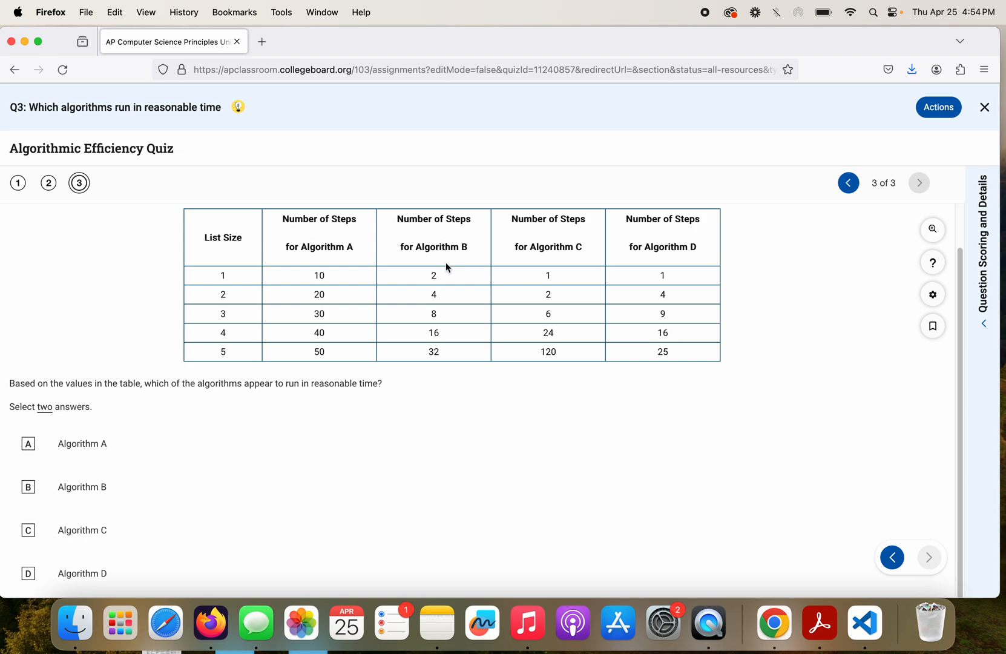
mouse_move(436, 356)
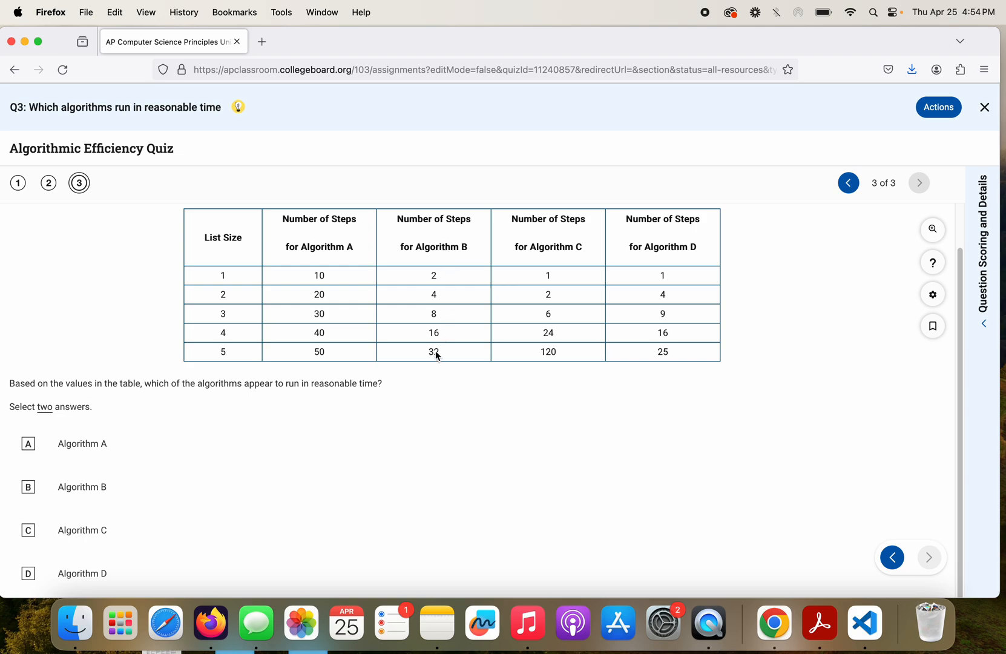
mouse_move(440, 280)
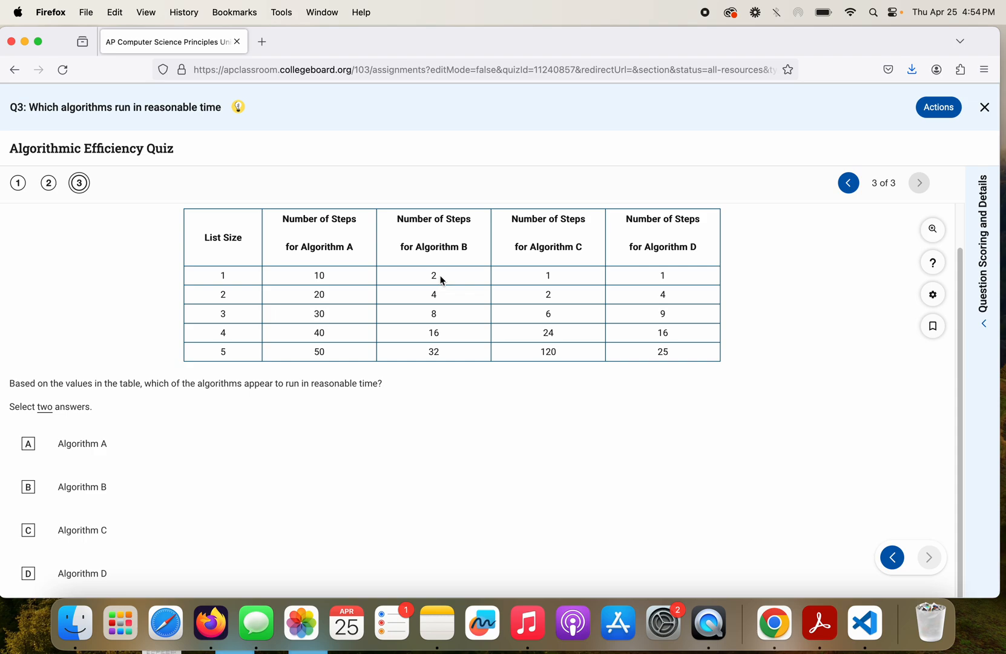
mouse_move(437, 294)
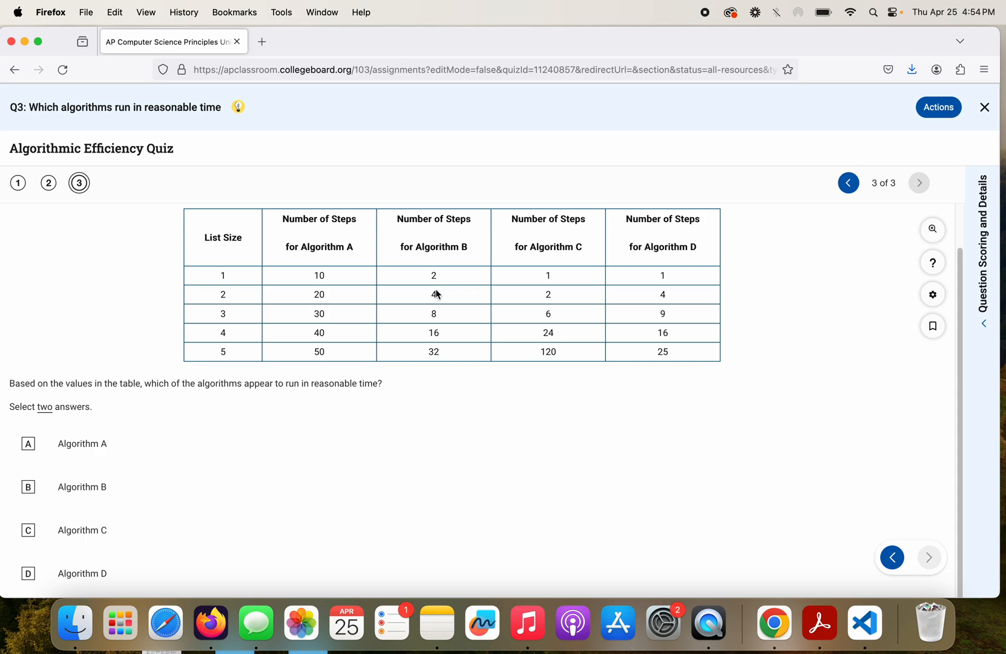
mouse_move(410, 327)
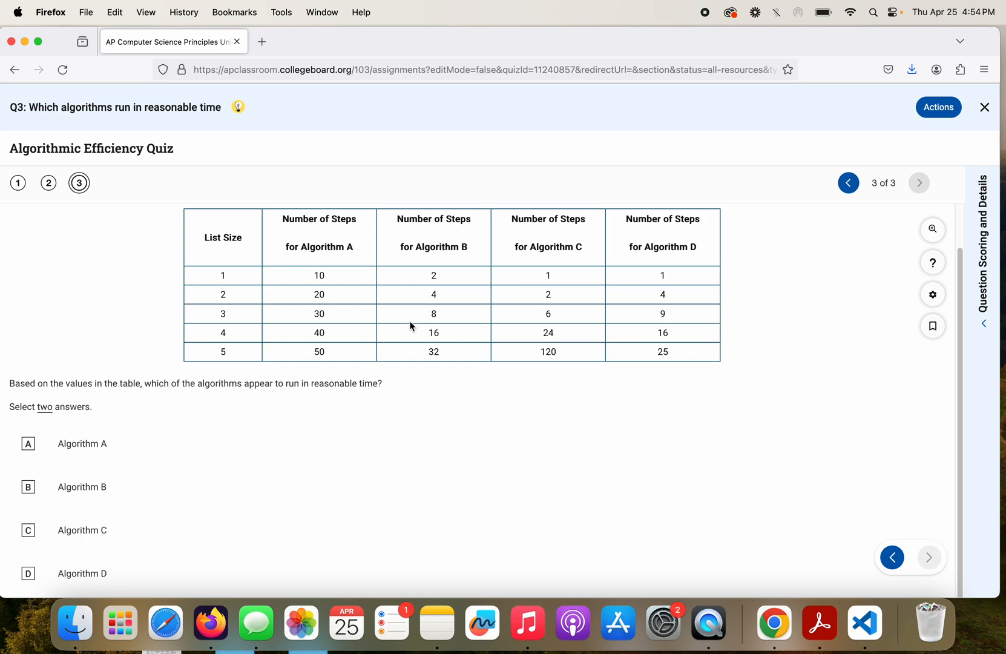
mouse_move(386, 349)
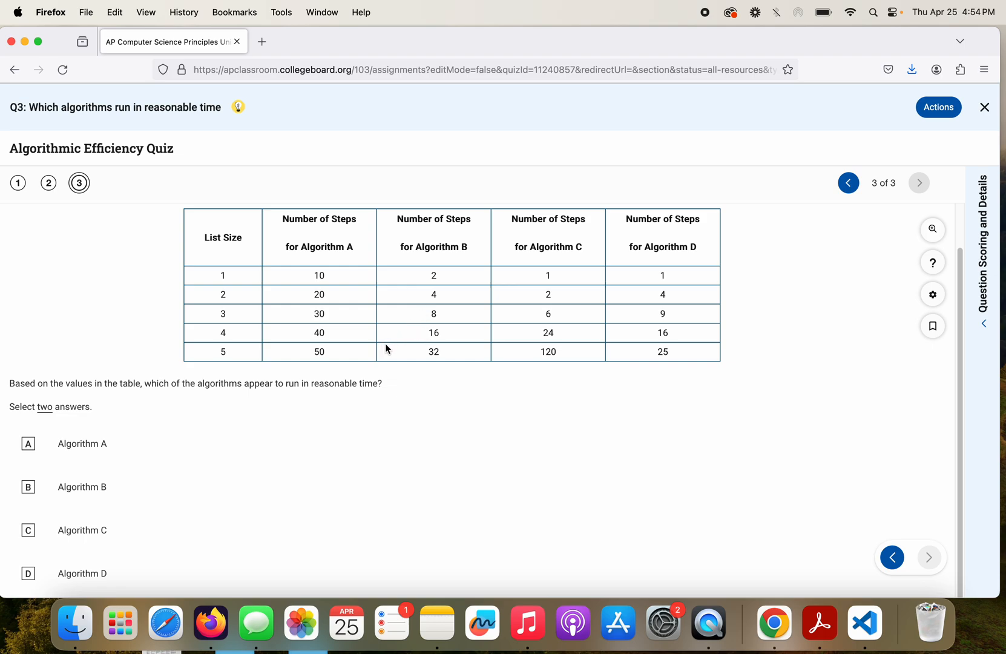
mouse_move(421, 357)
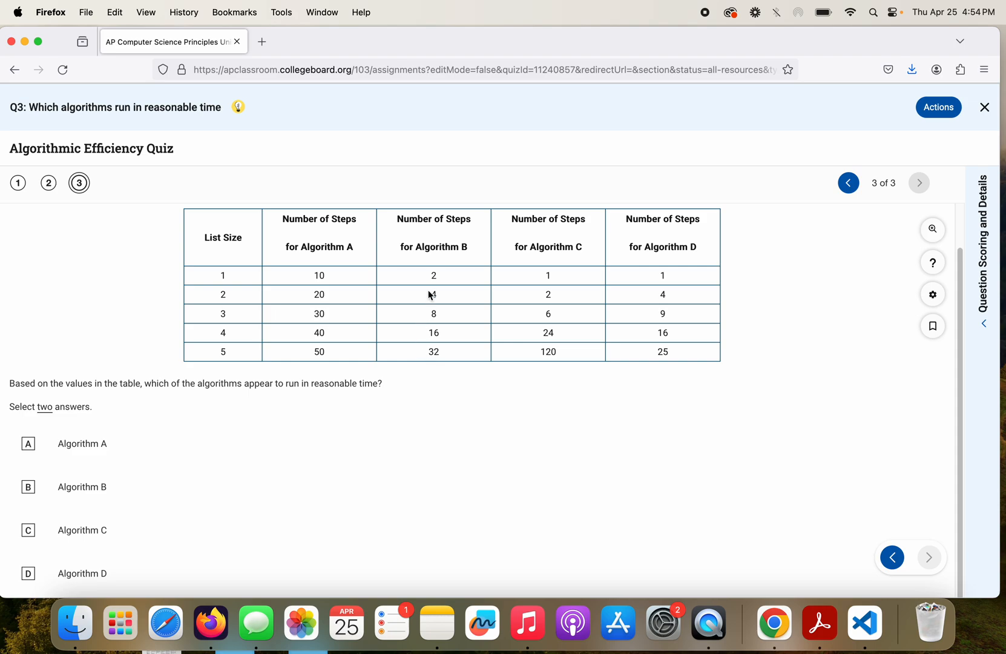
mouse_move(434, 276)
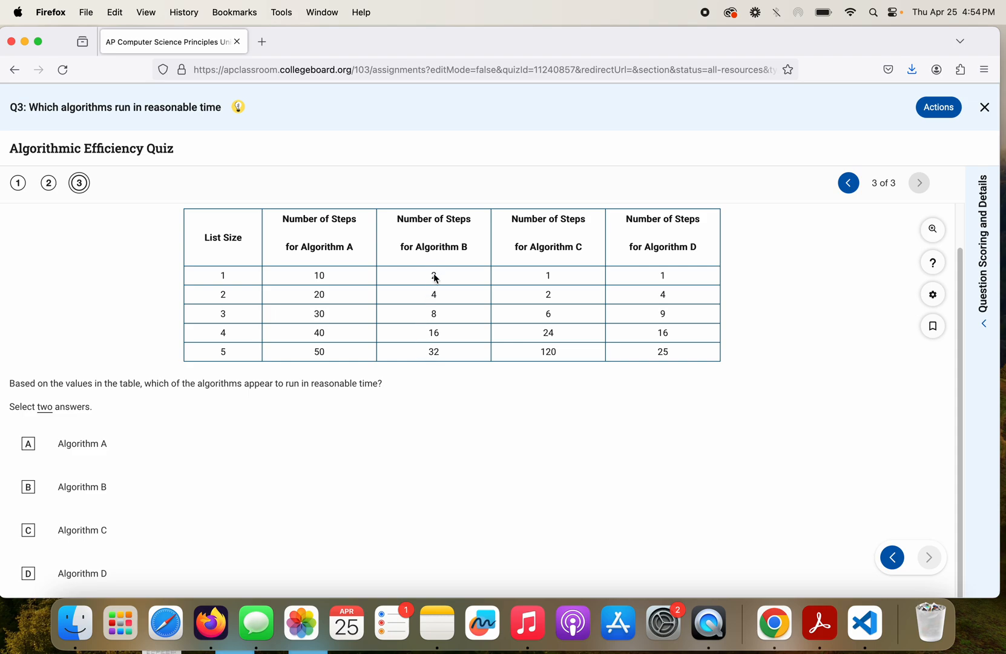
mouse_move(233, 279)
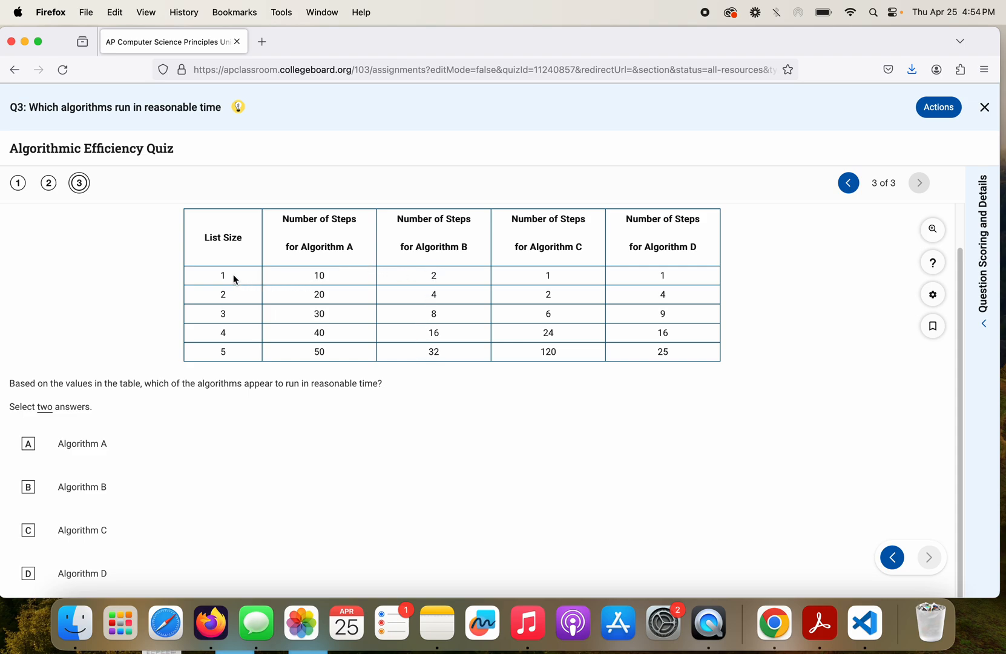
mouse_move(350, 290)
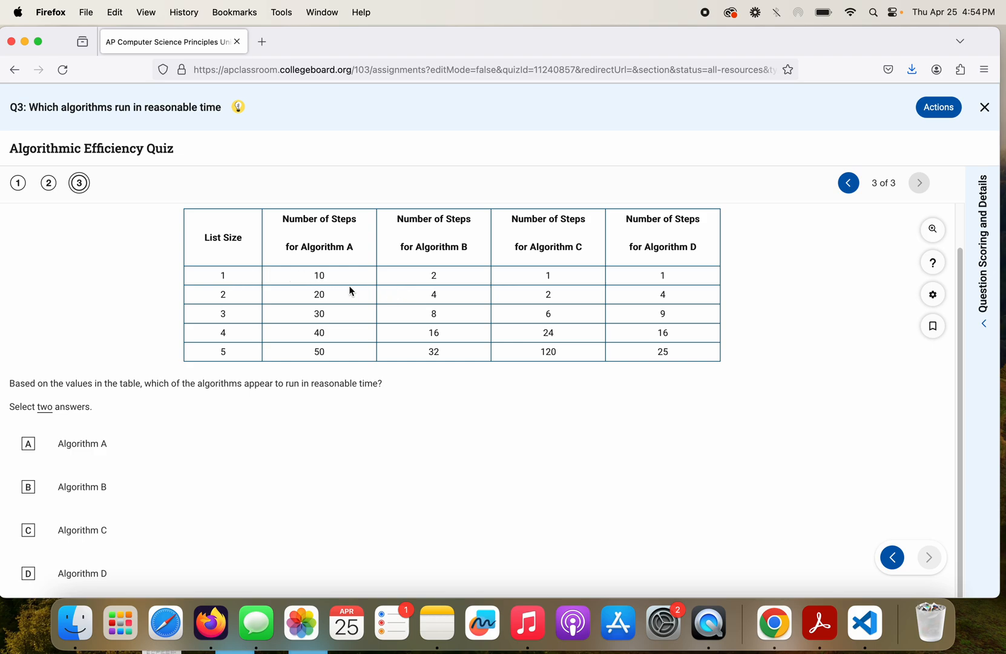
mouse_move(430, 322)
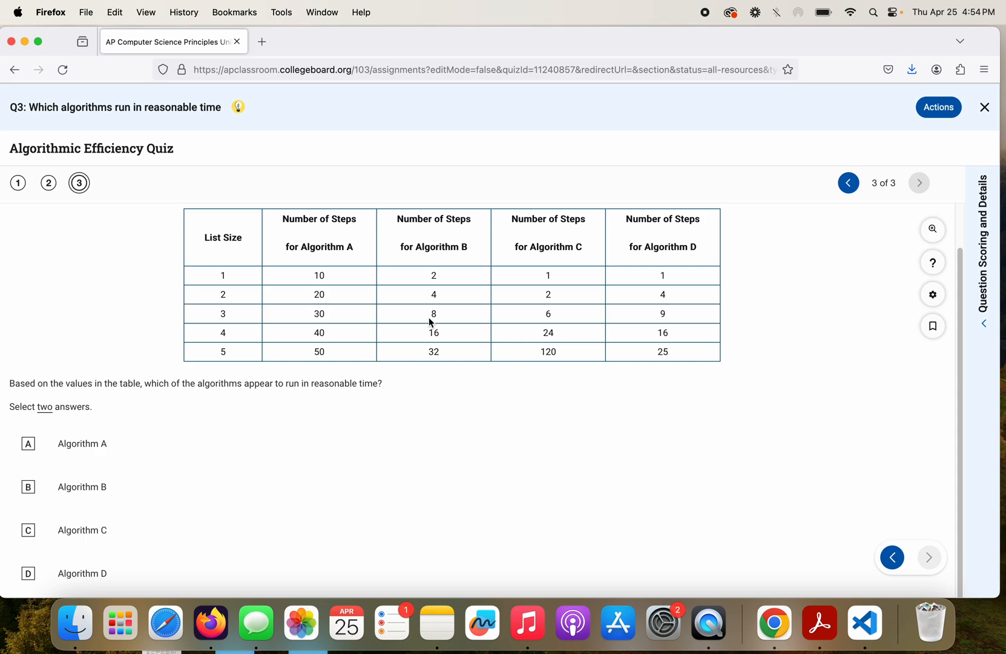
mouse_move(431, 337)
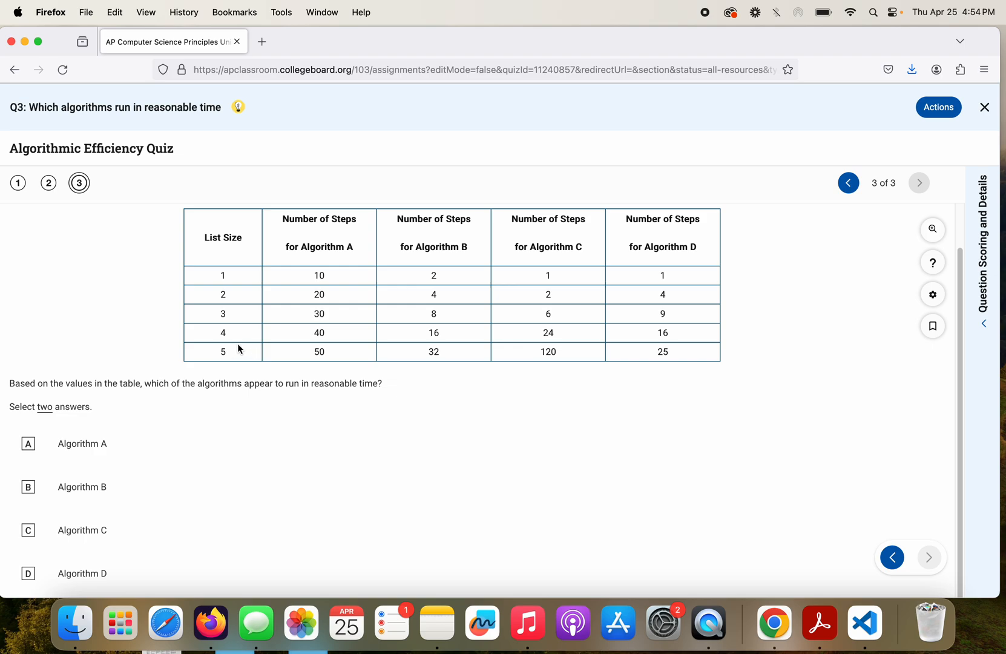
mouse_move(394, 373)
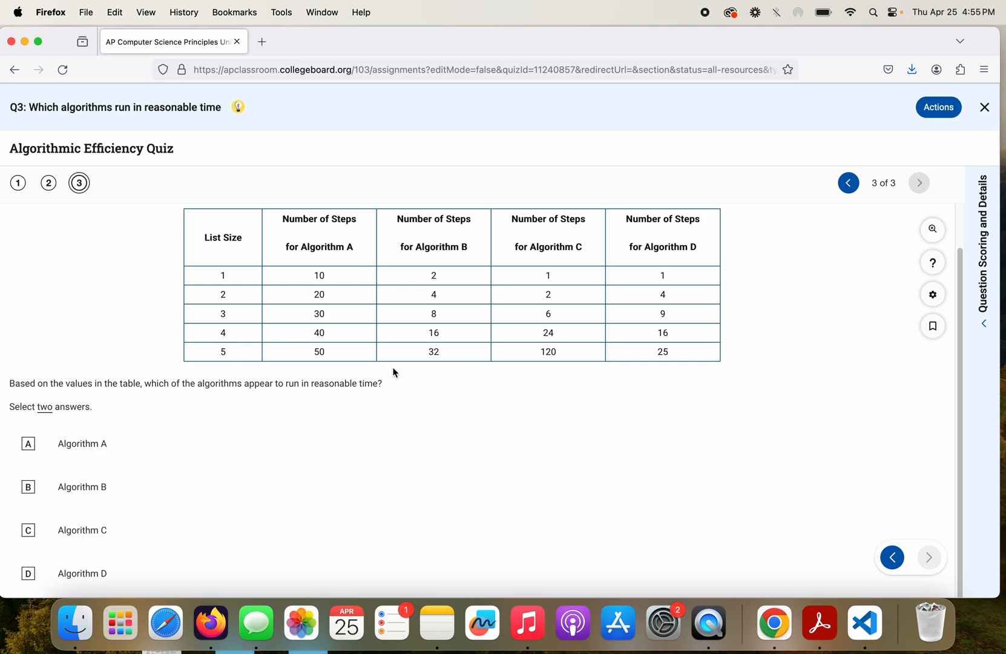
mouse_move(439, 294)
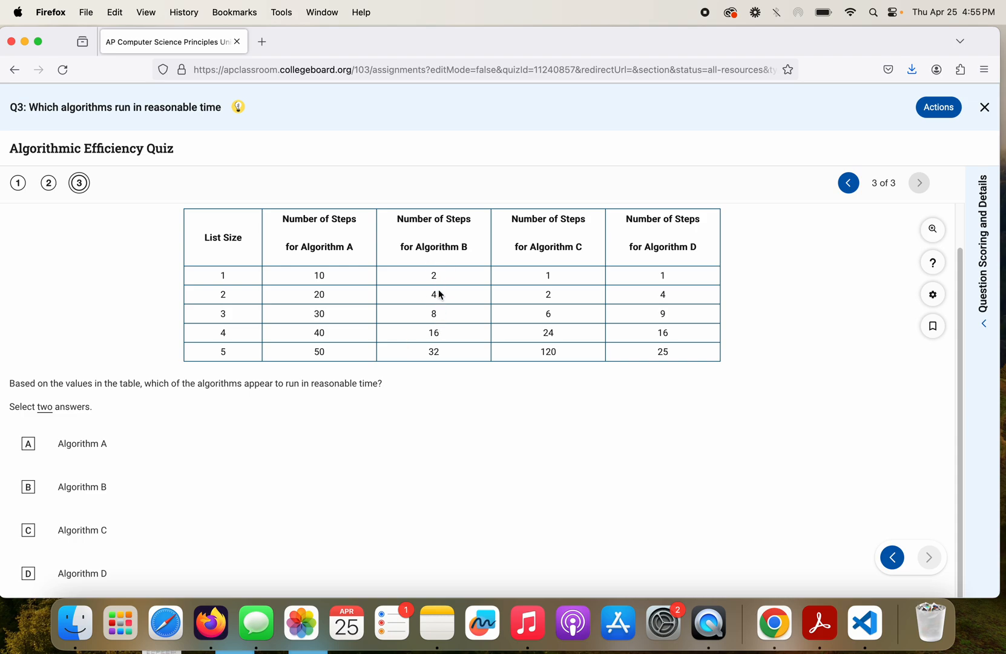
mouse_move(575, 278)
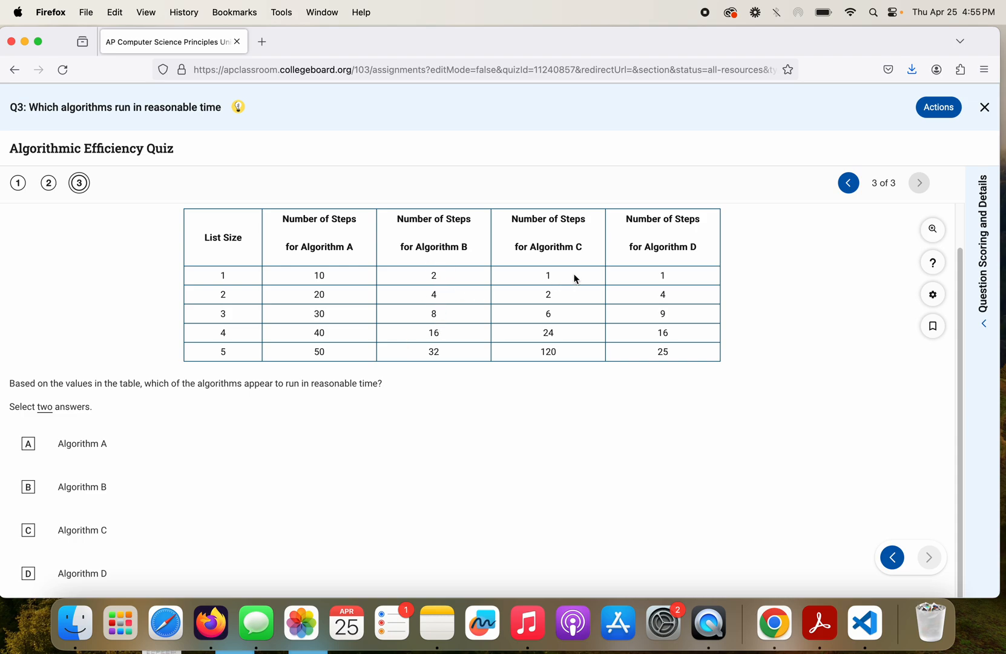
mouse_move(567, 278)
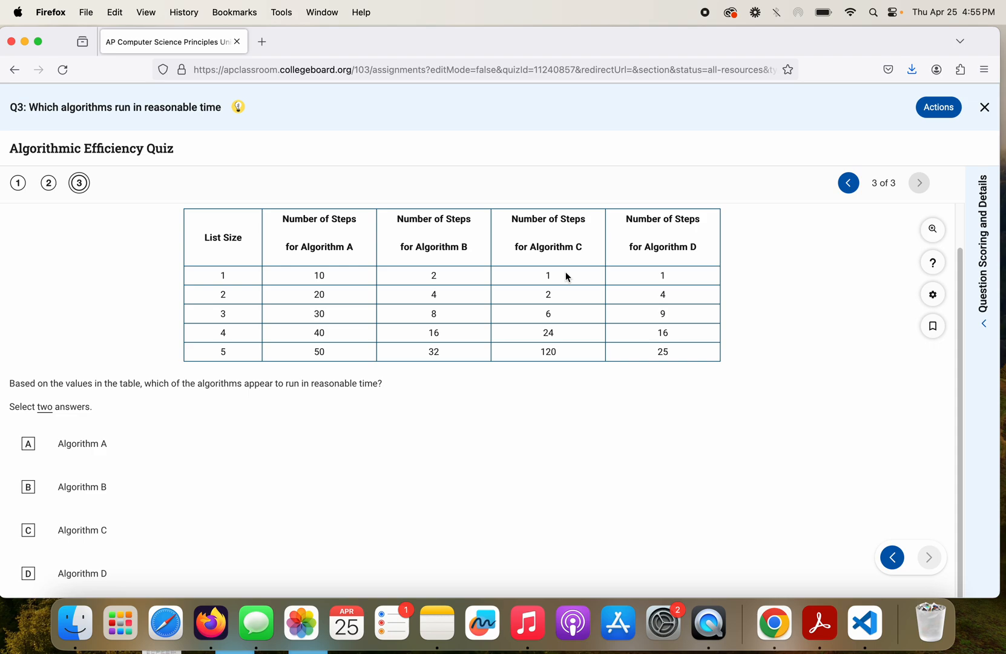
mouse_move(565, 293)
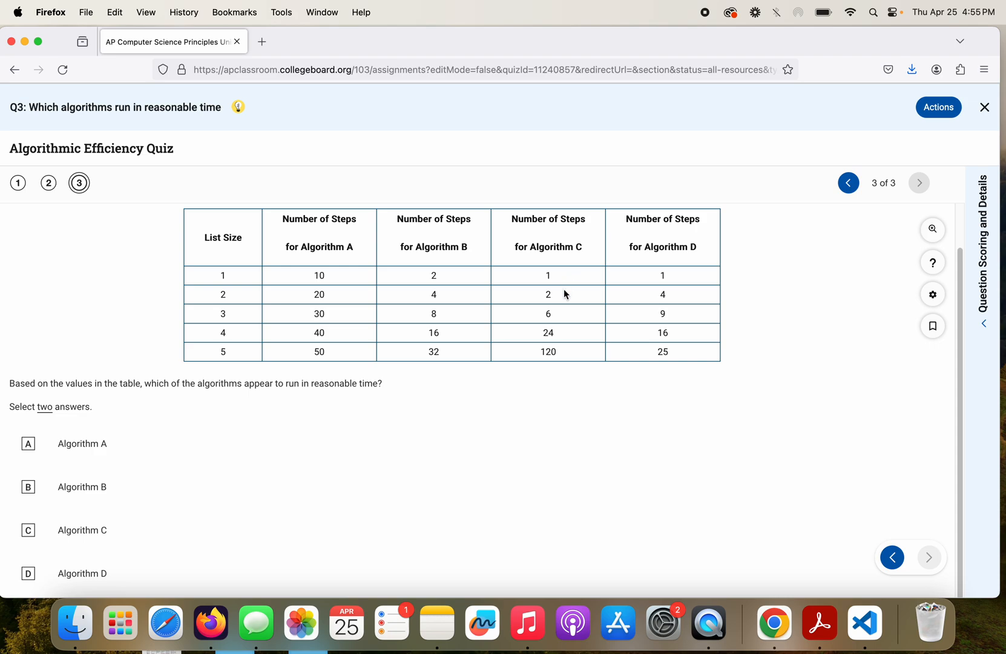
mouse_move(558, 295)
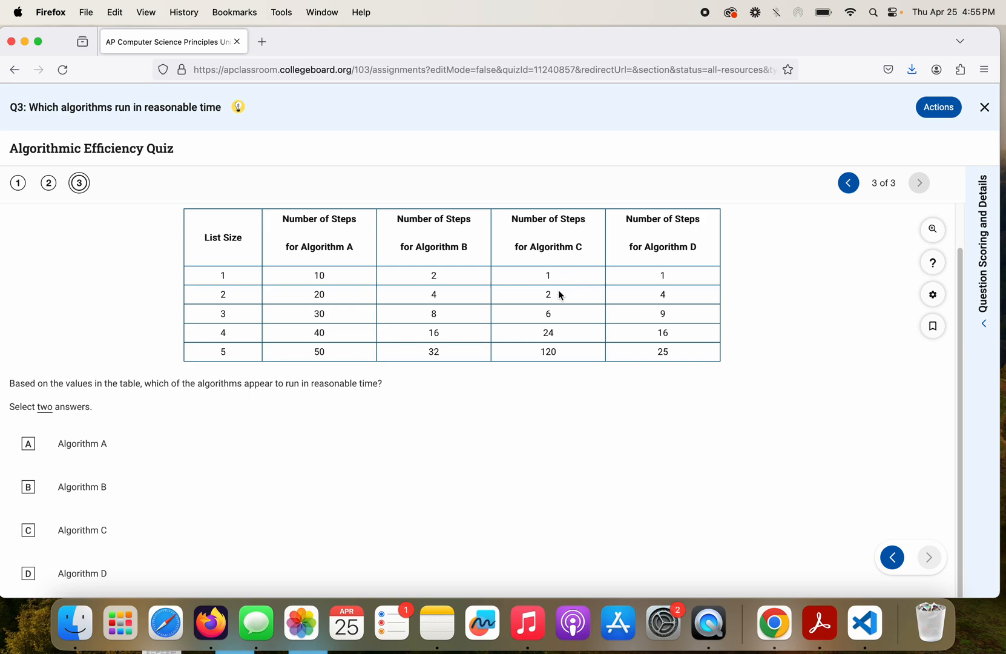
mouse_move(561, 328)
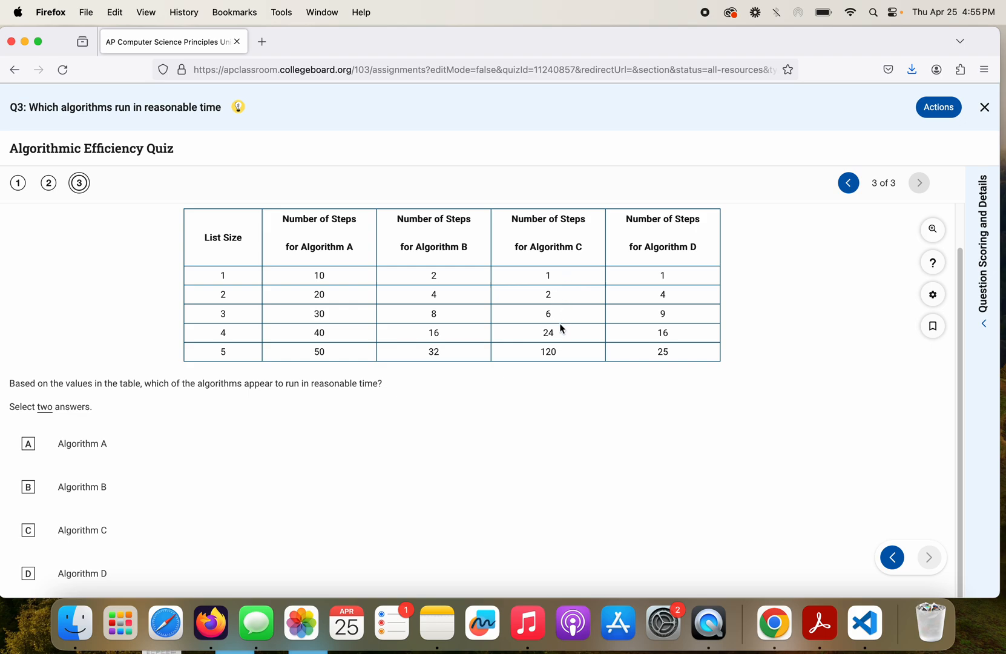
mouse_move(561, 340)
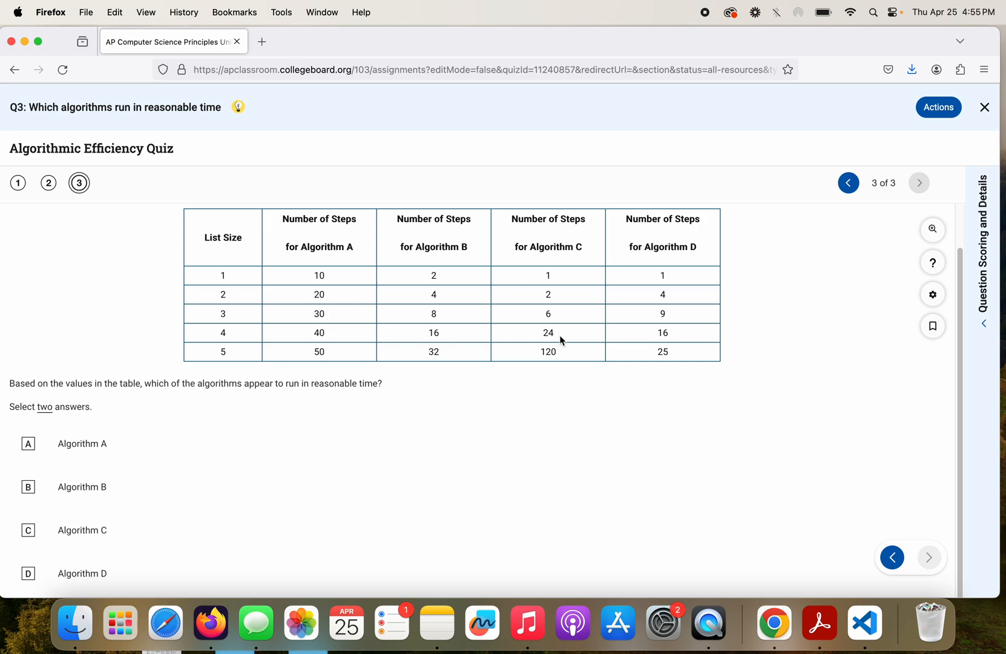
mouse_move(662, 280)
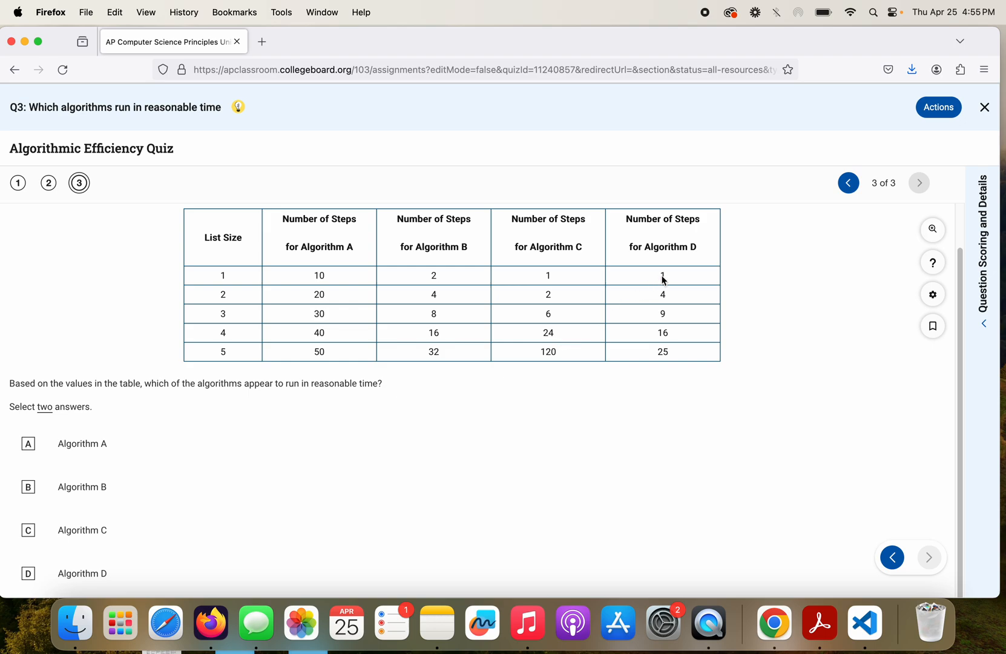
mouse_move(663, 320)
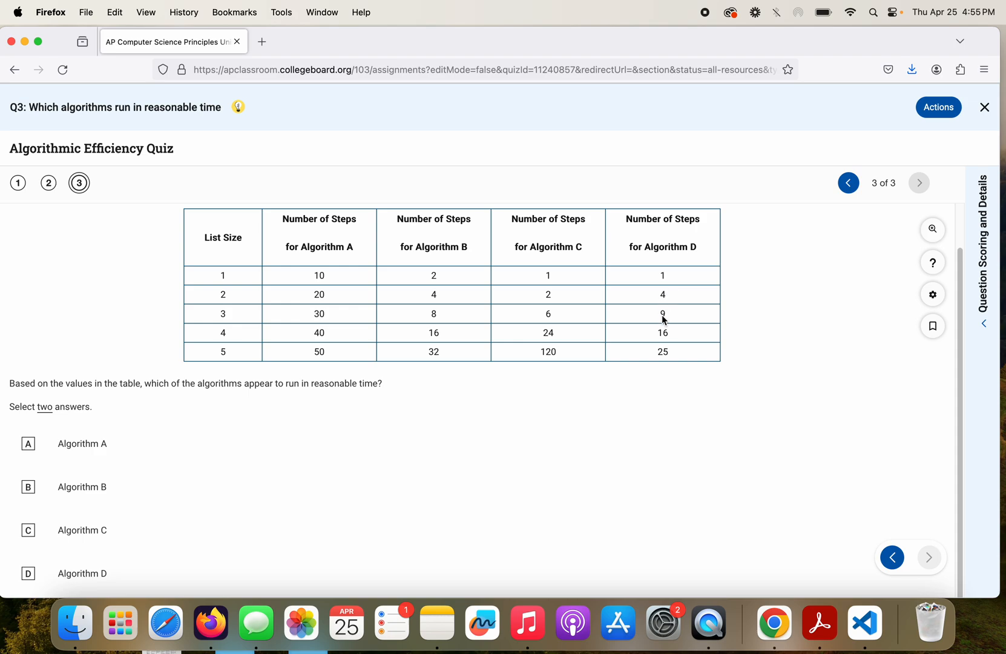
mouse_move(977, 381)
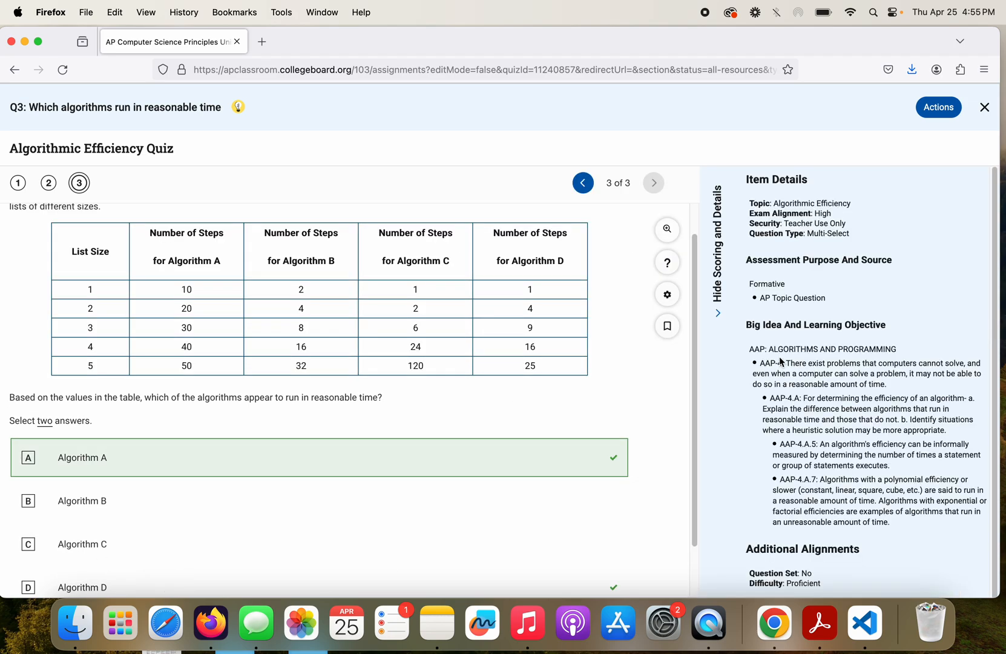
- Scroll down Question 3 to the answer choice explanations
scroll("down", 3)
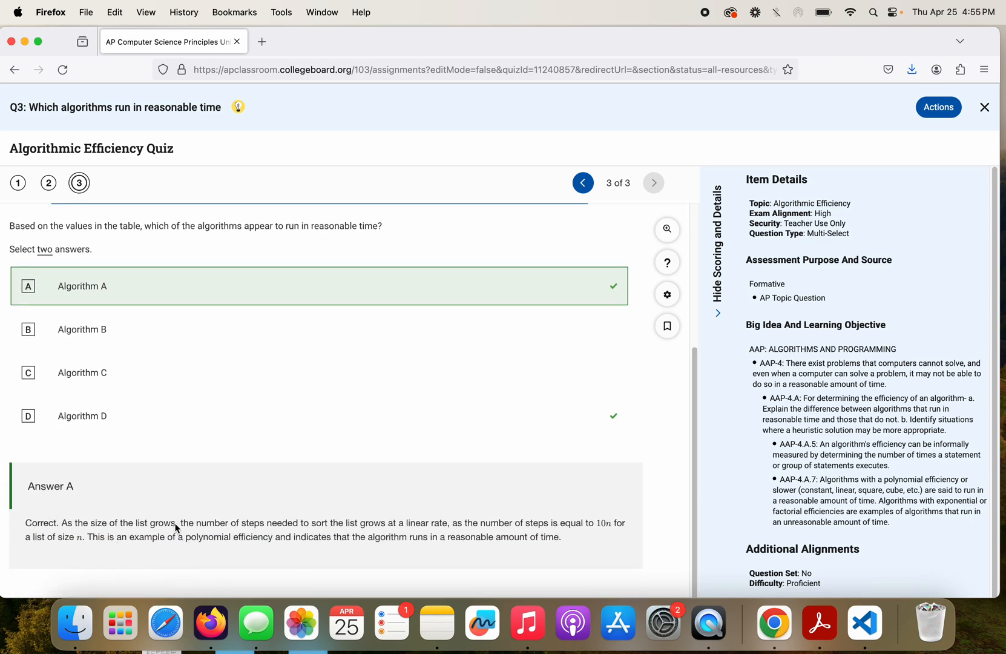
mouse_move(459, 533)
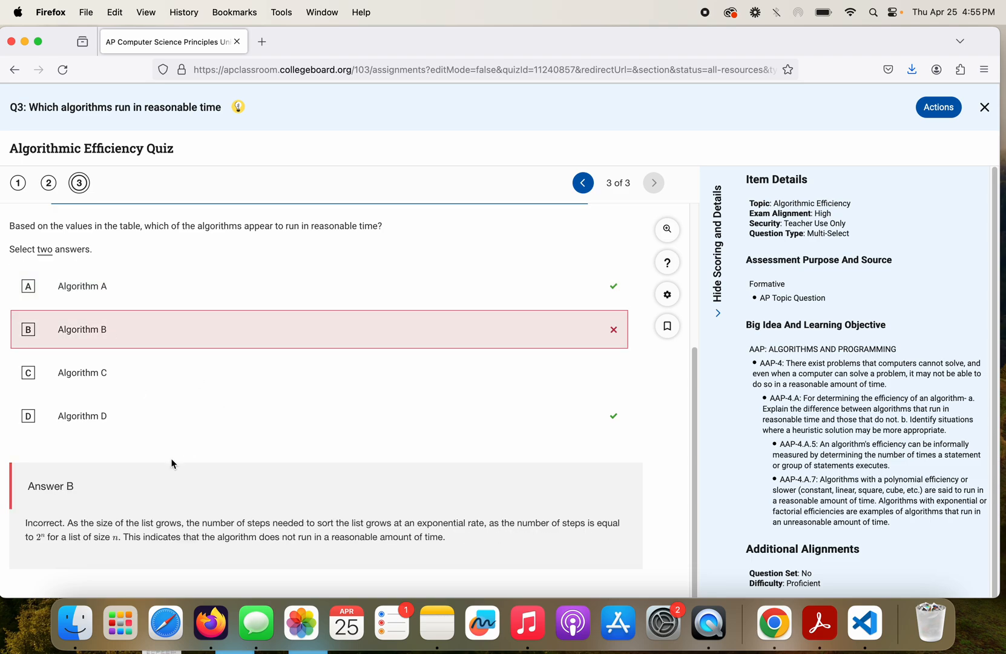
mouse_move(108, 547)
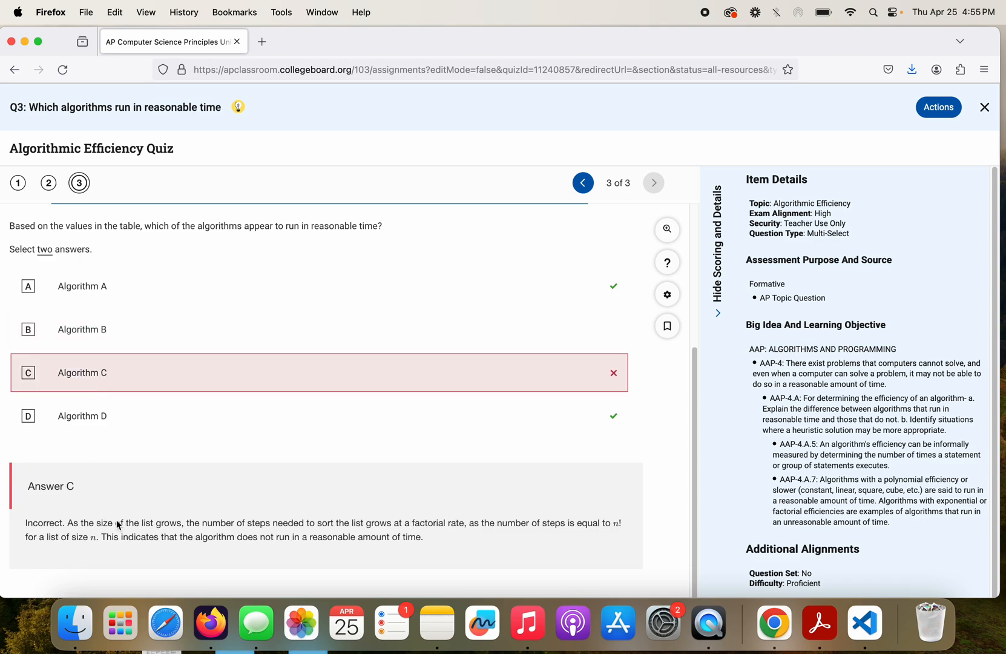
mouse_move(617, 530)
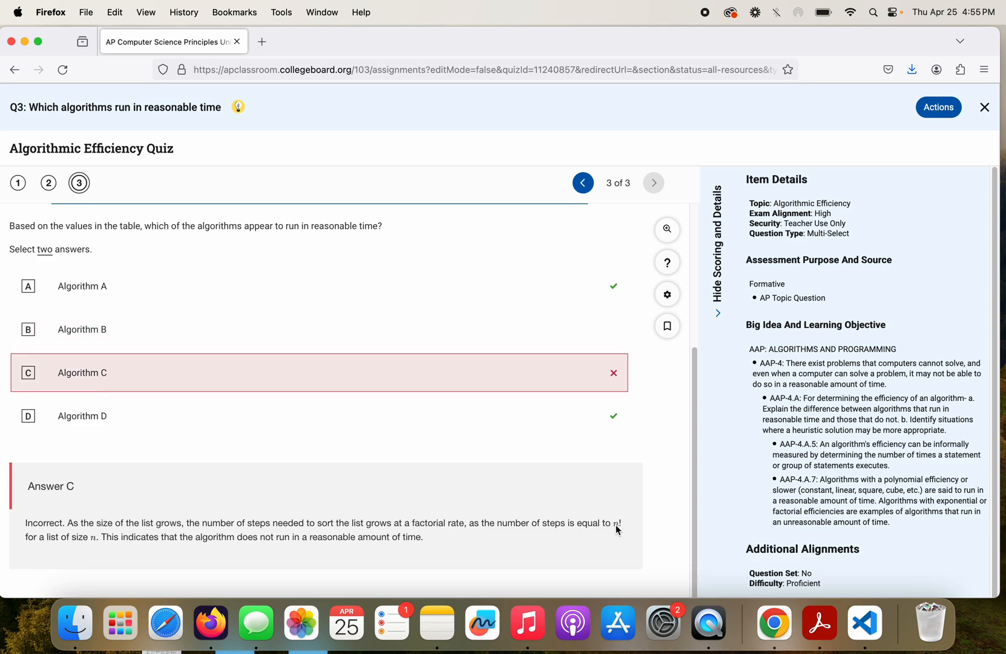
mouse_move(336, 433)
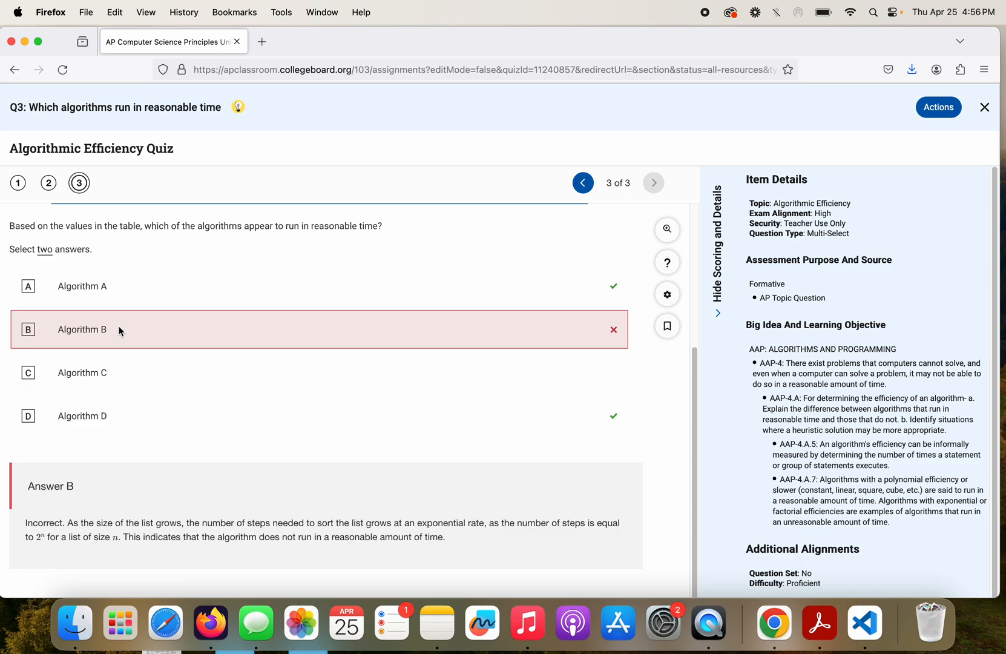
mouse_move(122, 374)
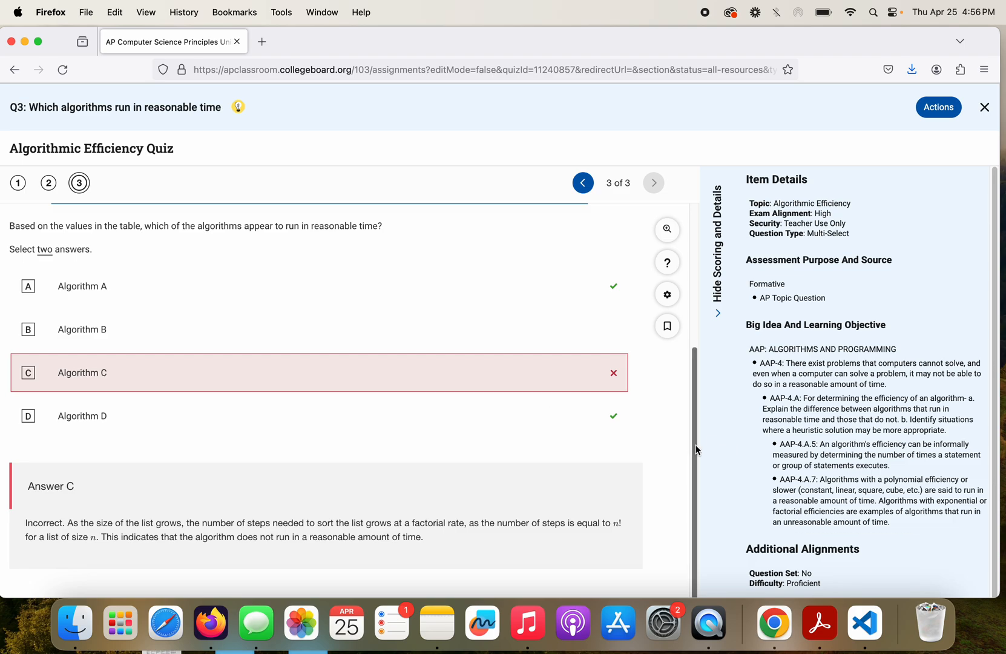
- Scroll back up to Question 3's heading, prompt and step-count table
scroll("up", 3)
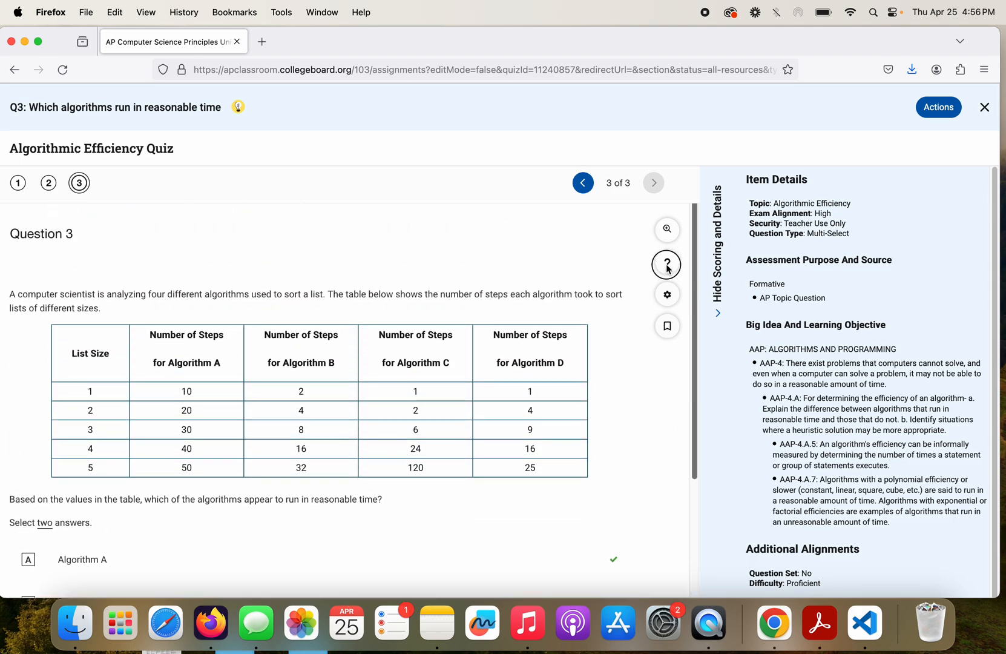
mouse_move(816, 138)
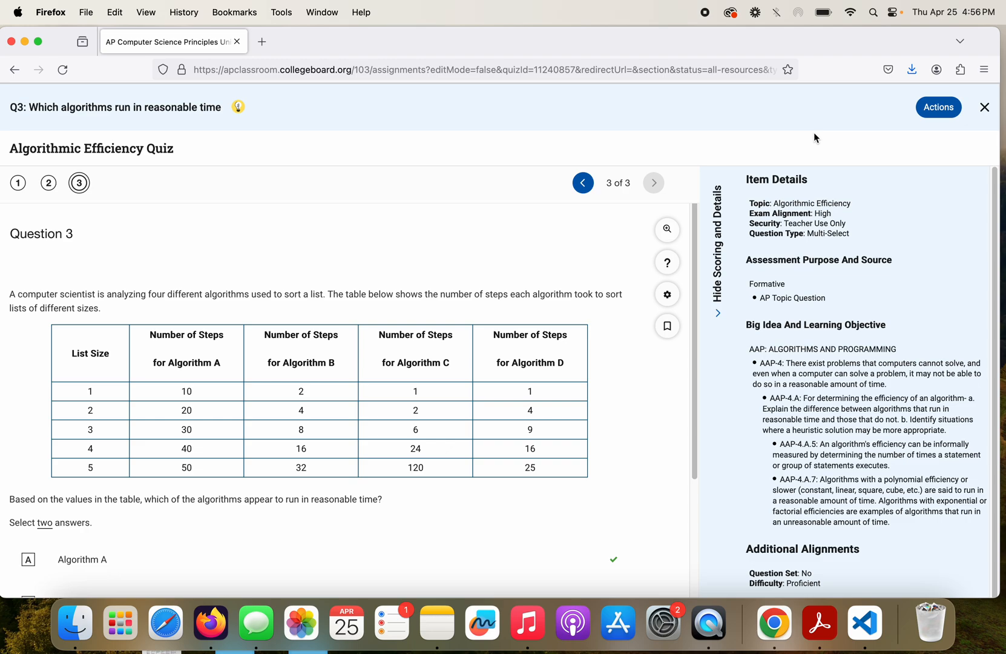
mouse_move(740, 114)
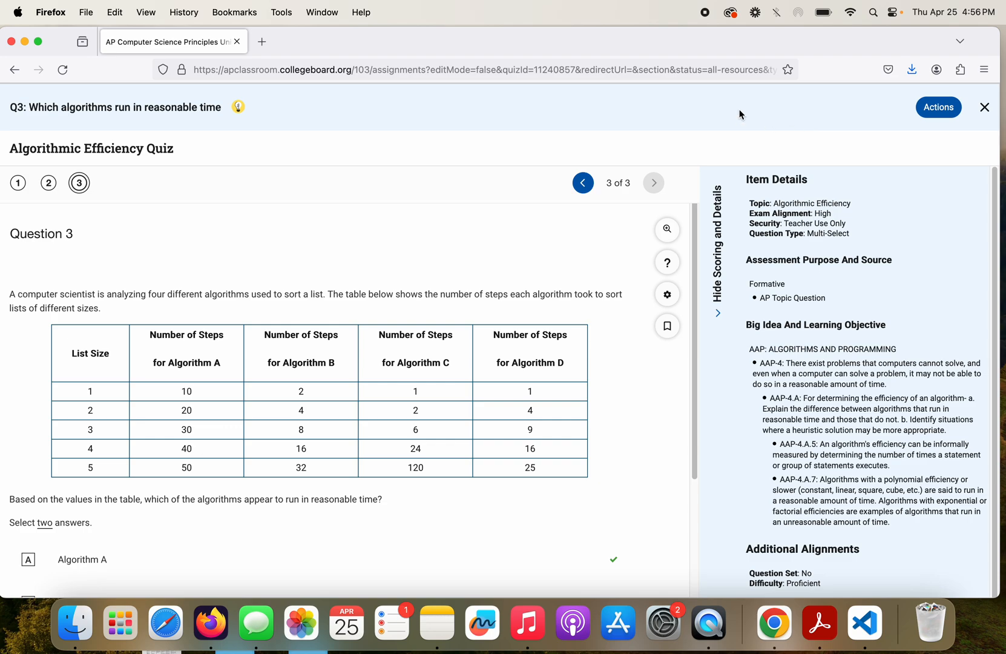
mouse_move(682, 61)
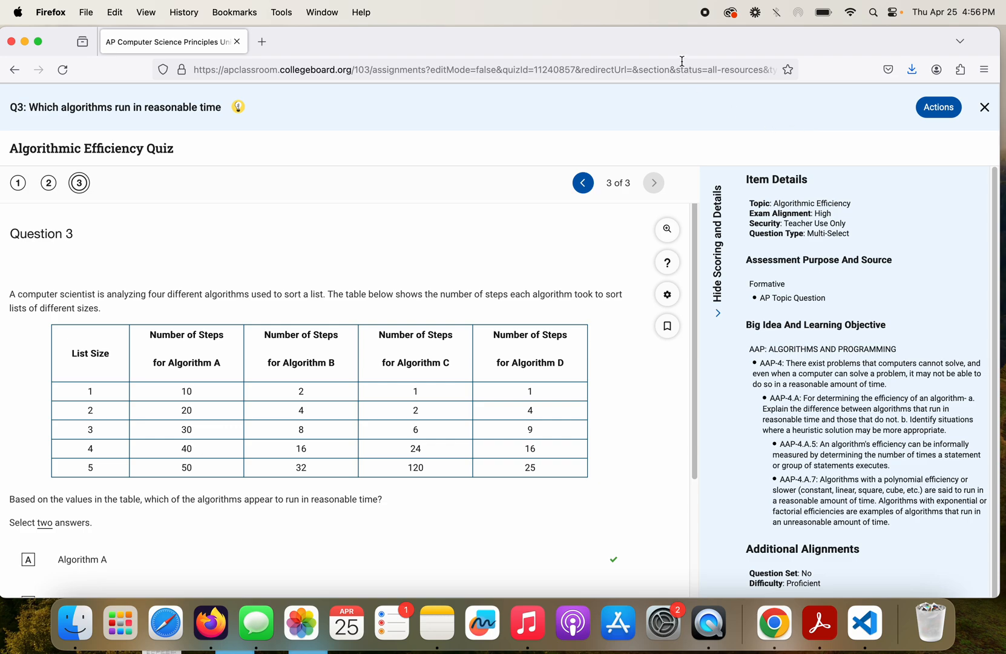
mouse_move(676, 51)
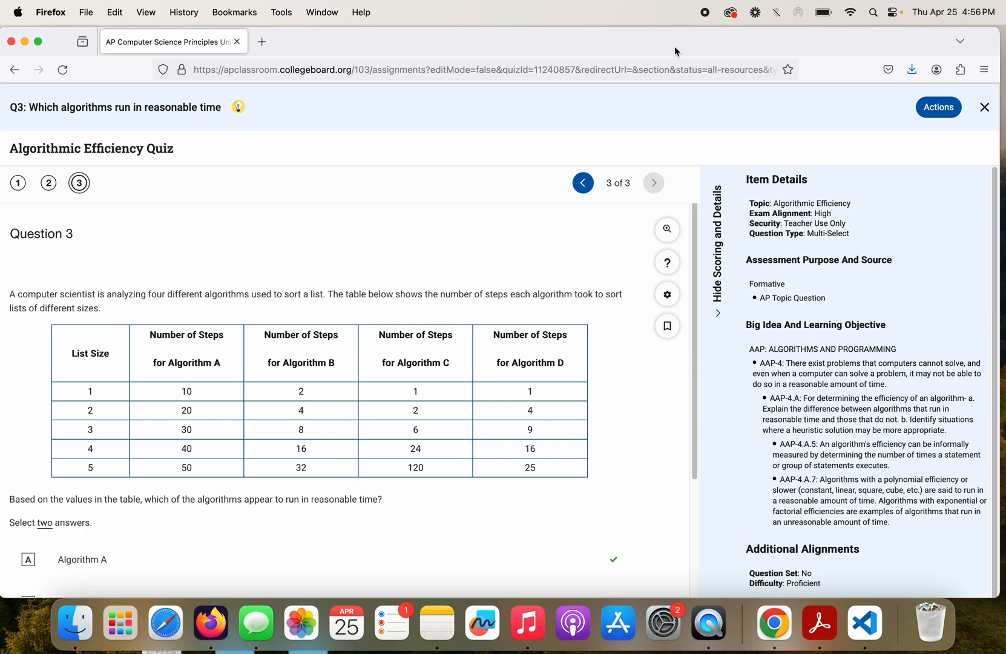
mouse_move(705, 23)
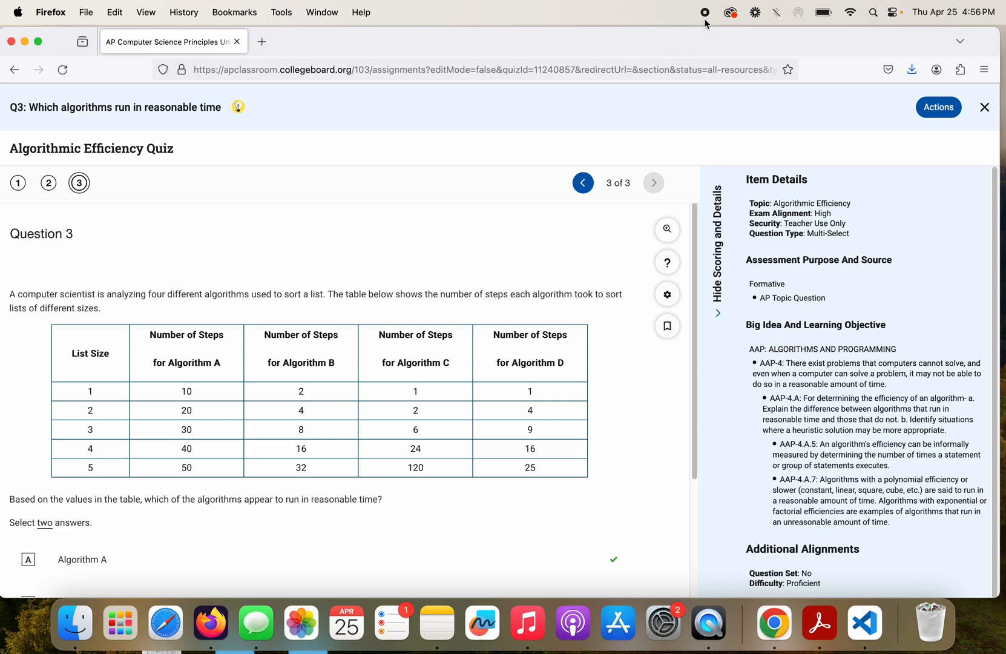